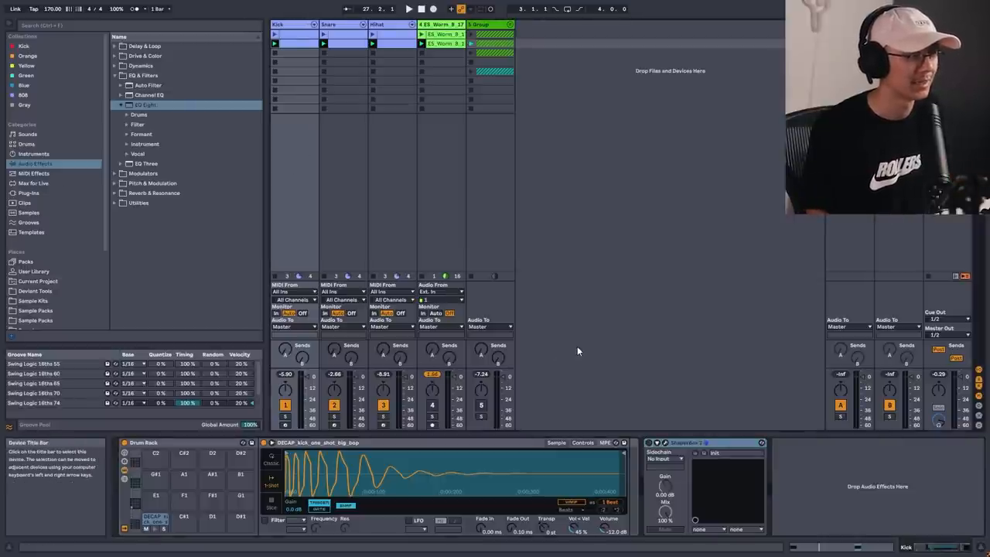
# Solo the Kick track using its Solo button.
pyautogui.click(409, 8)
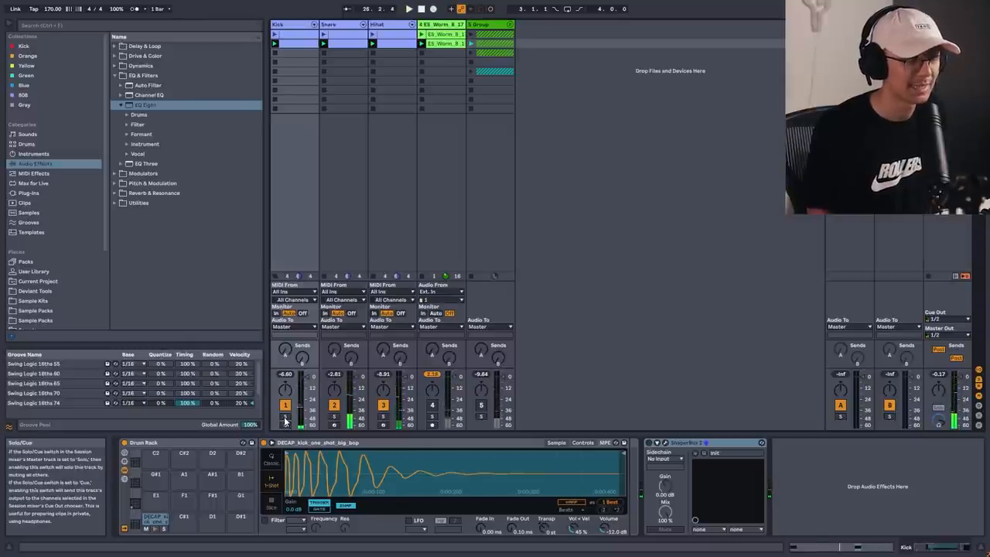
pyautogui.click(409, 9)
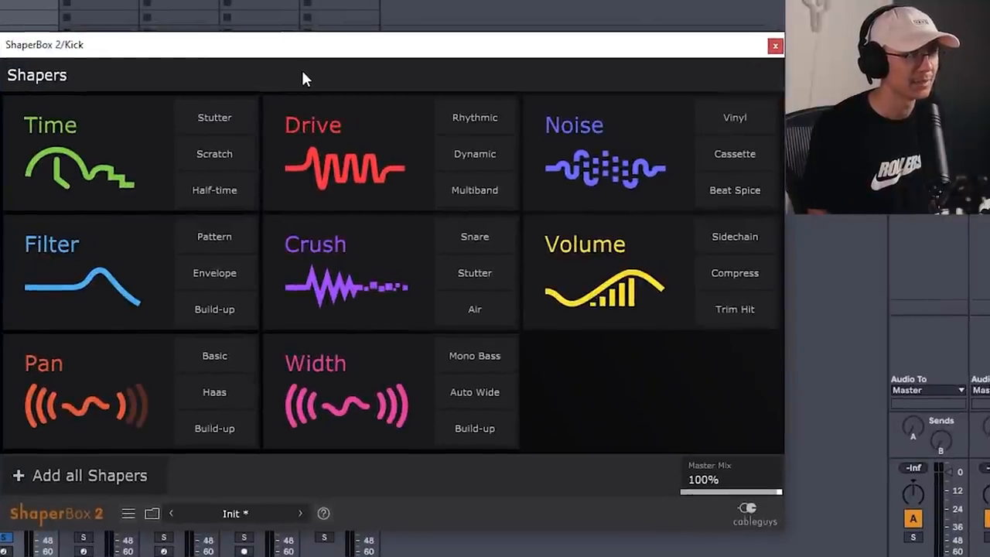
pyautogui.moveTo(474, 308)
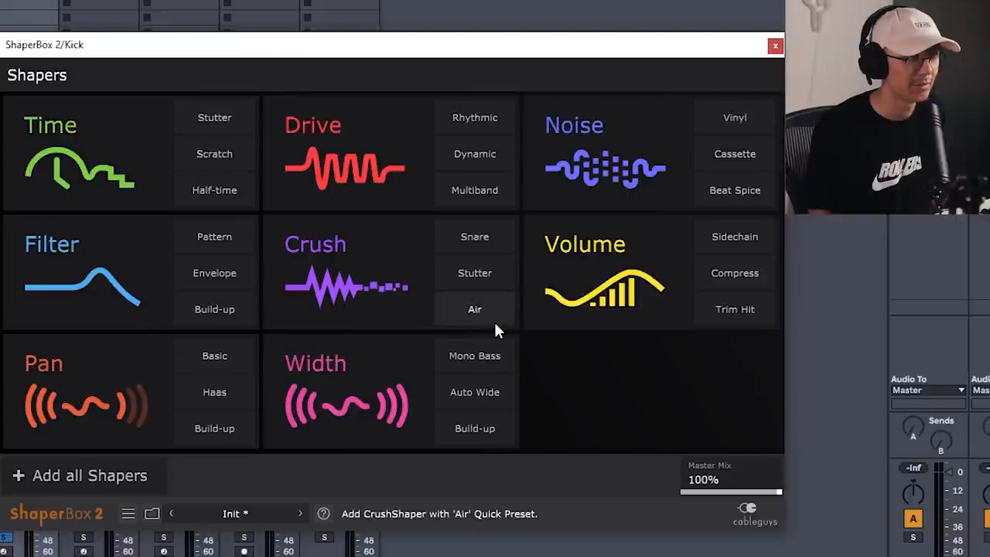
pyautogui.moveTo(549, 169)
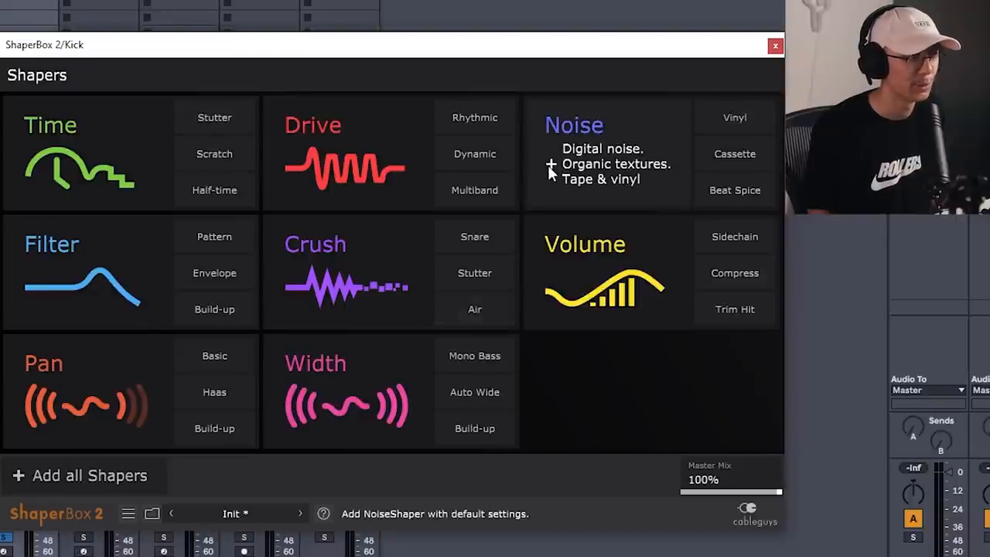
# Add a default white-noise Noise shaper and set its high-pass cutoff near 1.3 kHz.
pyautogui.click(574, 124)
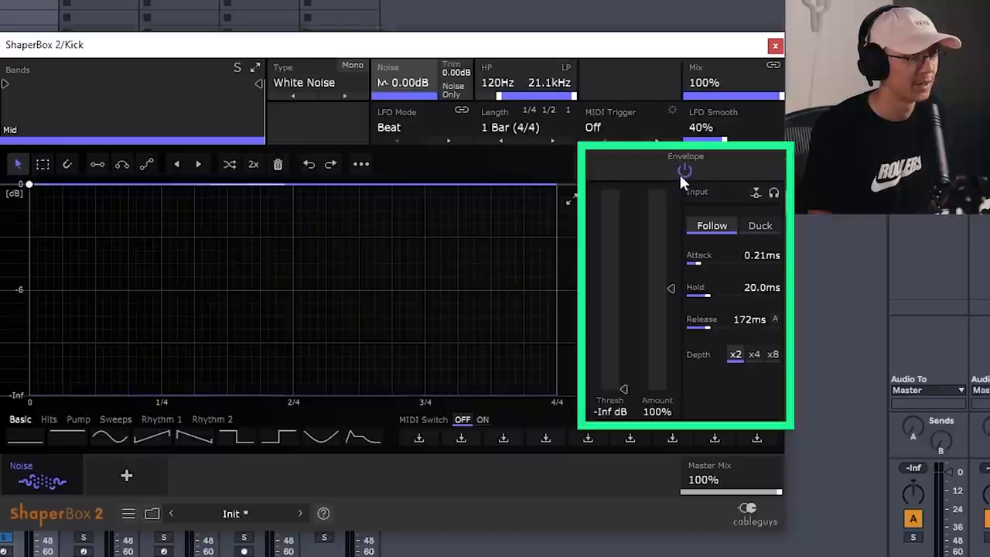
pyautogui.moveTo(34, 246)
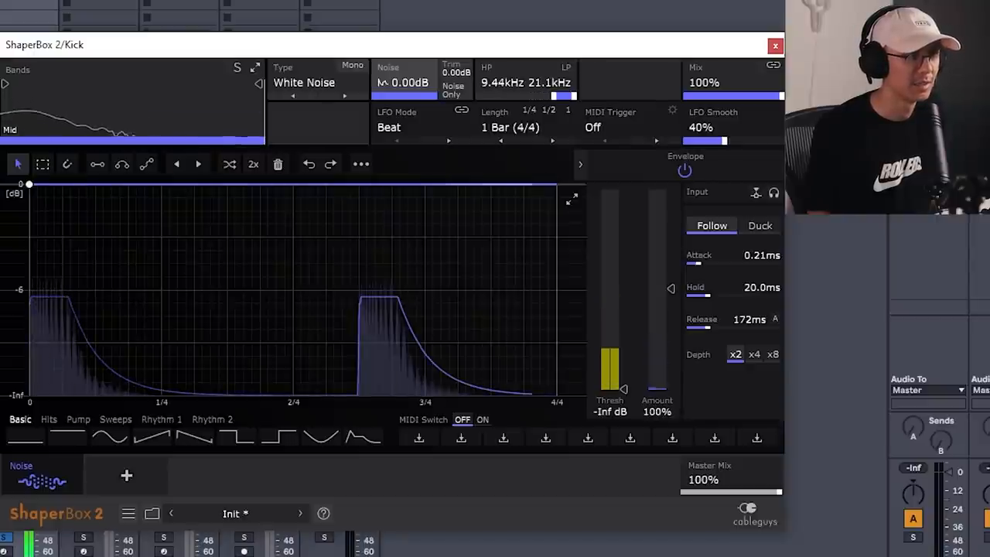
pyautogui.moveTo(577, 95); pyautogui.dragTo(530, 95)
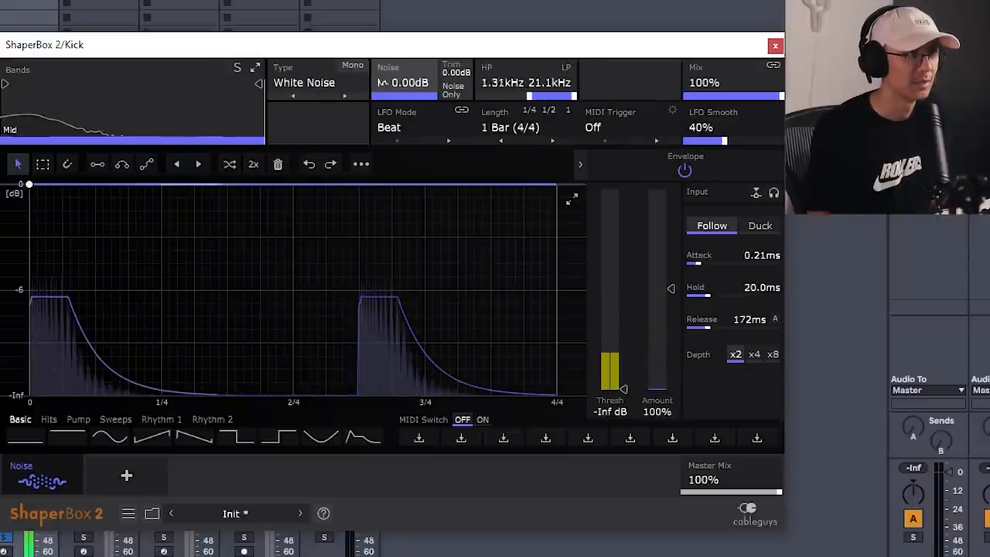
# Audition several noise types including a vinyl one, settle on Valve Preamp, disable envelope following.
pyautogui.click(304, 82)
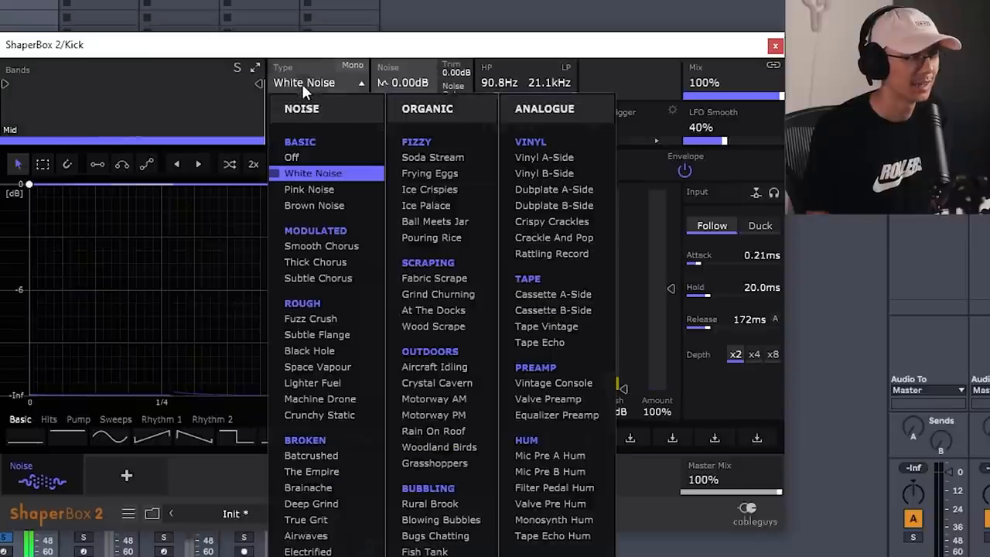
pyautogui.moveTo(309, 79)
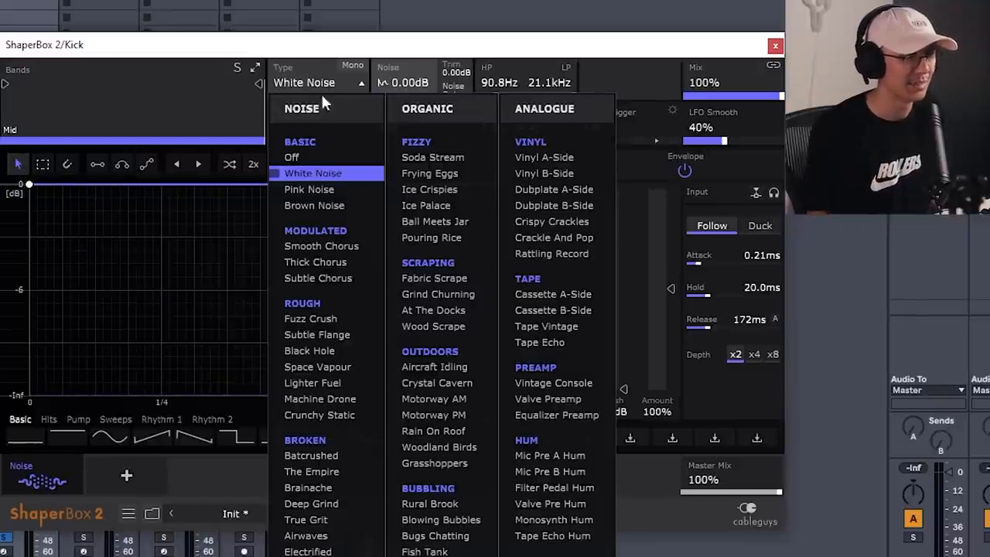
pyautogui.click(310, 189)
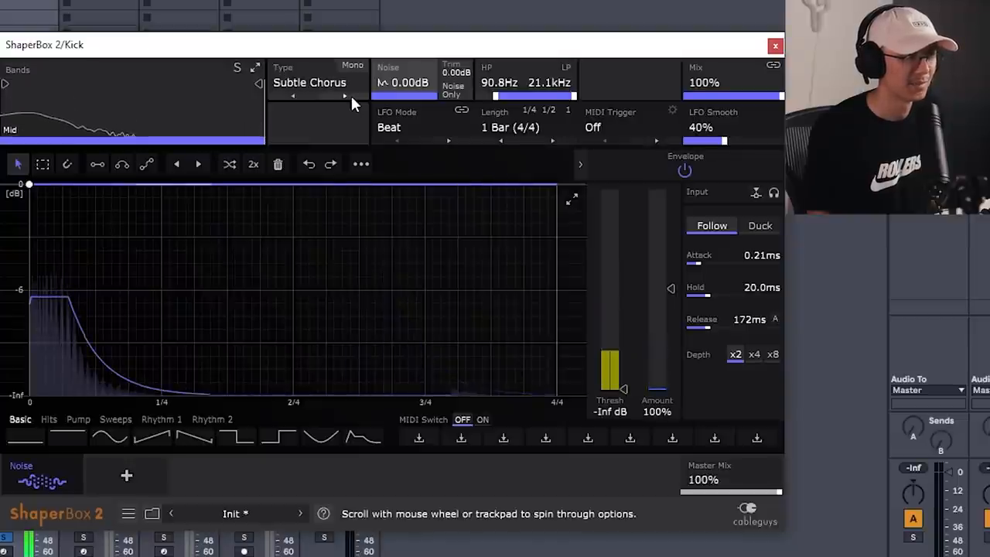
pyautogui.scroll(-3)
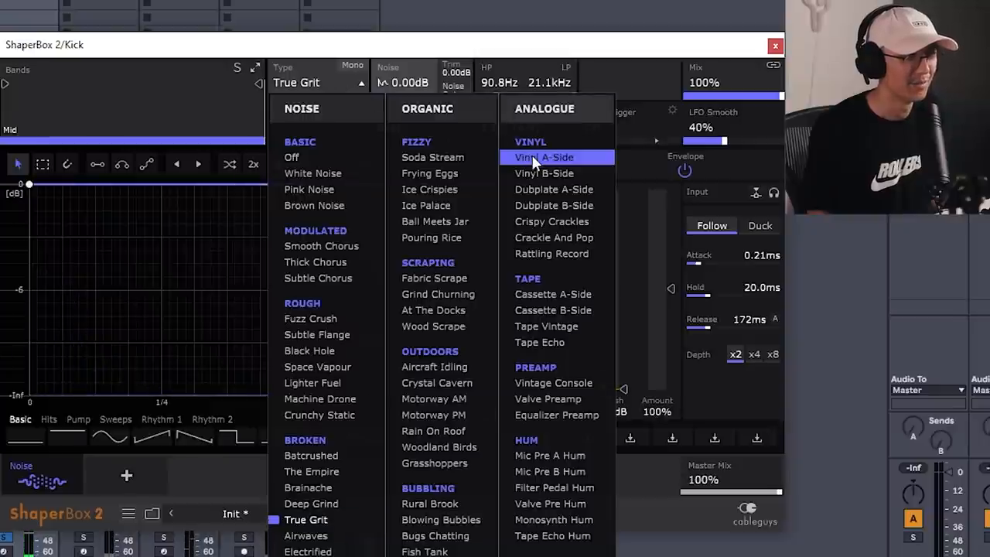
pyautogui.moveTo(561, 170)
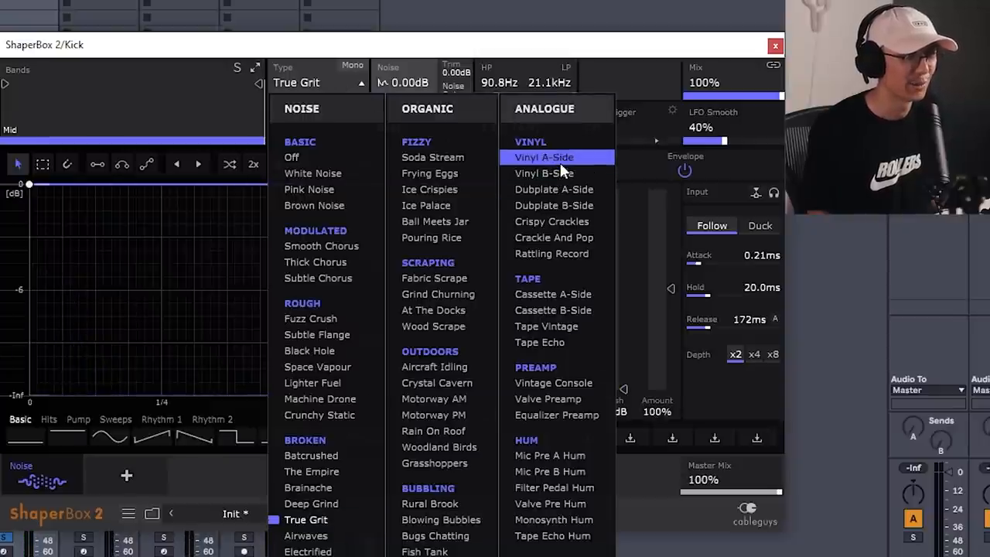
pyautogui.click(545, 157)
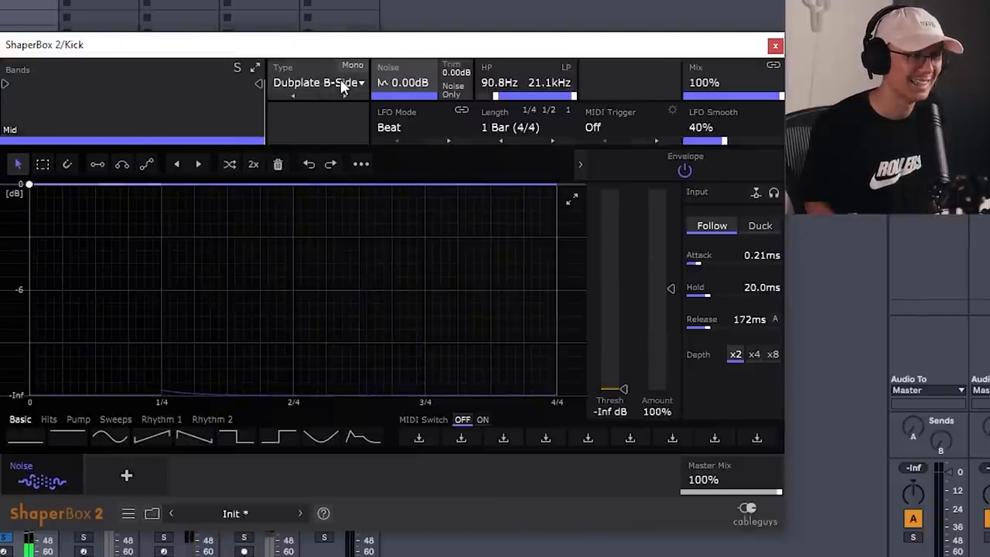
pyautogui.click(317, 83)
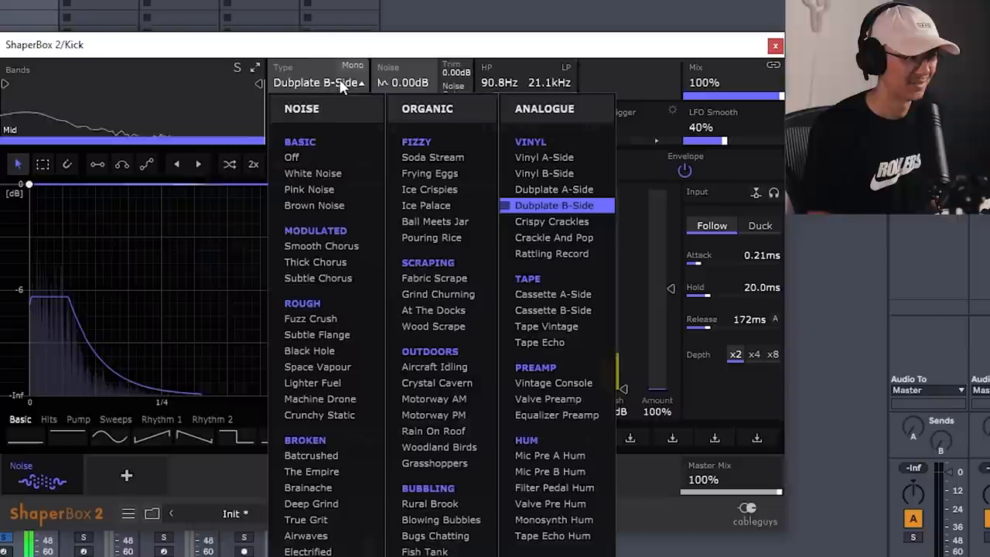
pyautogui.click(552, 294)
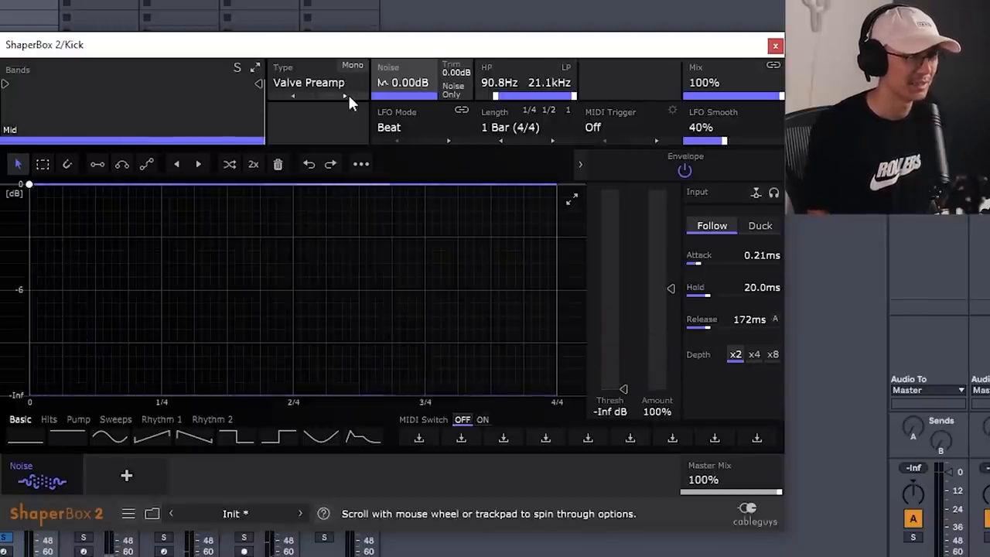
pyautogui.click(684, 170)
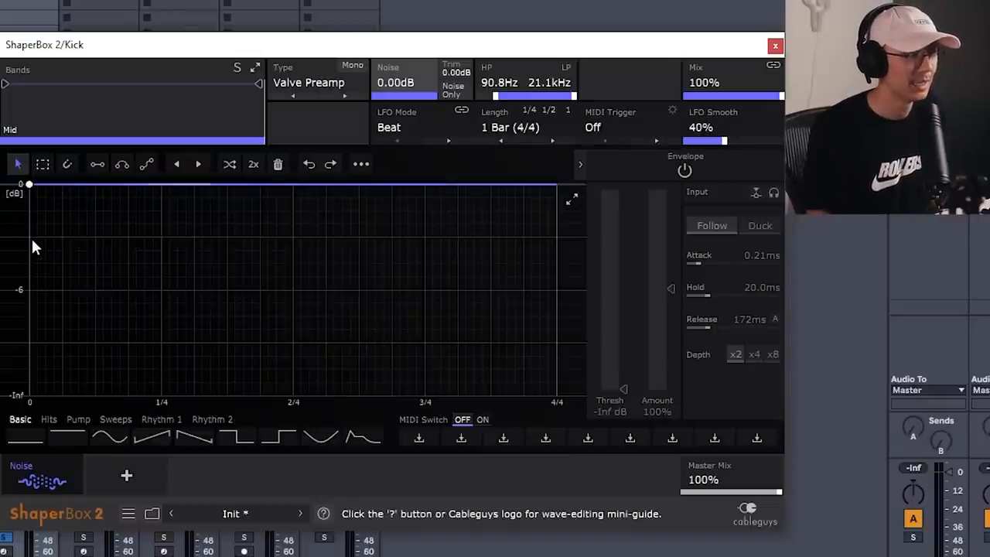
pyautogui.moveTo(293, 260)
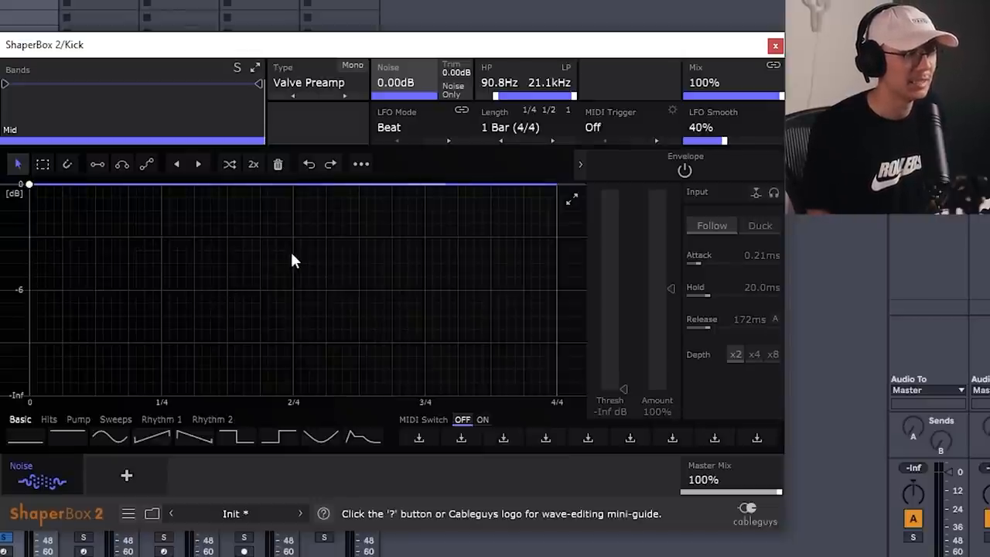
pyautogui.moveTo(358, 268)
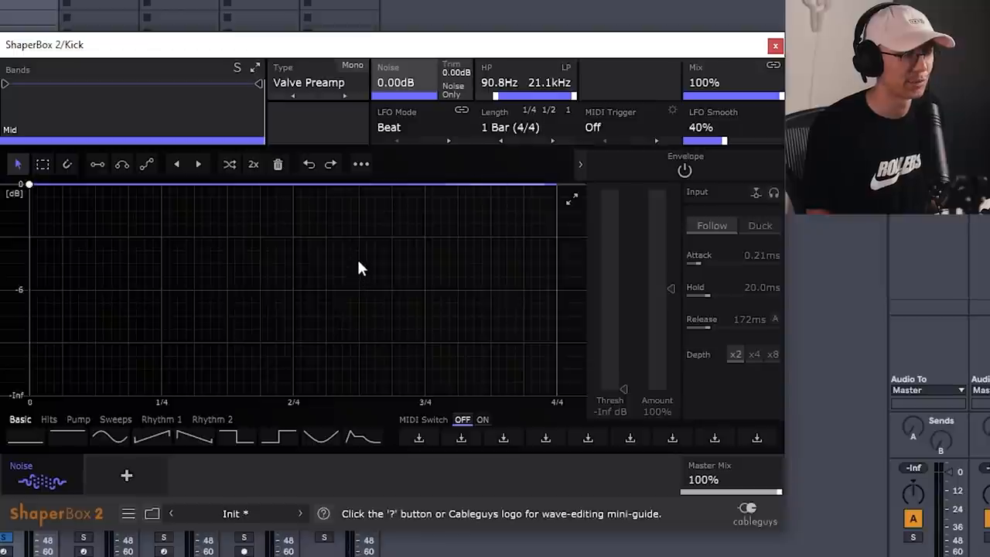
pyautogui.moveTo(314, 387)
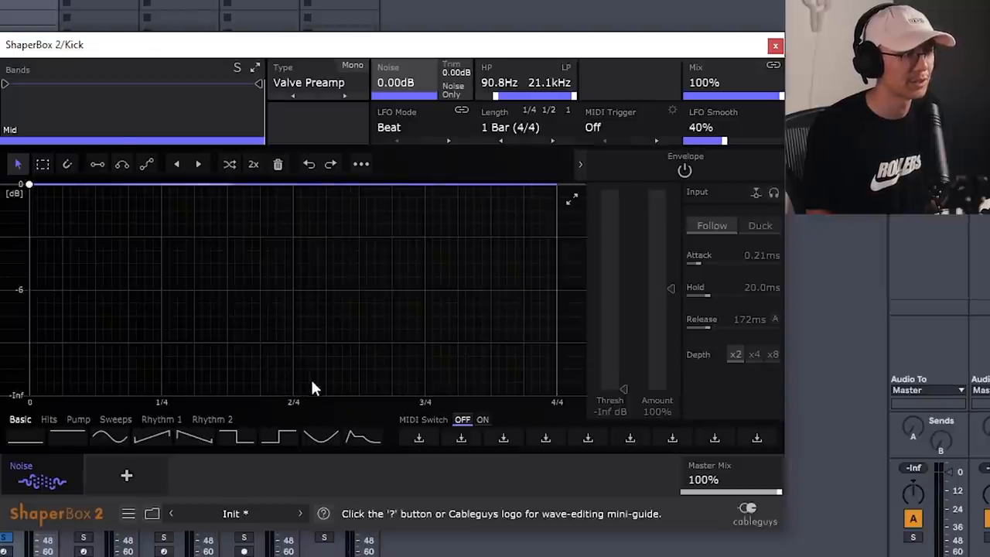
pyautogui.moveTo(499, 201)
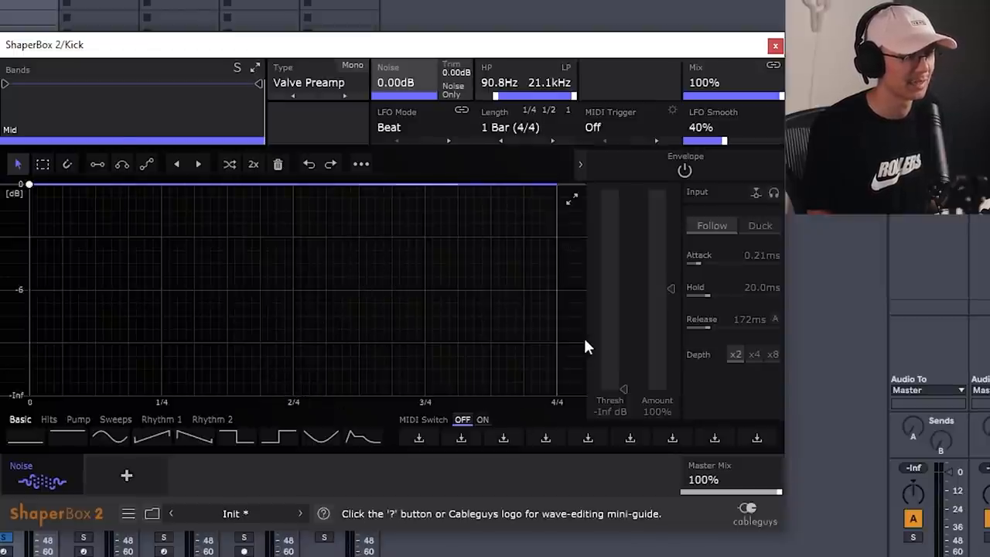
# Add curve points near beat 3.5 and bar end, dropping the start and 3.5 points to silence.
pyautogui.click(492, 184)
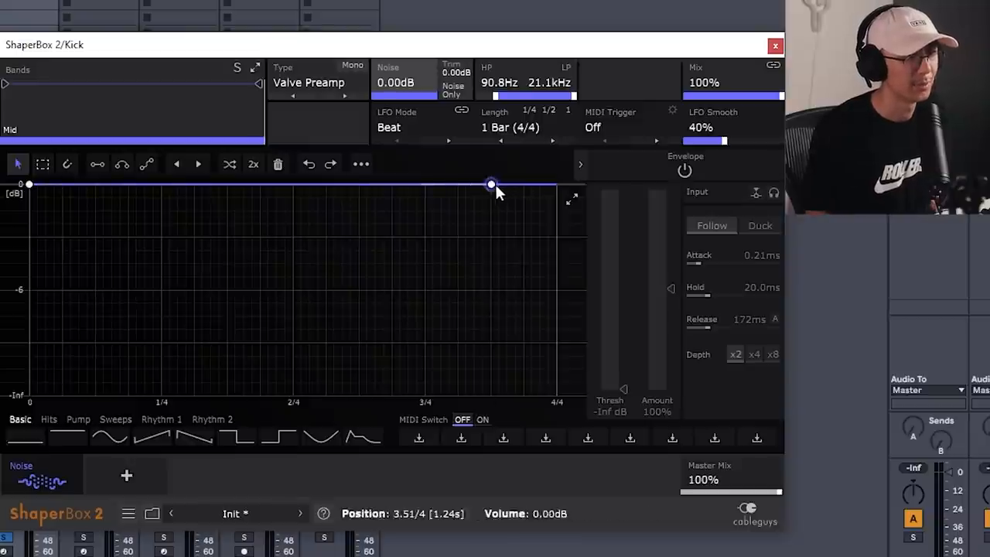
pyautogui.click(555, 184)
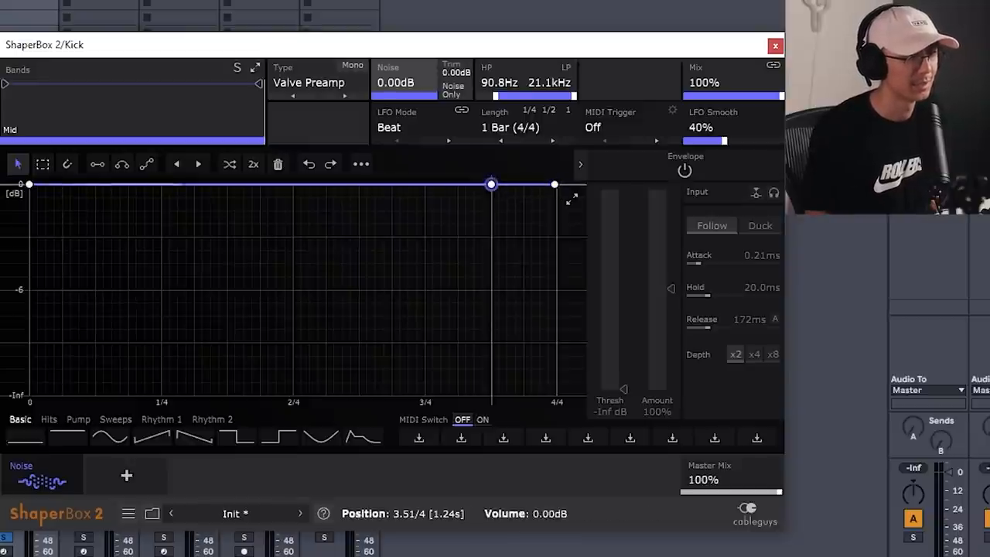
pyautogui.moveTo(491, 184); pyautogui.dragTo(492, 395)
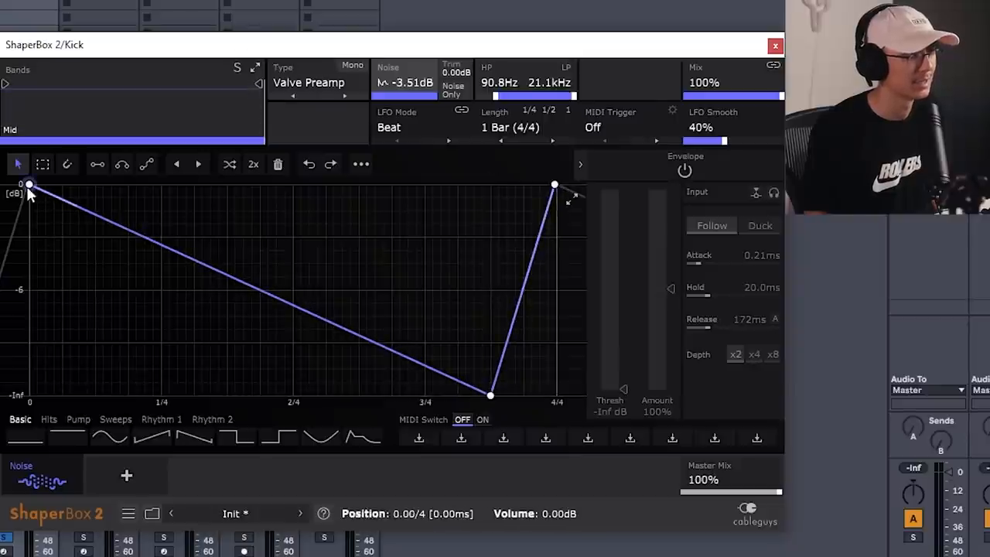
pyautogui.moveTo(29, 184); pyautogui.dragTo(30, 394)
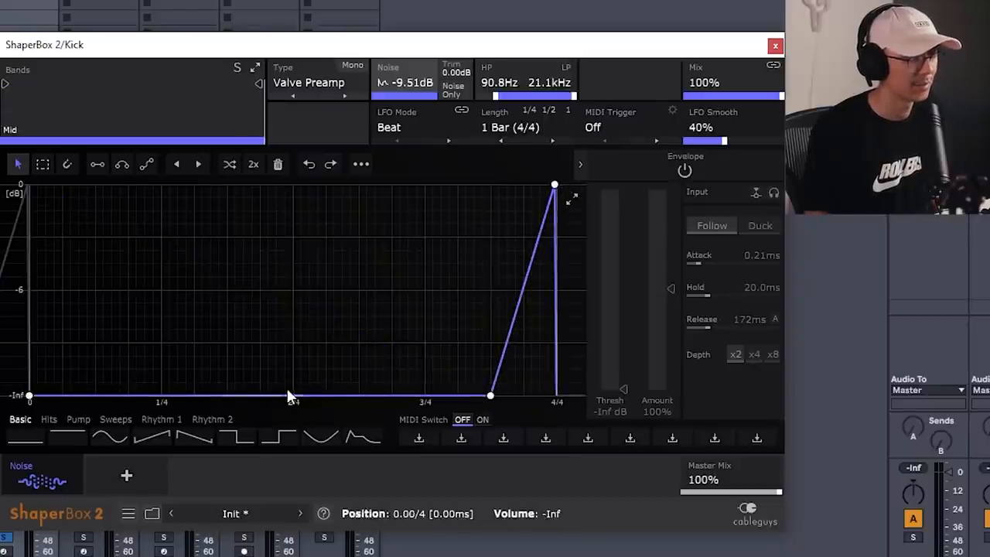
pyautogui.moveTo(295, 402)
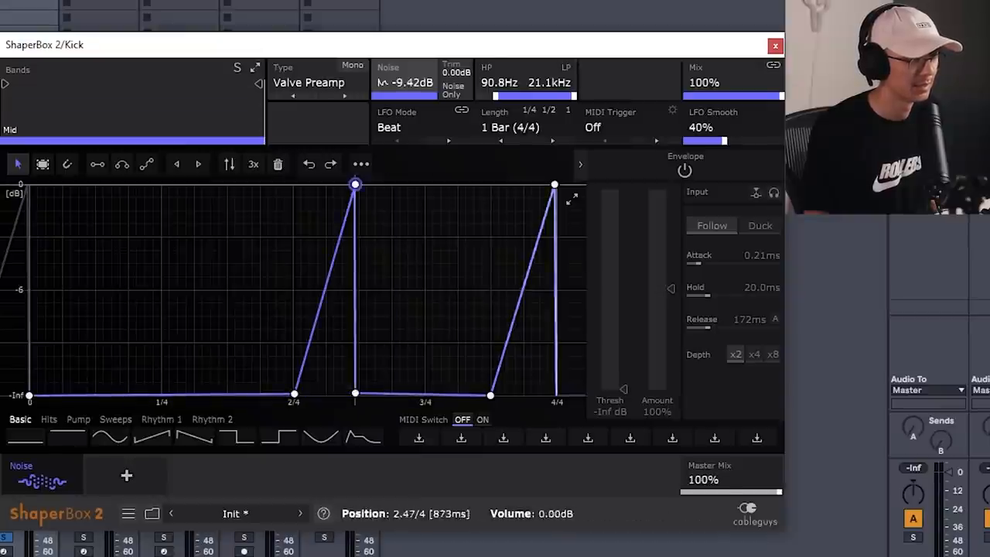
pyautogui.click(67, 163)
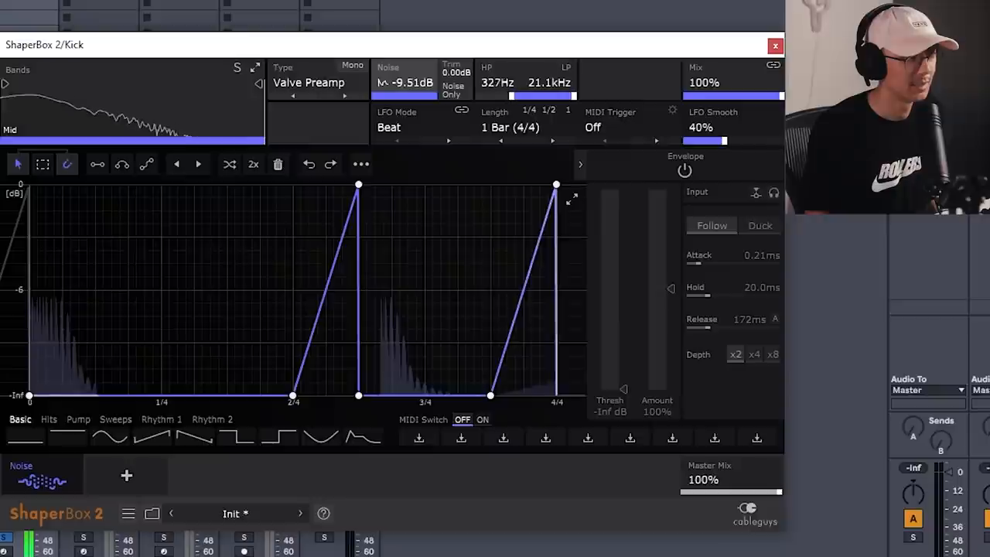
# Raise the noise high-pass cutoff and bring the noise trim up to 3 dB.
pyautogui.moveTo(510, 96); pyautogui.dragTo(546, 96)
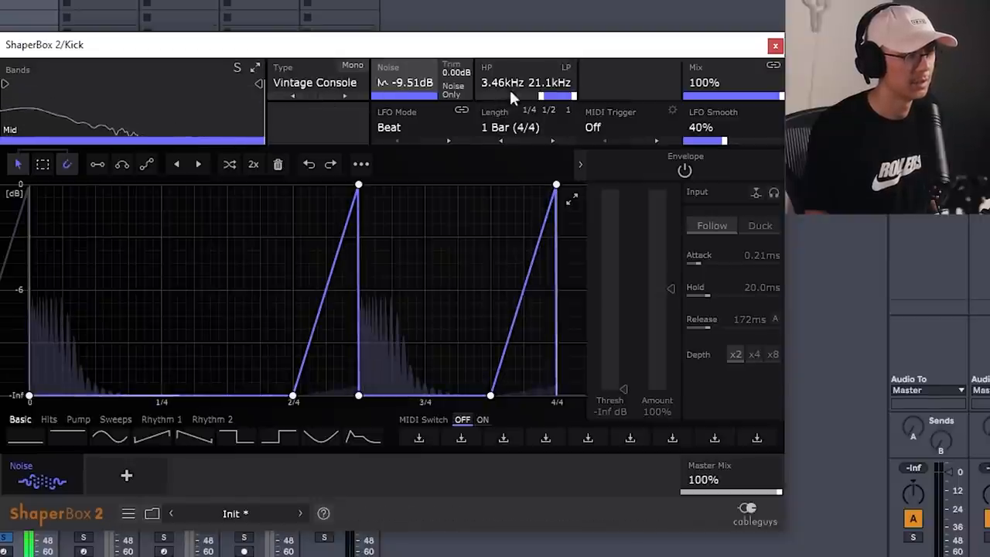
pyautogui.moveTo(507, 93); pyautogui.dragTo(526, 83)
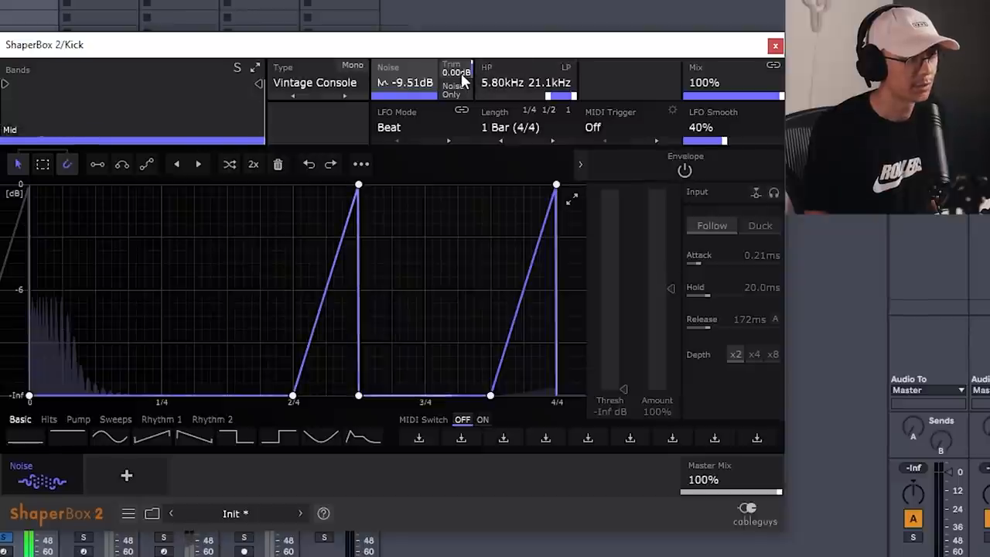
pyautogui.moveTo(456, 72); pyautogui.dragTo(457, 62)
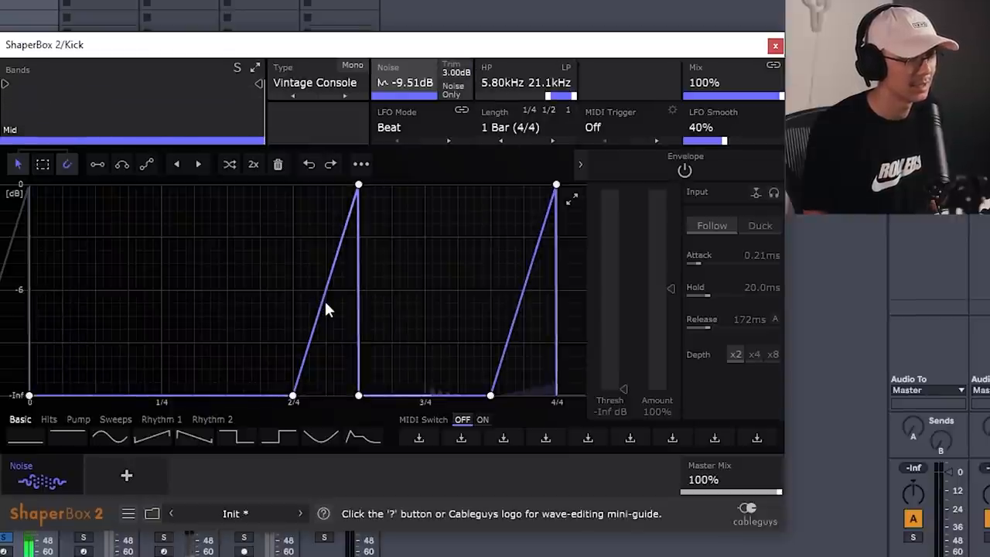
# Bend both rising ramps into curves, moving the second ramp's start to 3/4.
pyautogui.click(325, 290)
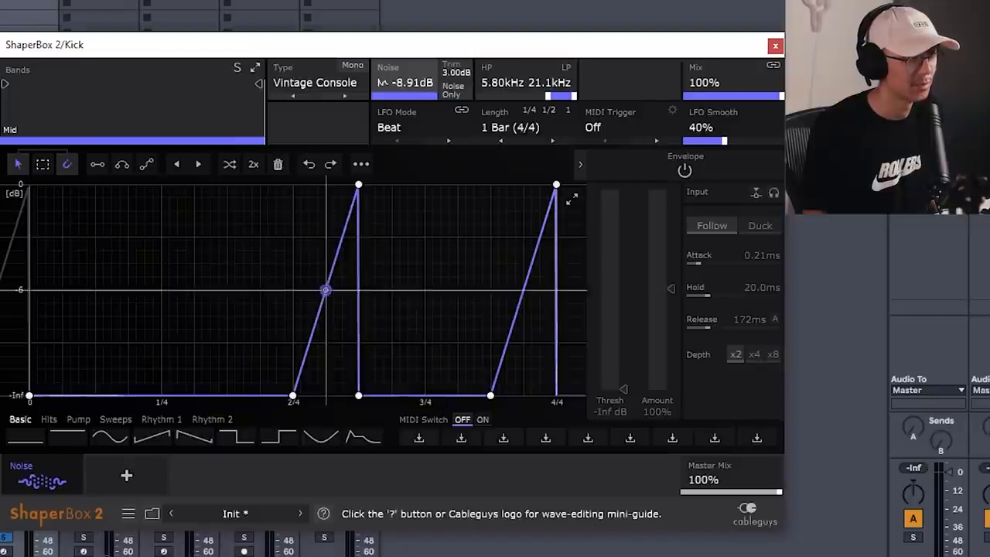
pyautogui.moveTo(324, 291); pyautogui.dragTo(334, 342)
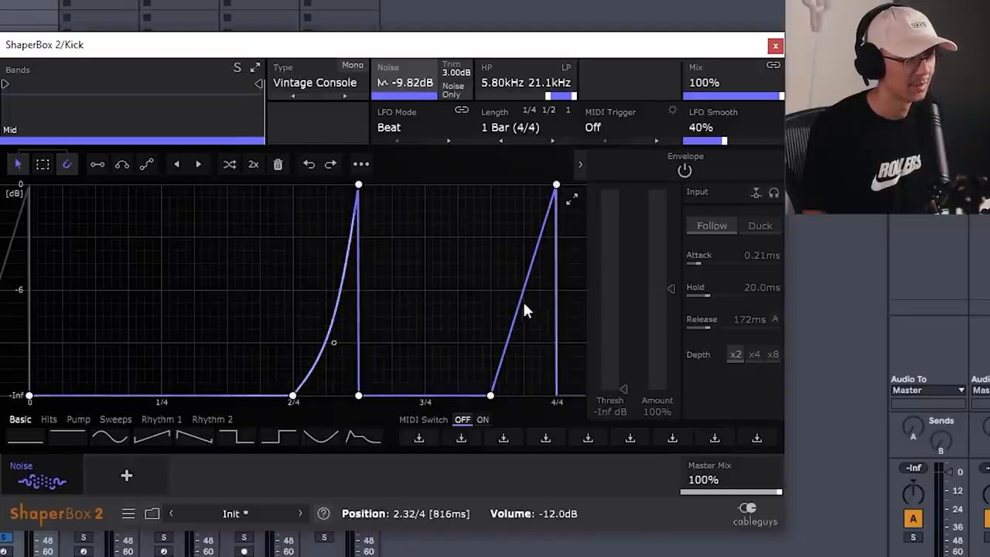
pyautogui.moveTo(530, 325); pyautogui.dragTo(491, 397)
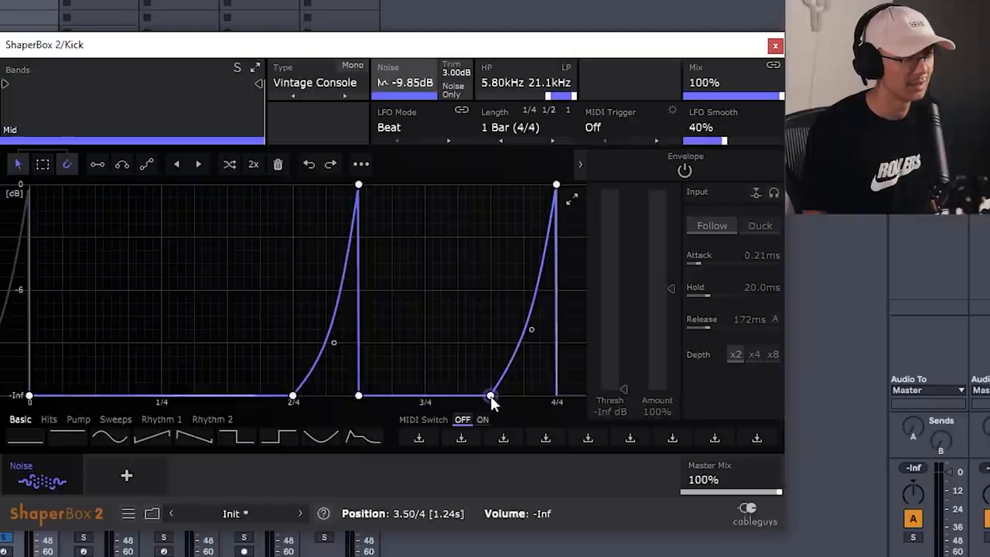
pyautogui.moveTo(492, 395); pyautogui.dragTo(449, 395)
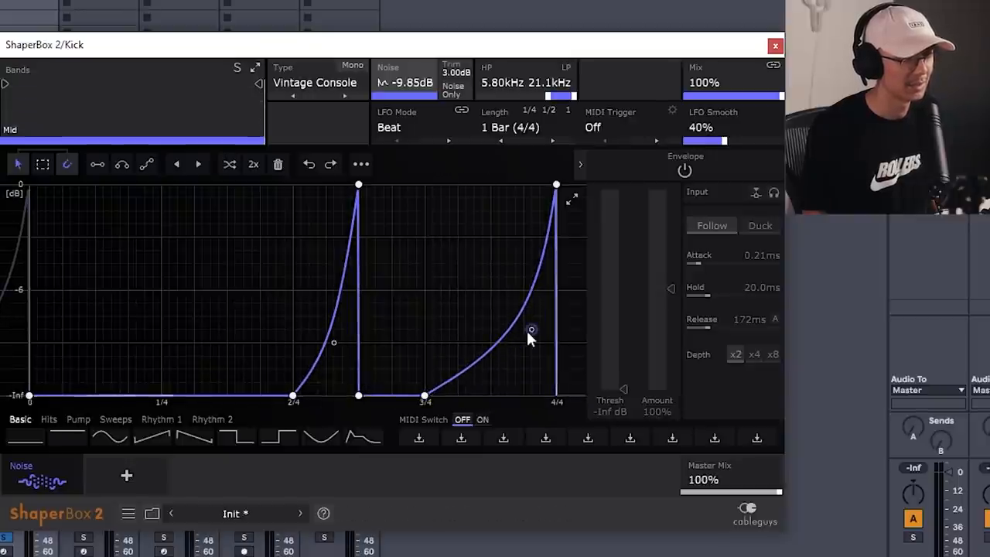
pyautogui.moveTo(531, 329); pyautogui.dragTo(531, 381)
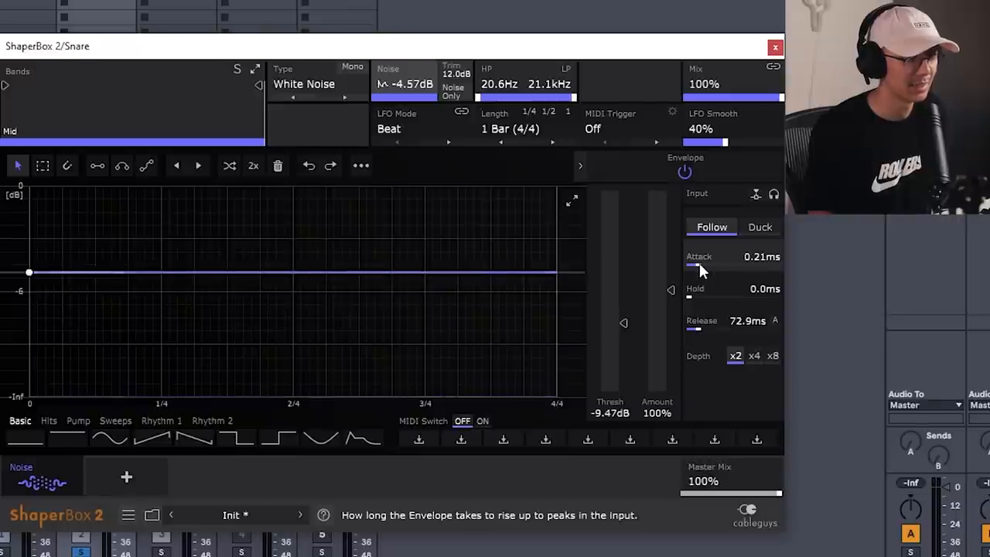
# Shorten the Snare noise envelope attack to 0.028 ms.
pyautogui.moveTo(694, 265); pyautogui.dragTo(691, 266)
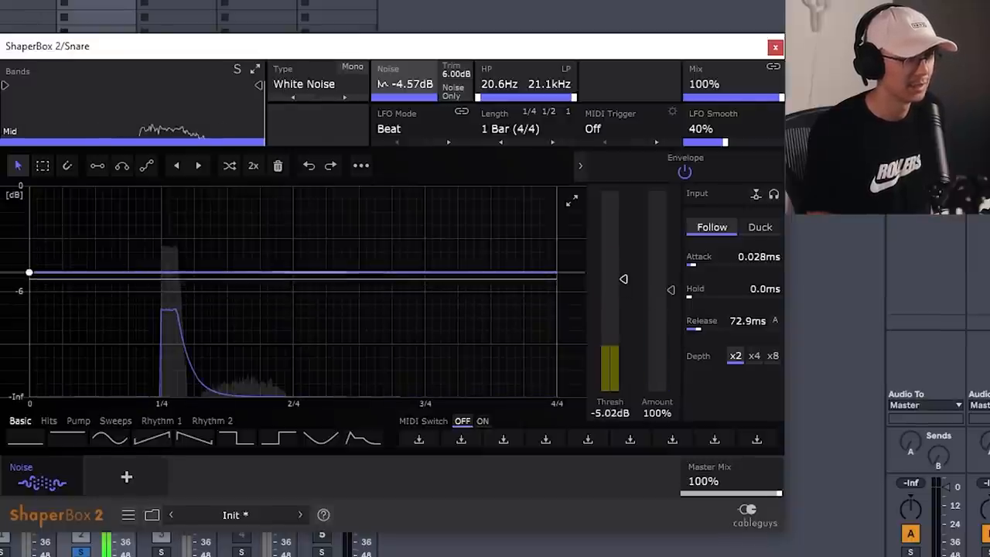
pyautogui.moveTo(747, 320)
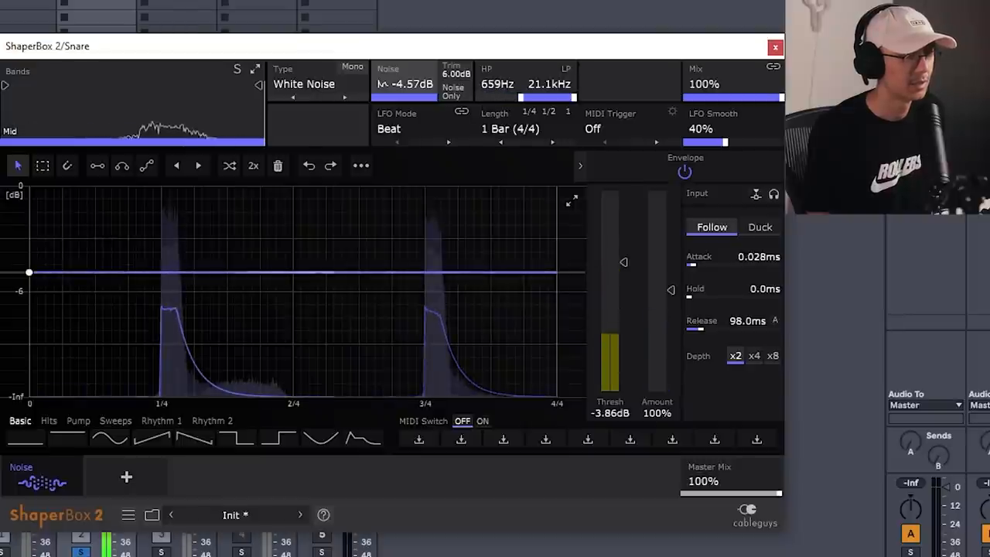
# Try Blowing Bubbles, switch the noise to Weird > Key Rattle, then close the plugin window.
pyautogui.click(304, 83)
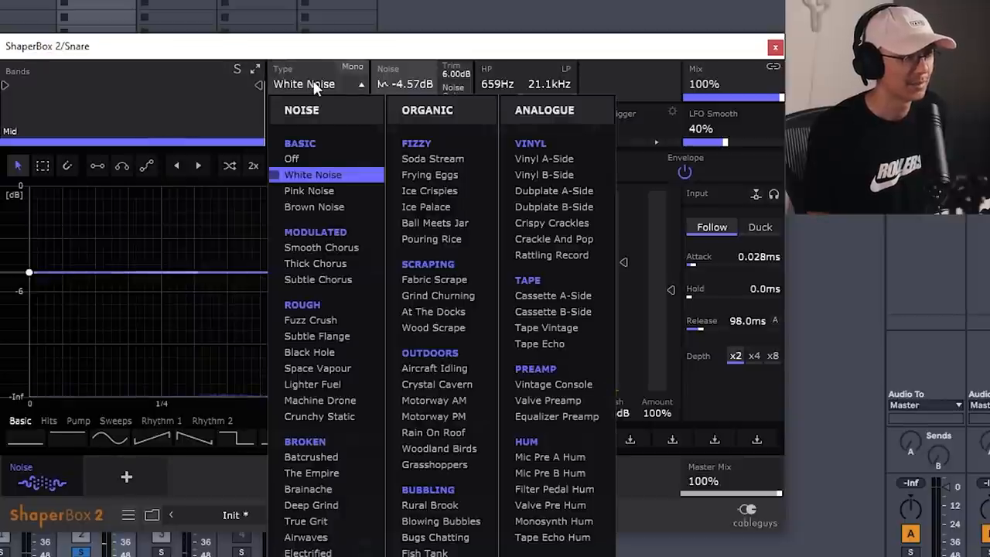
pyautogui.moveTo(401, 88)
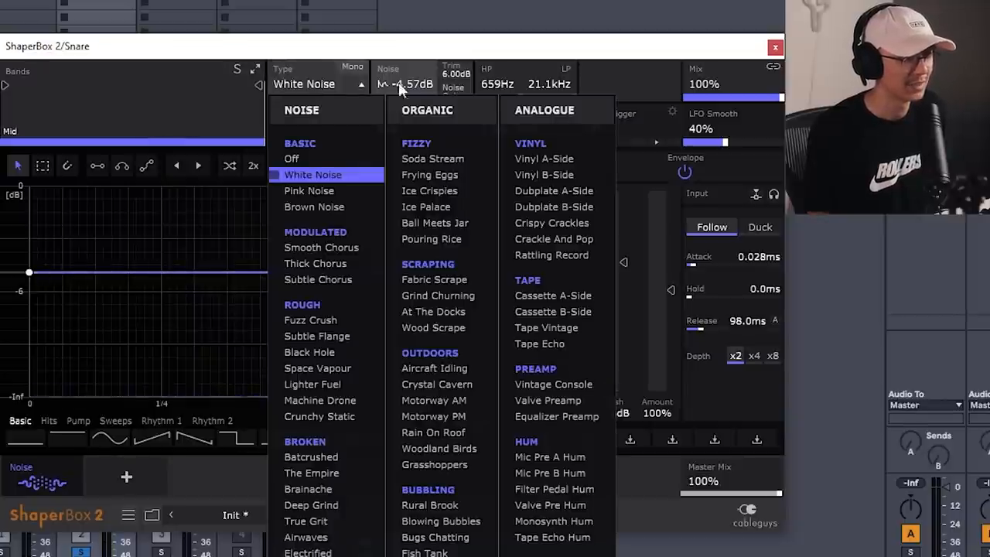
pyautogui.moveTo(429, 190)
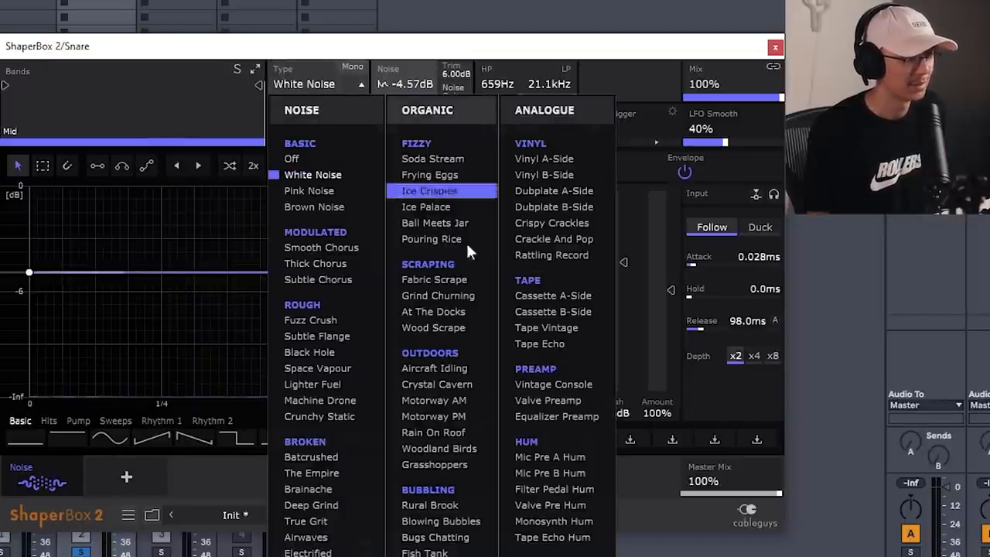
pyautogui.click(441, 520)
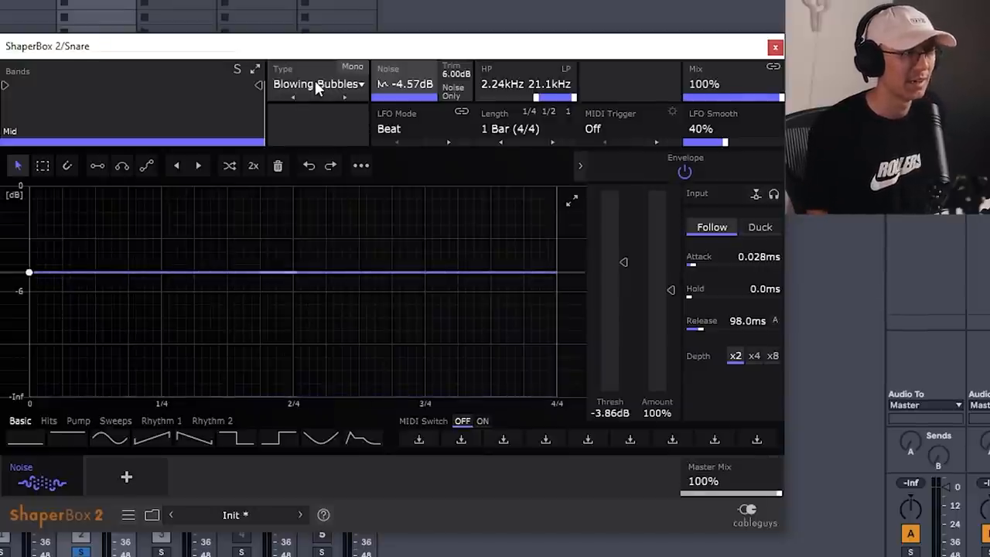
pyautogui.click(317, 84)
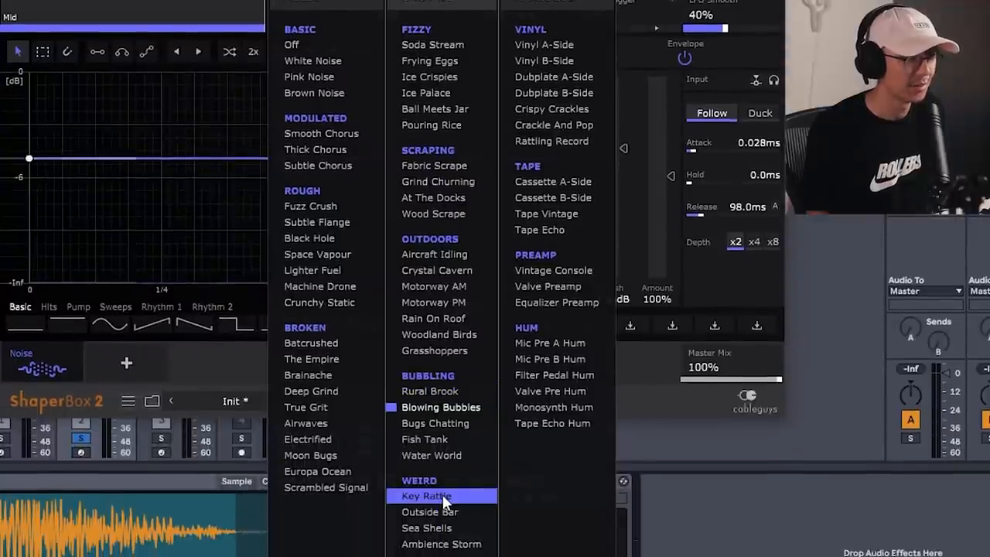
pyautogui.click(426, 495)
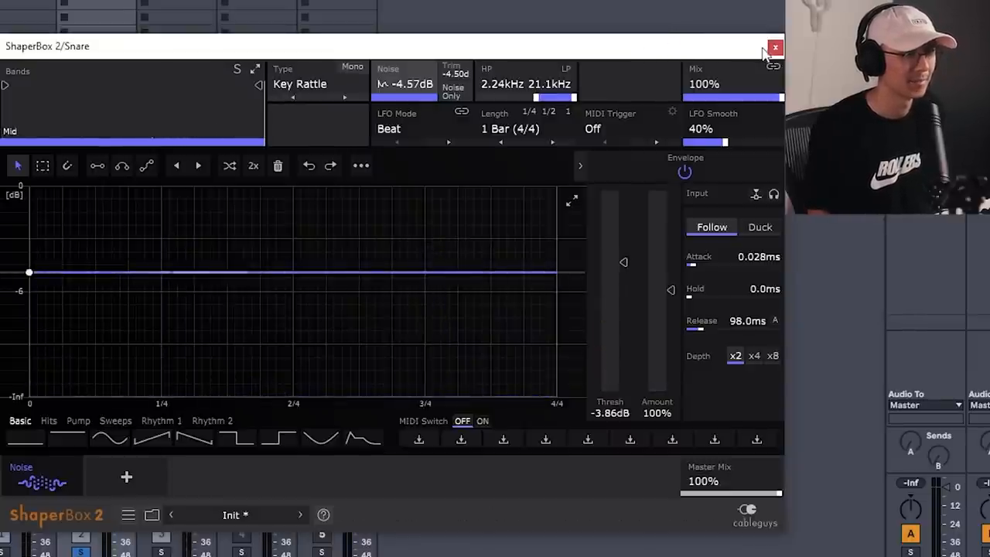
pyautogui.click(776, 47)
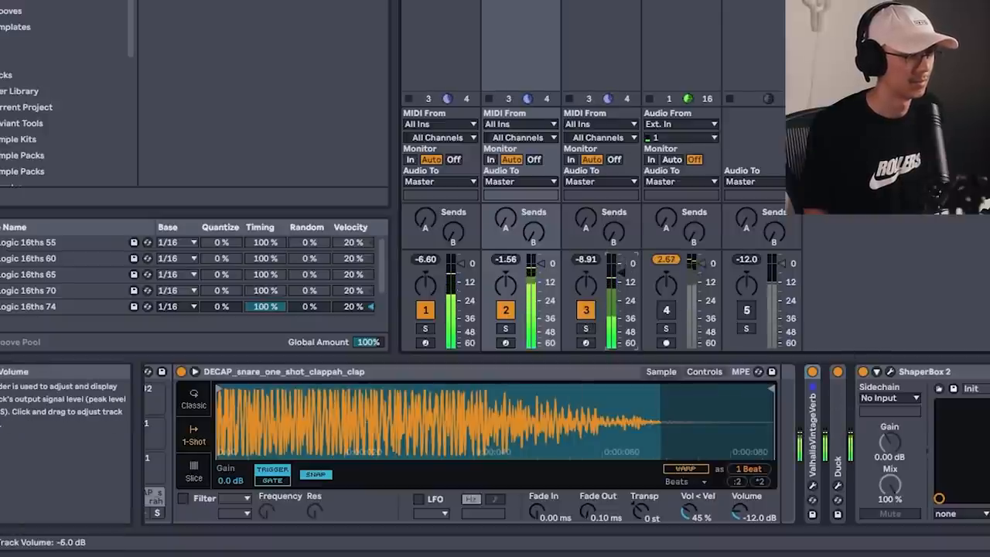
# Open the ShaperBox 2 device window on the ES_Worm_B_175 track.
pyautogui.click(925, 372)
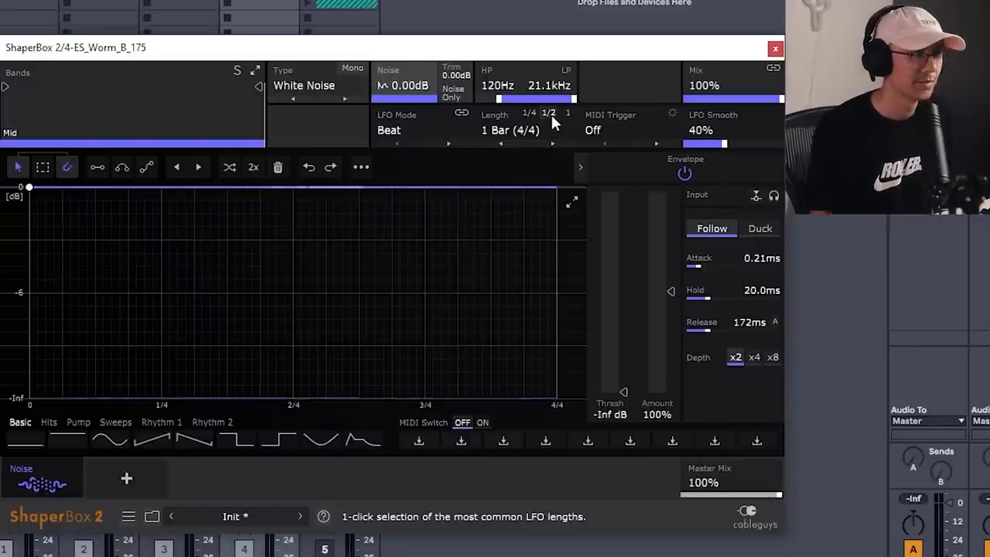
pyautogui.moveTo(250, 52)
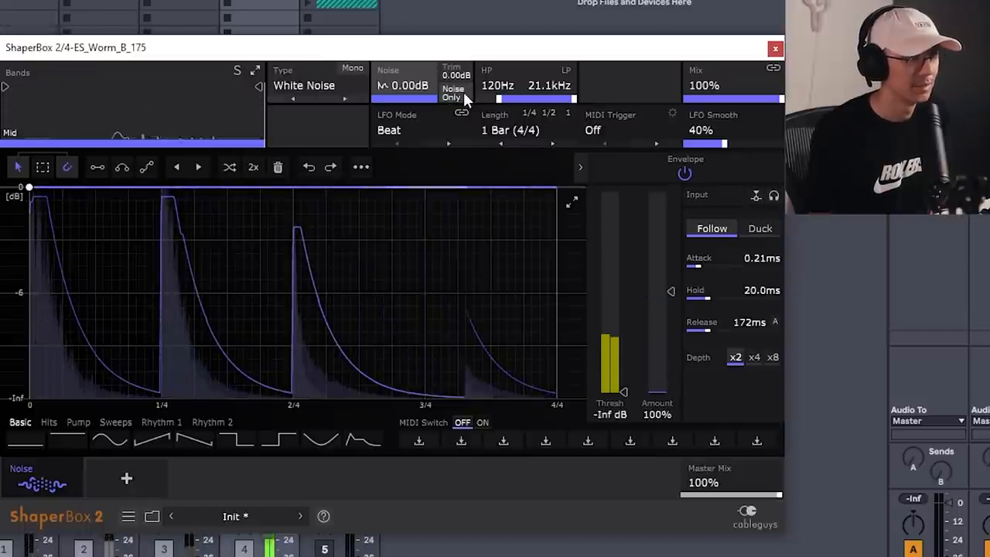
# Create Low/Mid/High band splits at 115 Hz and 2.19 kHz in the Bands panel.
pyautogui.click(451, 93)
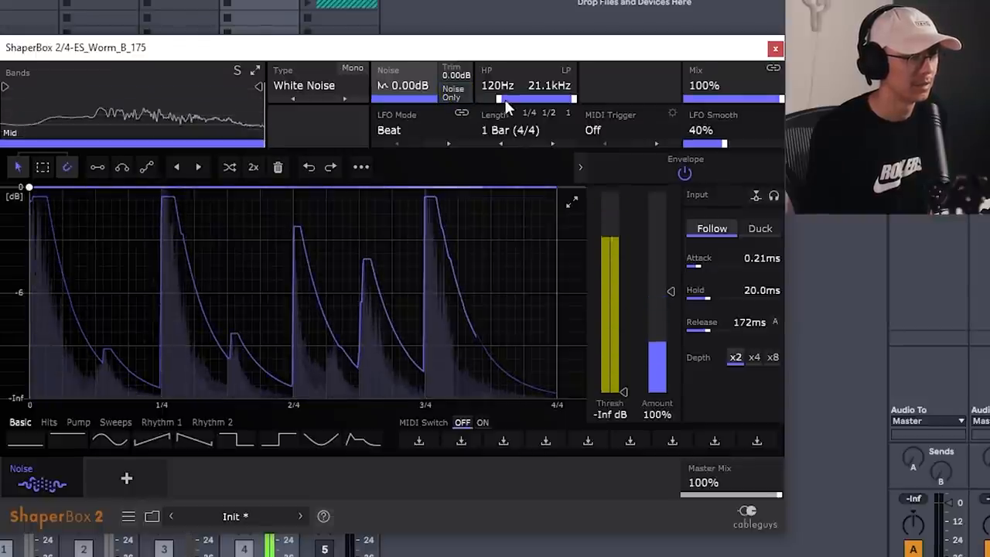
pyautogui.moveTo(499, 99); pyautogui.dragTo(534, 98)
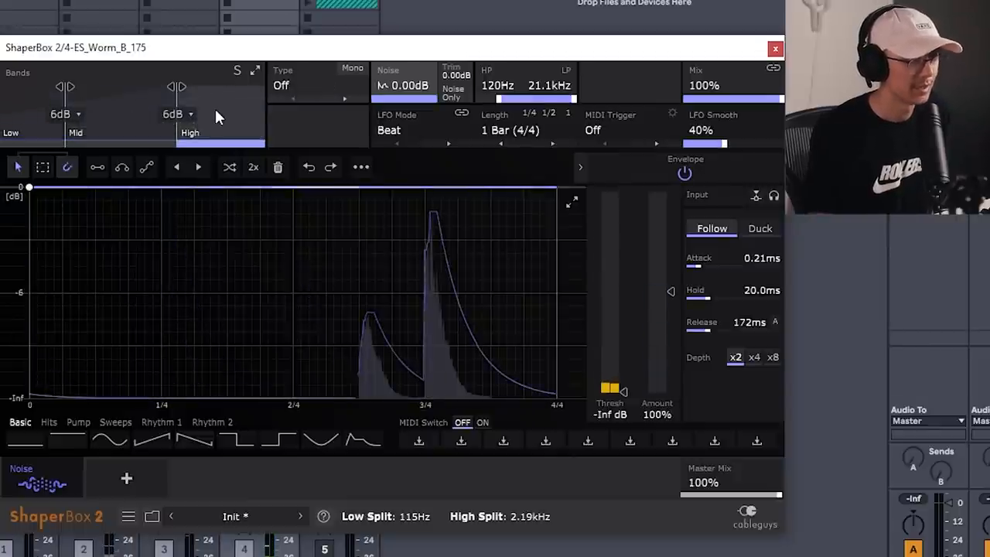
# Check the noise type list twice, keeping the high band's noise off.
pyautogui.click(310, 85)
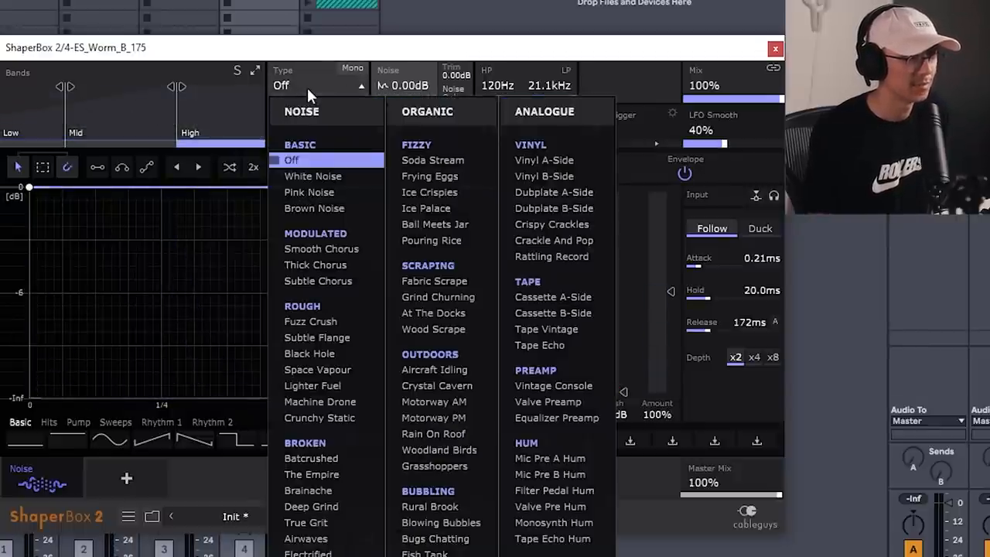
pyautogui.click(552, 225)
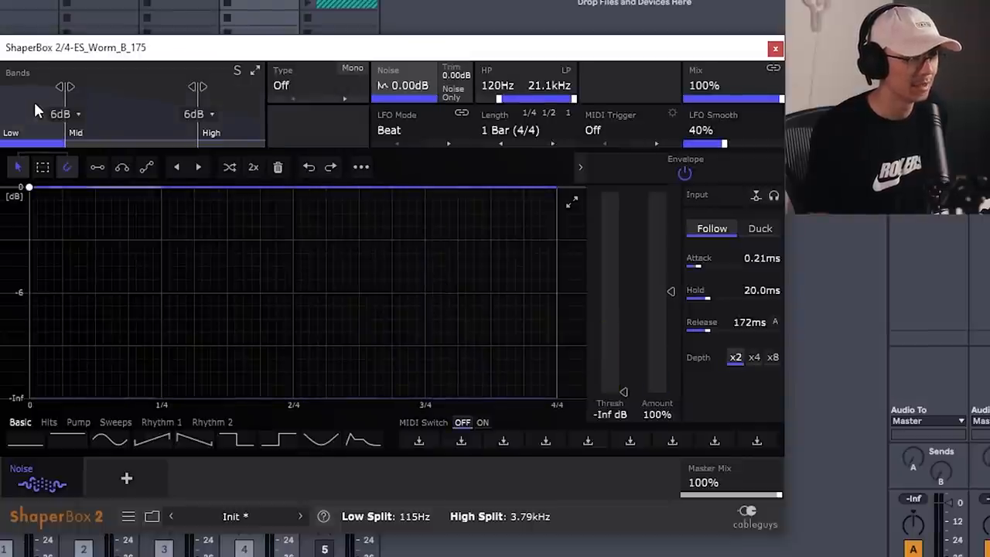
pyautogui.click(317, 85)
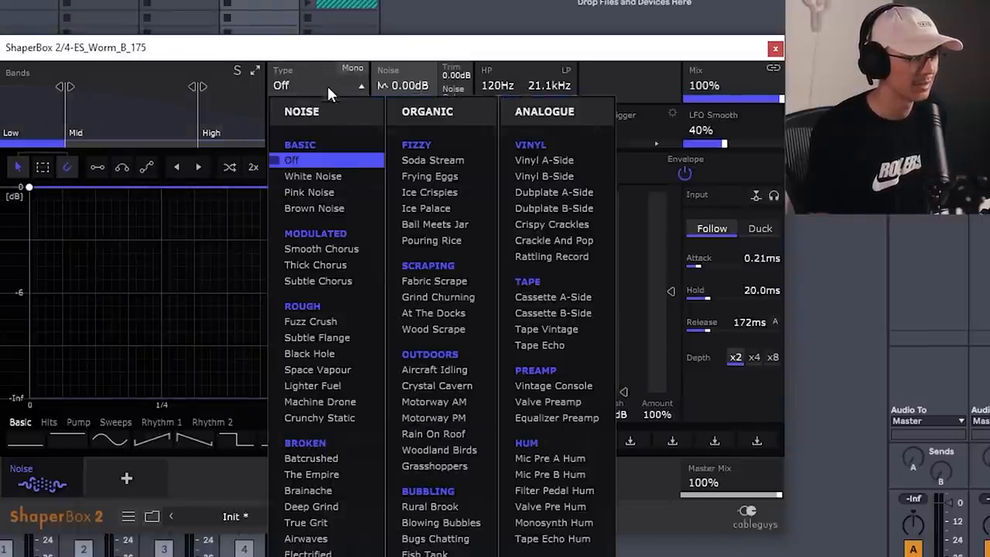
pyautogui.click(310, 321)
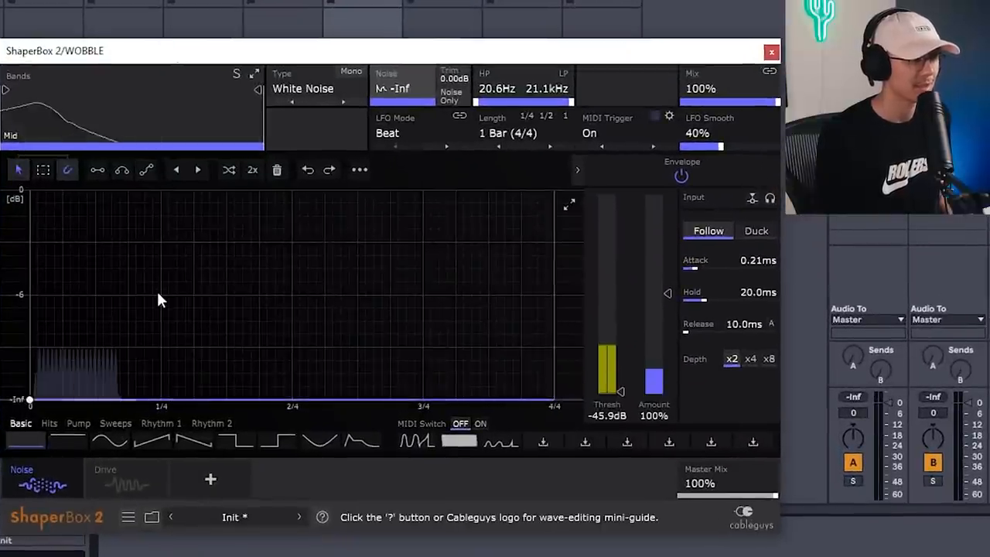
# Give the WOBBLE noise LFO a 1/8-length sine shape, then open the Drive shaper.
pyautogui.click(109, 441)
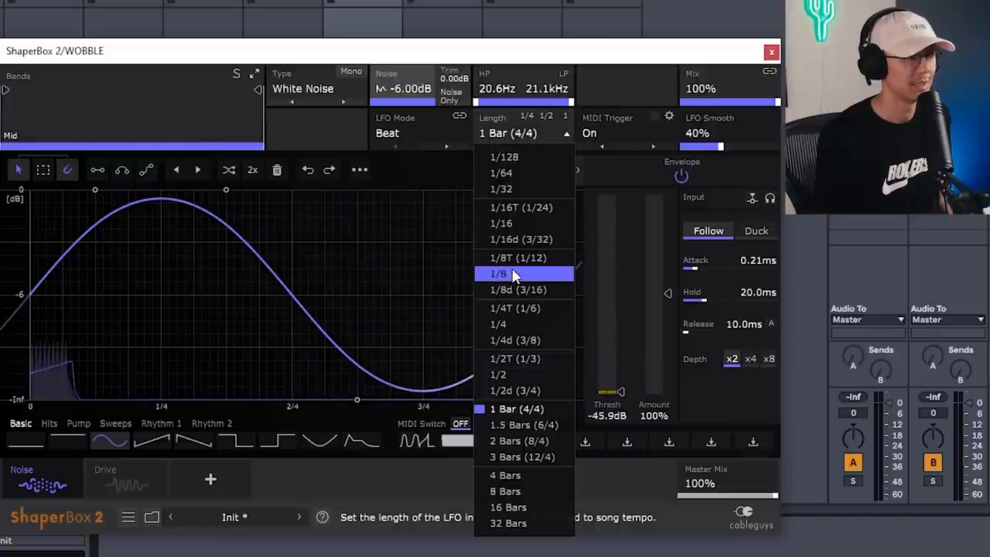
pyautogui.click(501, 274)
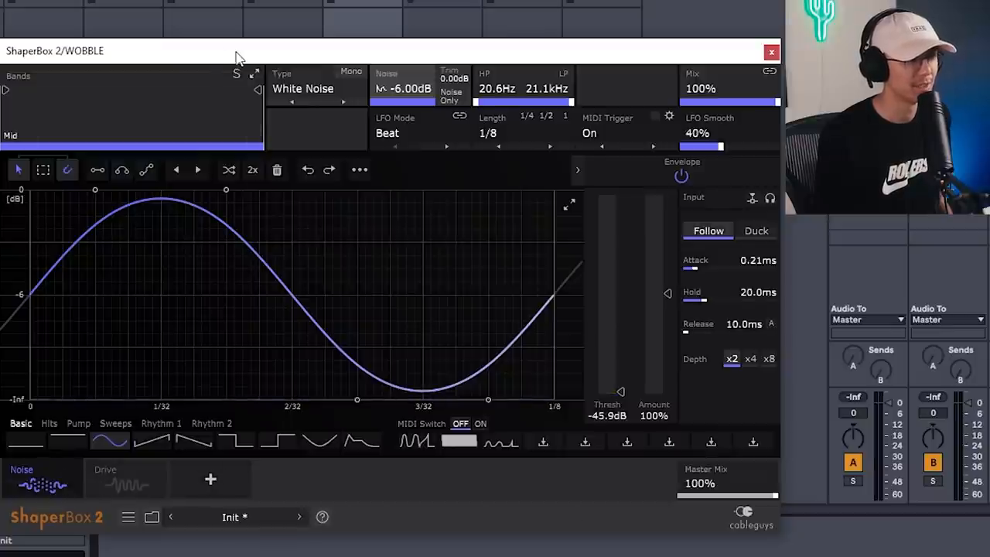
pyautogui.click(211, 479)
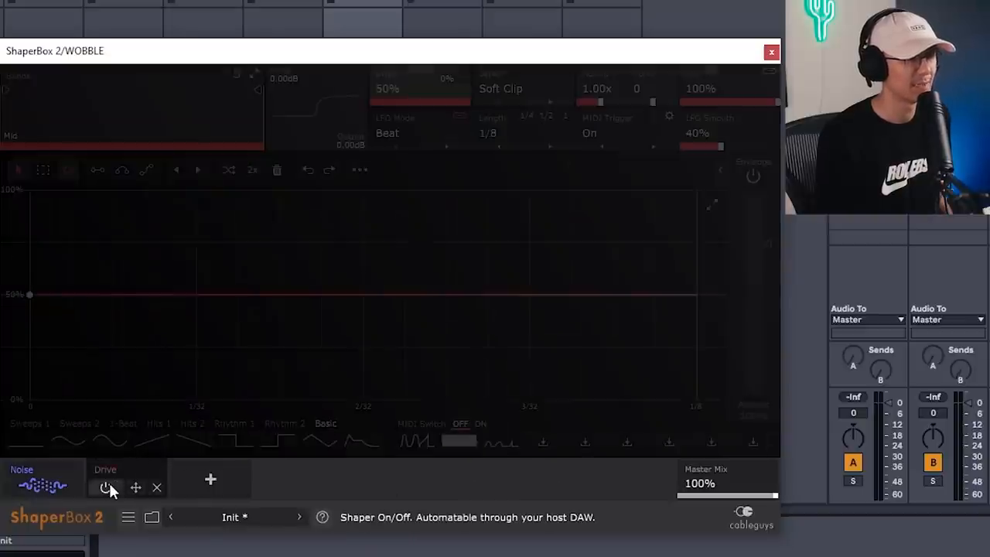
pyautogui.click(102, 487)
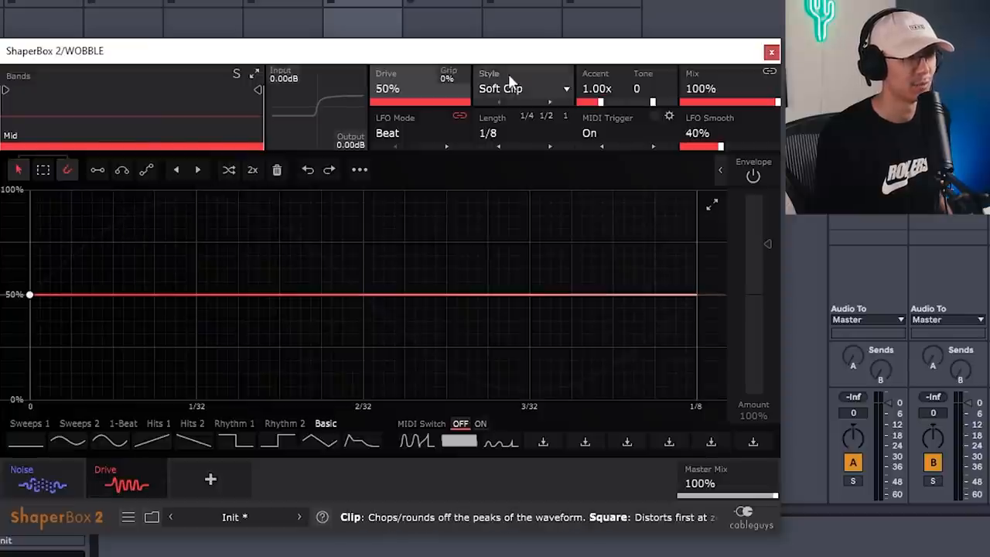
pyautogui.click(524, 88)
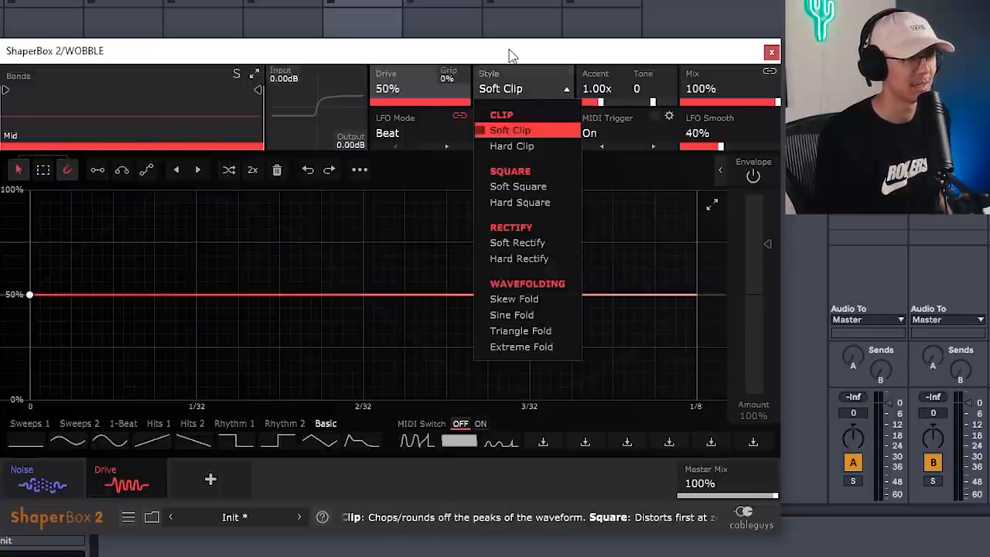
pyautogui.click(510, 130)
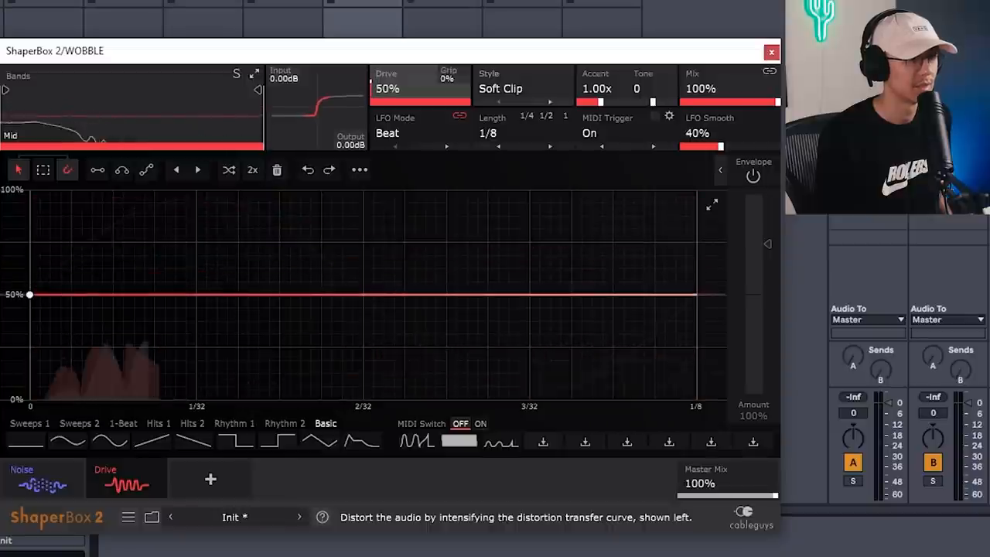
pyautogui.click(522, 89)
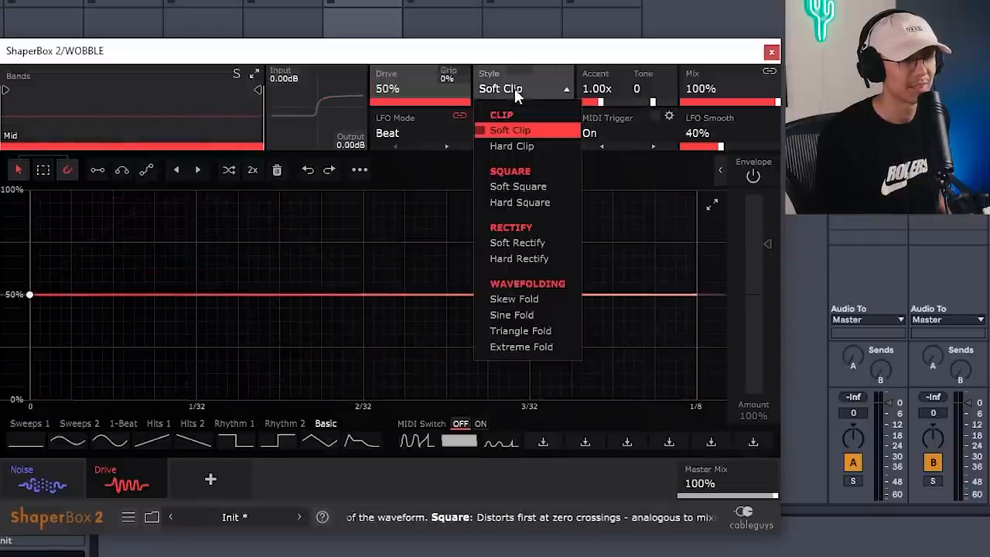
pyautogui.click(510, 129)
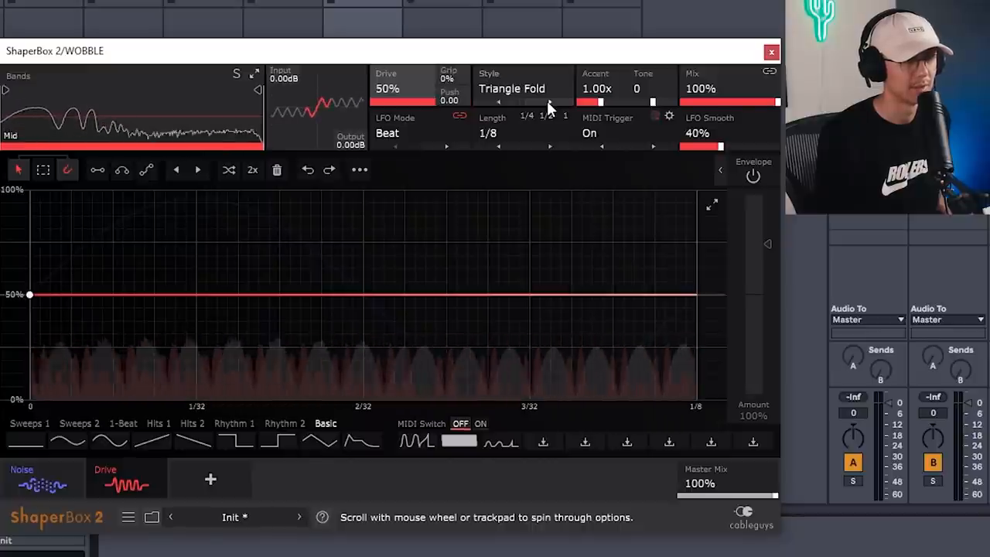
pyautogui.click(518, 88)
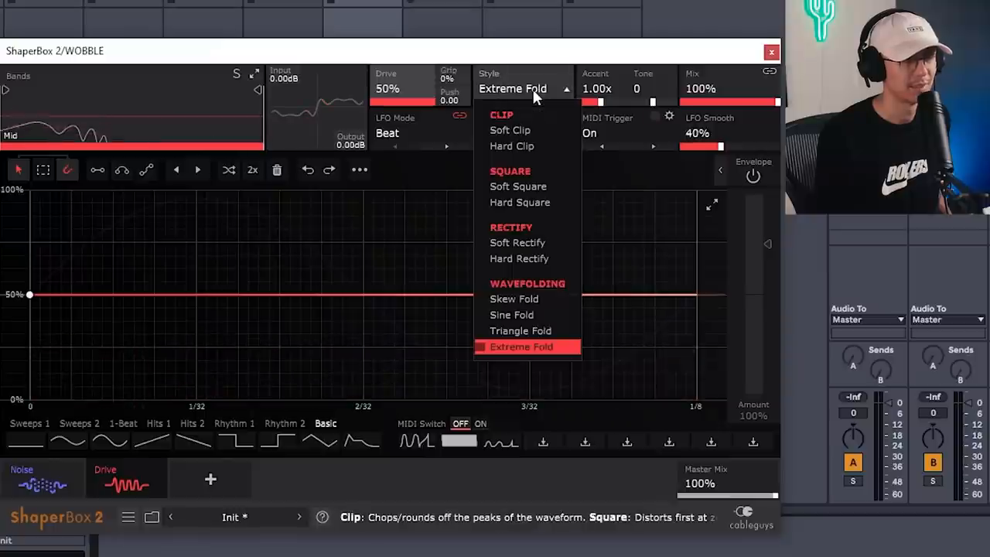
pyautogui.click(509, 130)
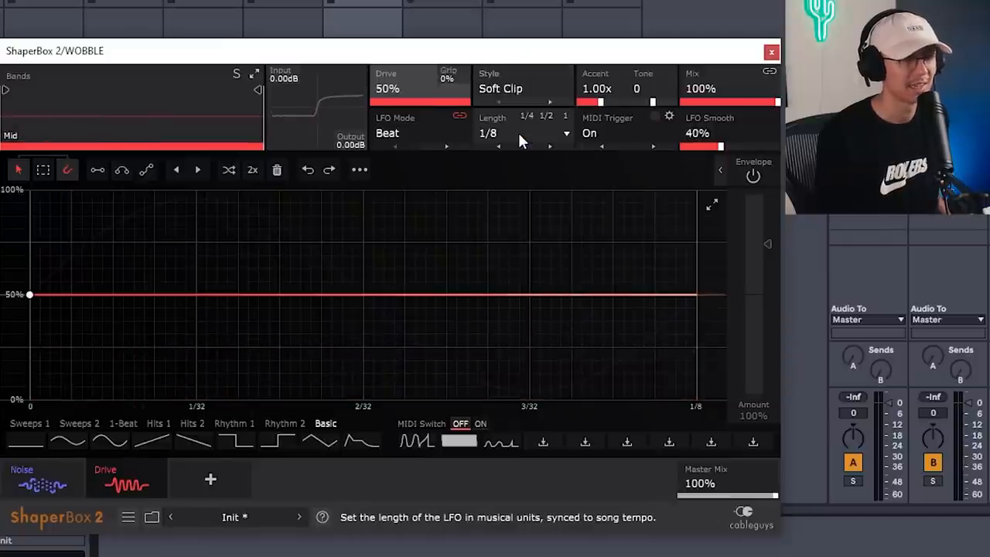
pyautogui.moveTo(244, 242)
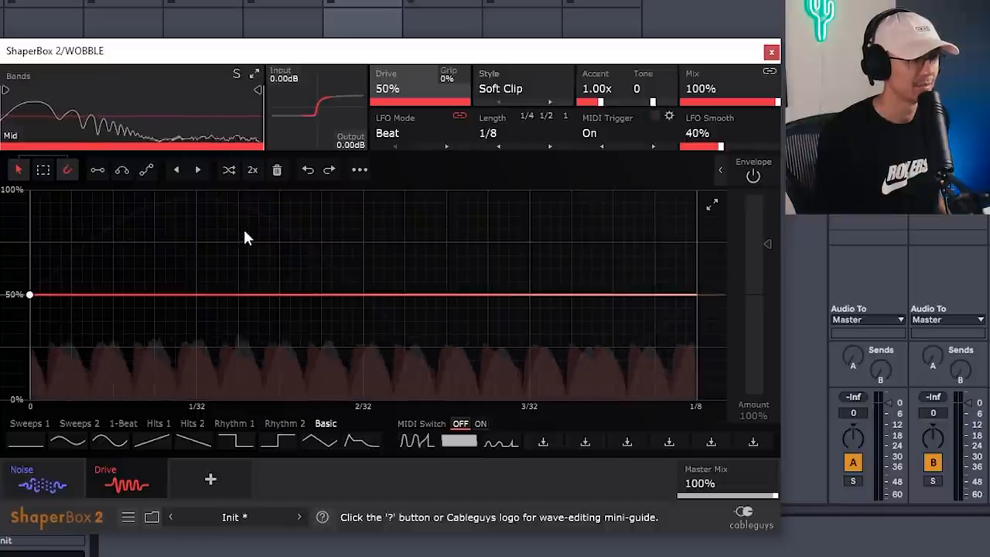
pyautogui.click(43, 478)
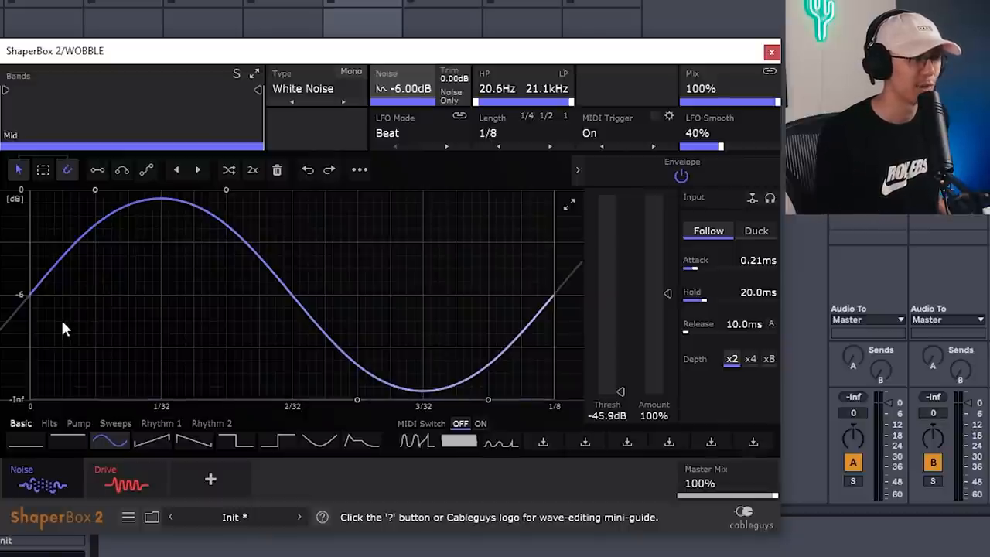
pyautogui.moveTo(310, 343)
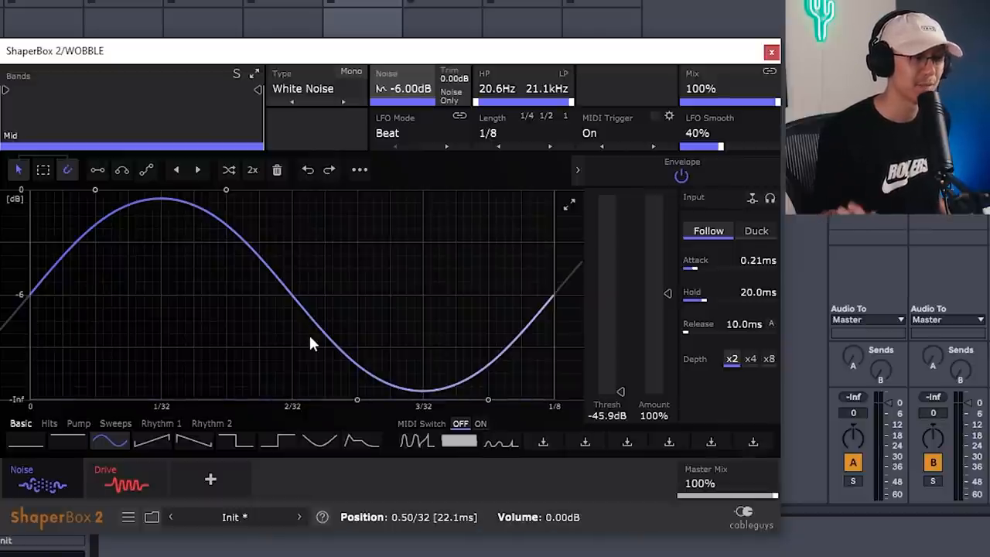
# Add a Volume shaper using the Basic sine shape with a 1/8 length.
pyautogui.click(210, 479)
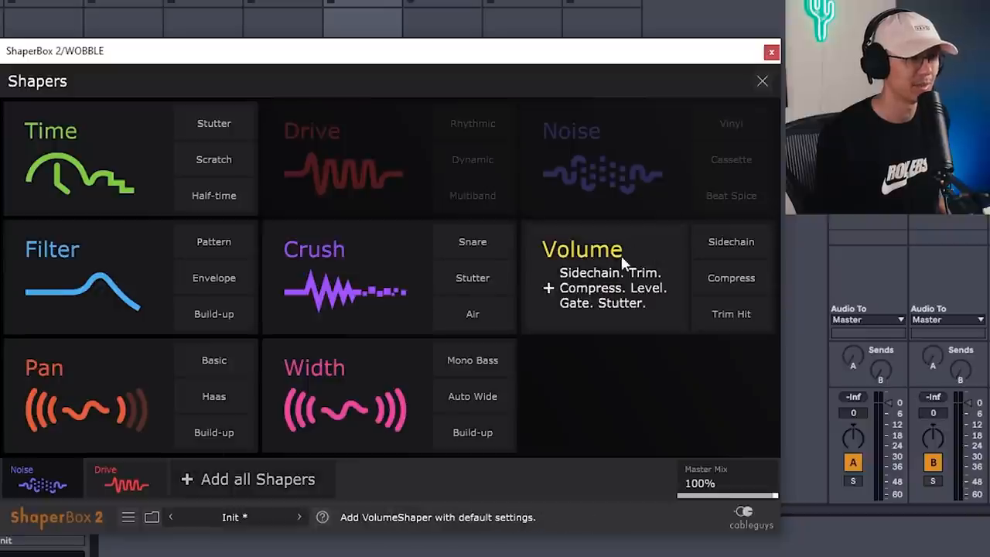
pyautogui.click(583, 249)
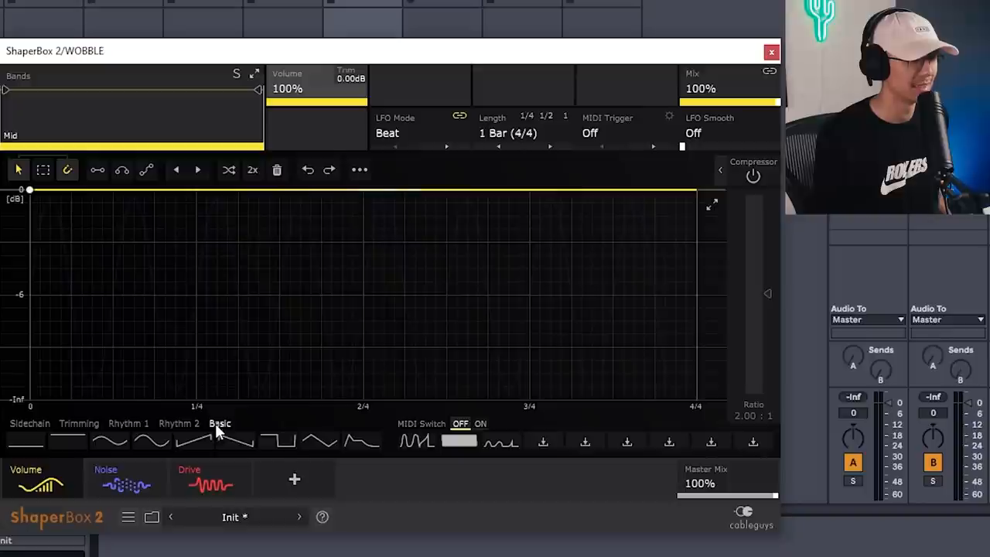
pyautogui.click(152, 441)
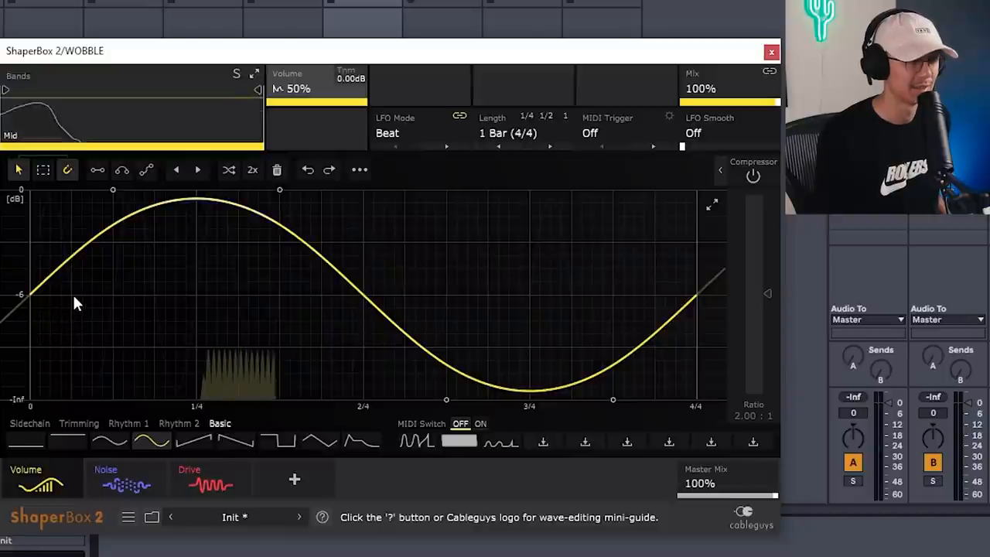
pyautogui.click(523, 133)
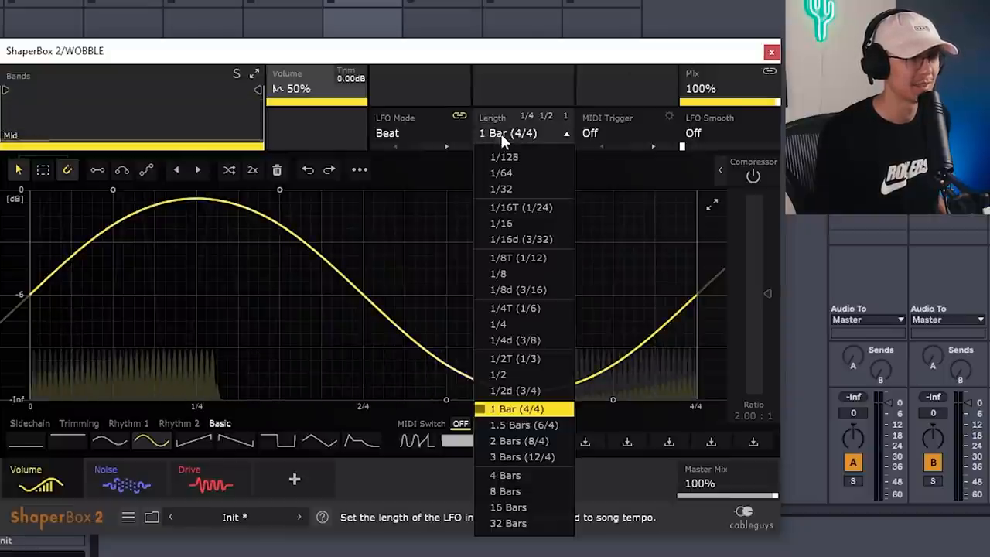
pyautogui.click(499, 273)
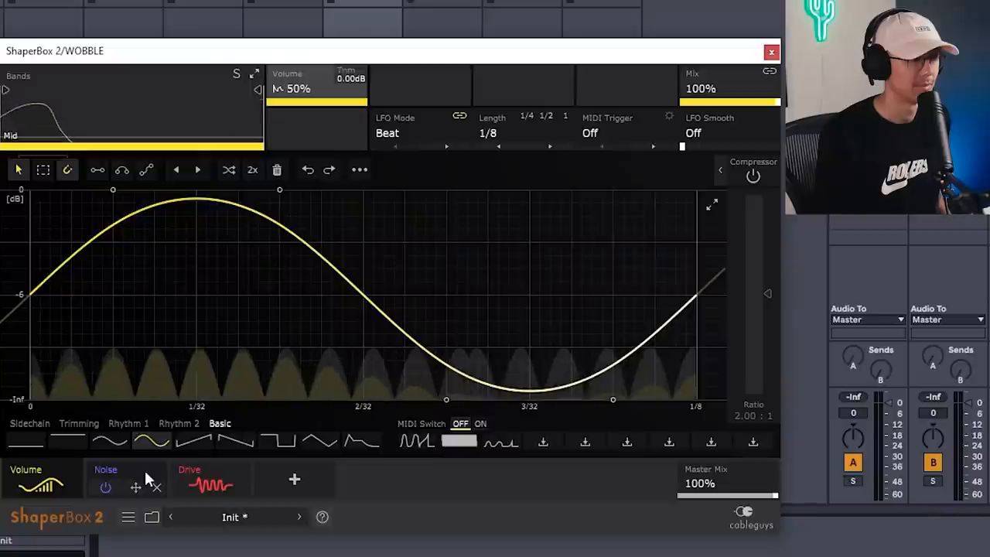
pyautogui.click(106, 480)
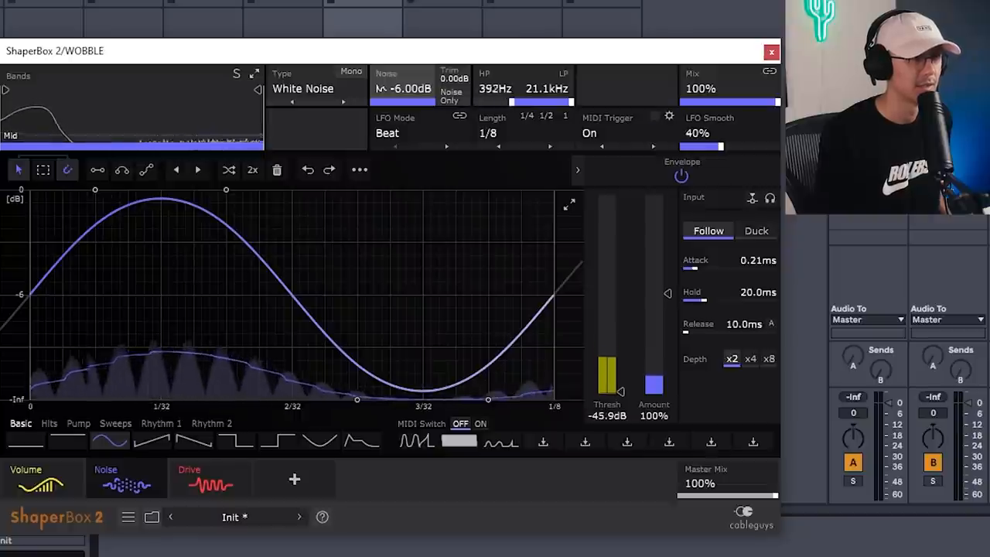
# Raise the noise high-pass to 3.36 kHz, keep MIDI Trigger on, and close ShaperBox.
pyautogui.moveTo(495, 88); pyautogui.dragTo(517, 89)
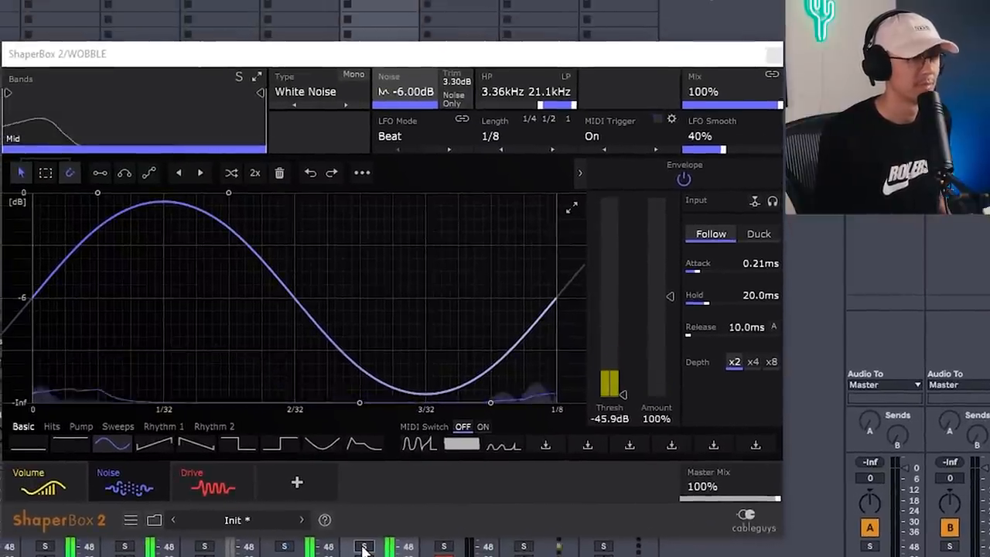
pyautogui.moveTo(712, 332)
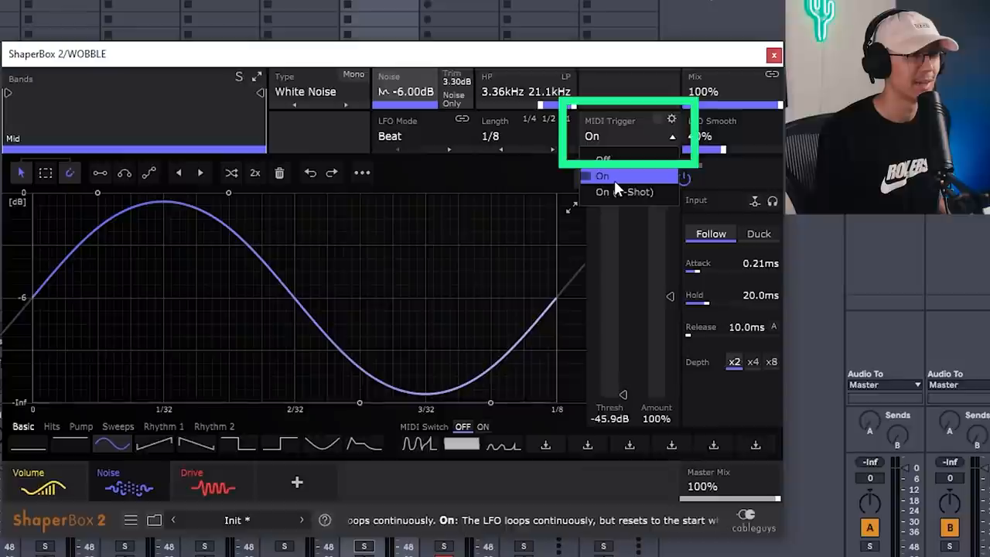
pyautogui.click(603, 176)
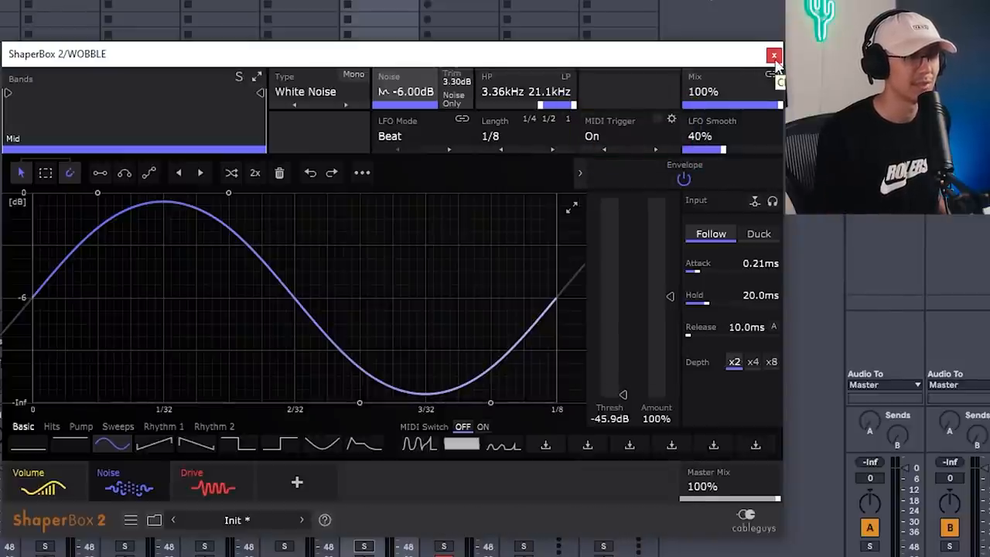
pyautogui.click(774, 55)
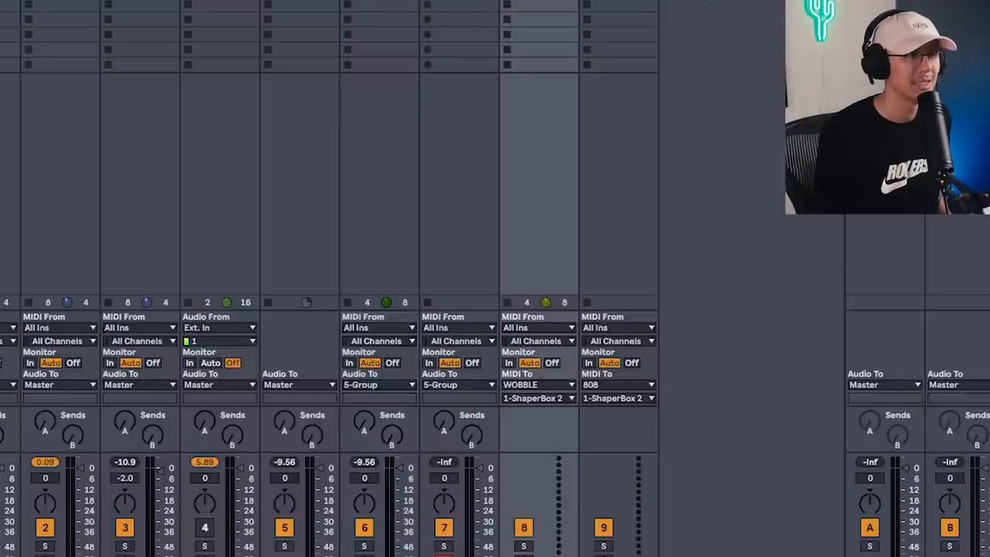
pyautogui.moveTo(563, 395)
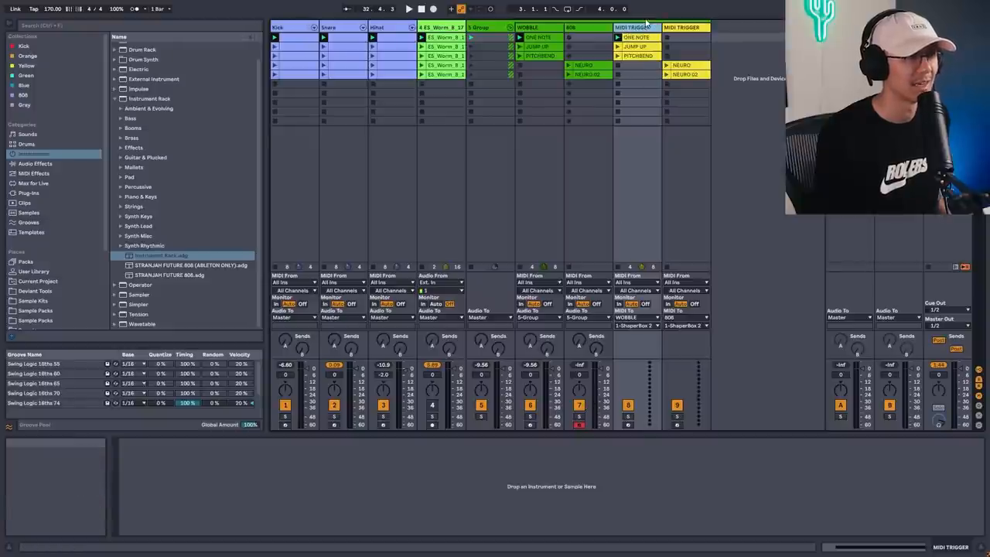
pyautogui.doubleClick(634, 37)
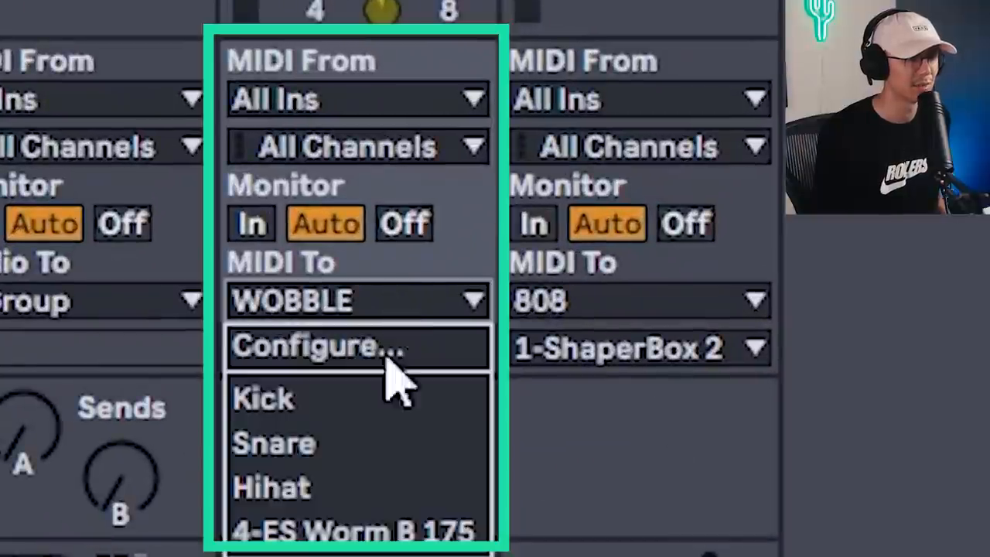
pyautogui.click(356, 350)
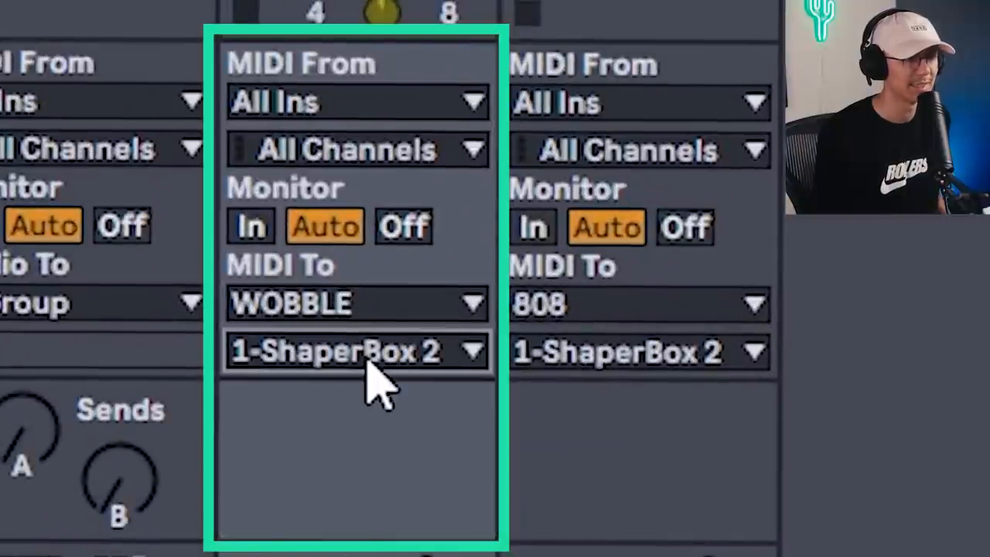
pyautogui.click(356, 350)
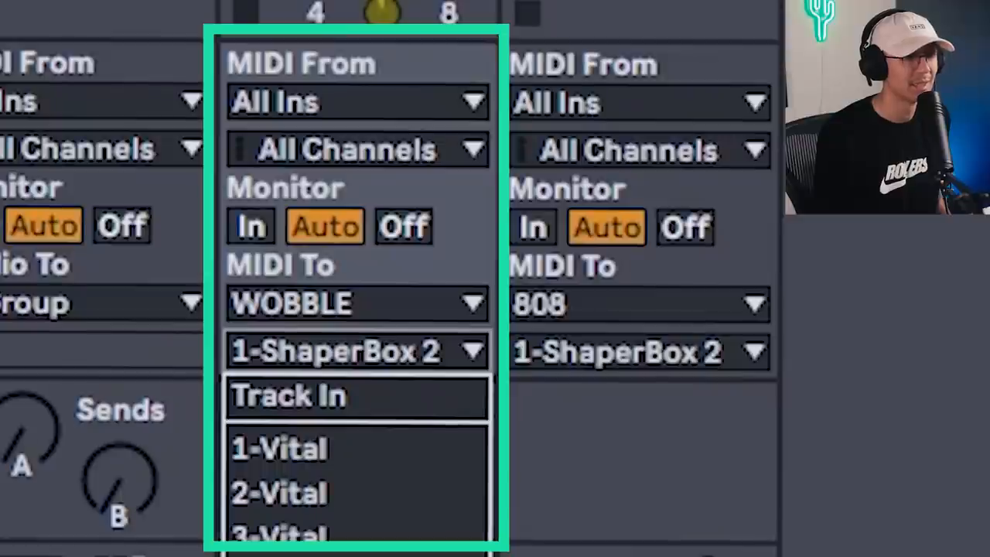
pyautogui.click(356, 351)
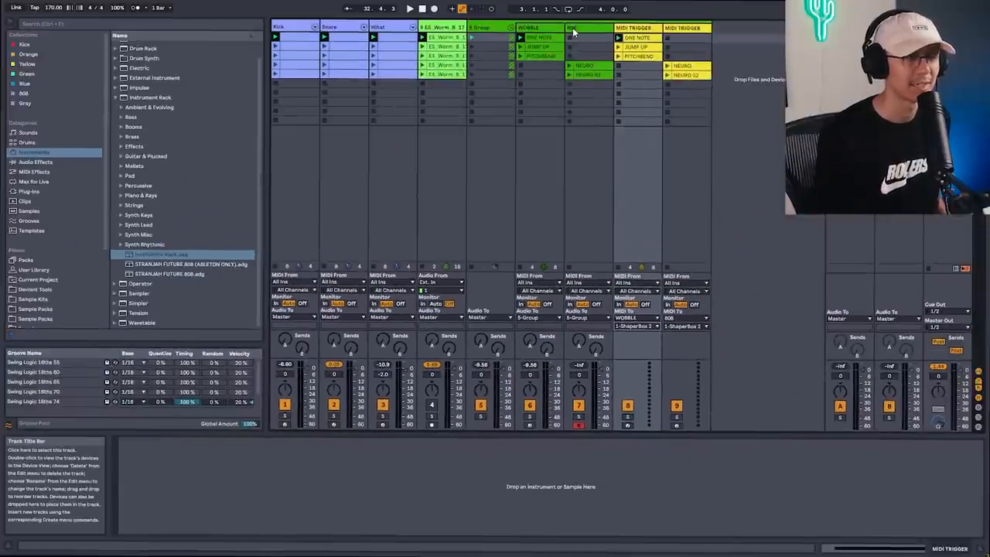
pyautogui.click(530, 28)
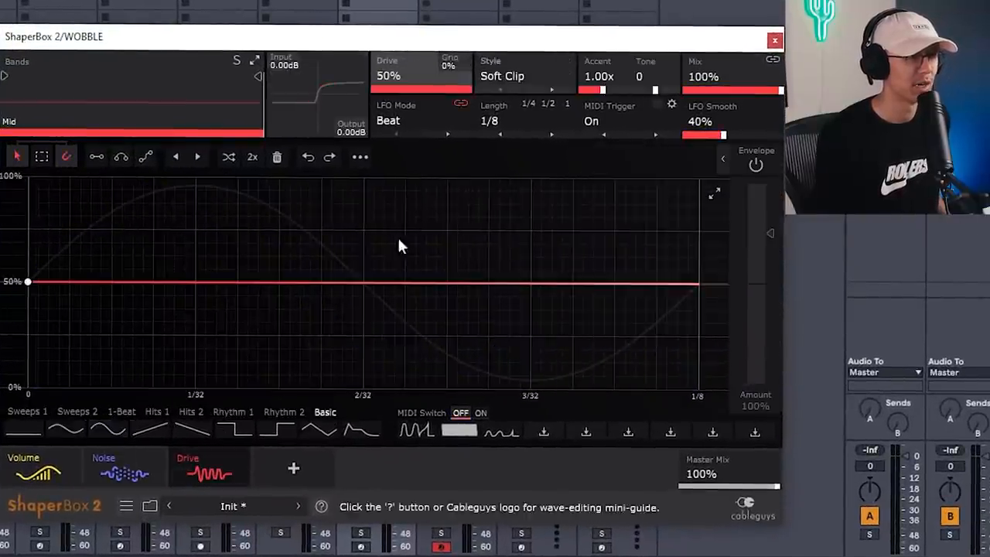
# Give the drive a sine-shaped curve and lower its amount to about 35%.
pyautogui.click(108, 430)
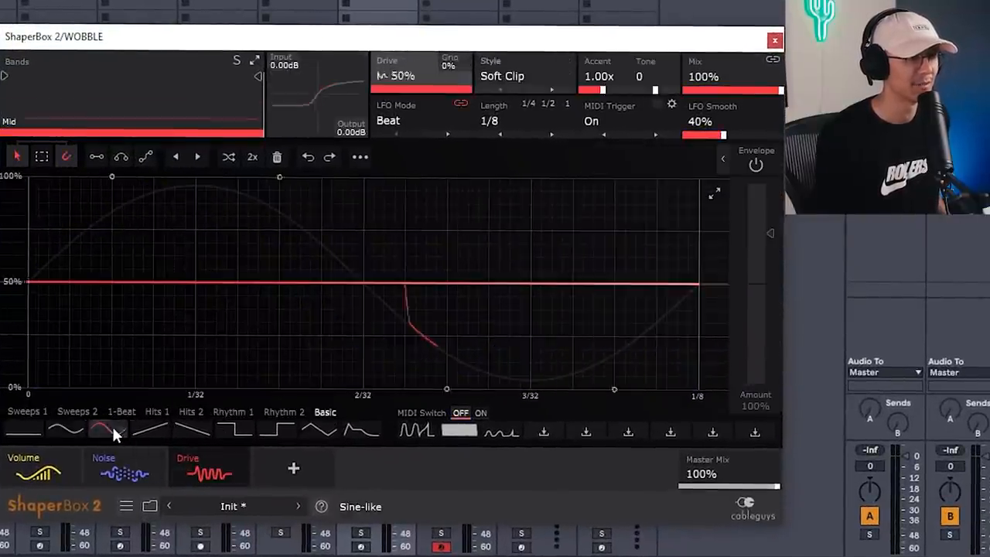
pyautogui.click(108, 429)
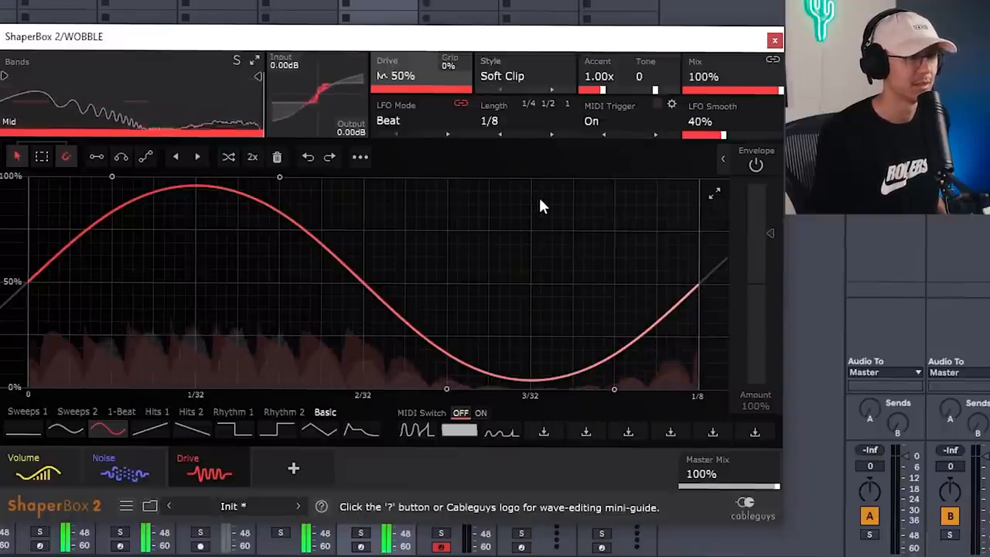
pyautogui.moveTo(402, 81)
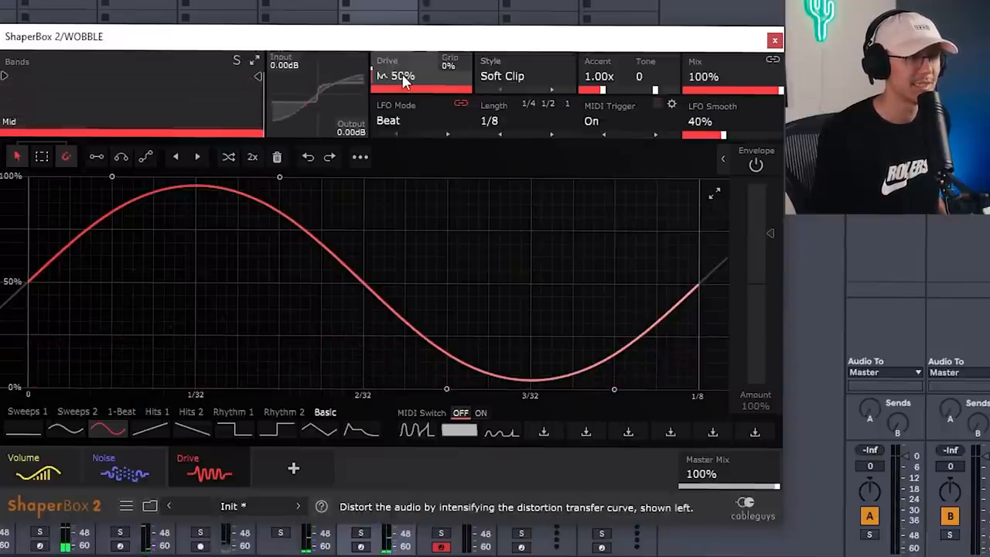
pyautogui.moveTo(403, 75); pyautogui.dragTo(403, 85)
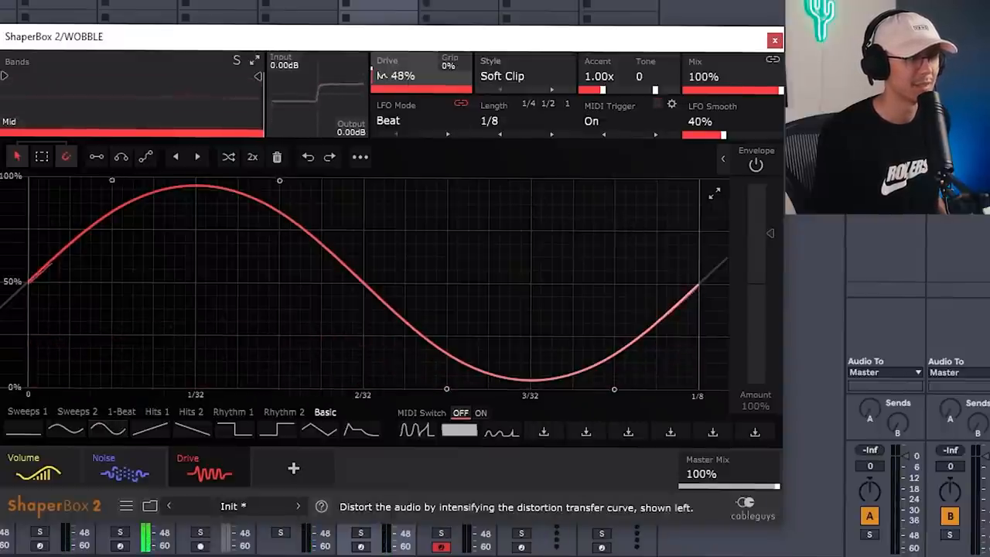
pyautogui.moveTo(396, 76); pyautogui.dragTo(396, 85)
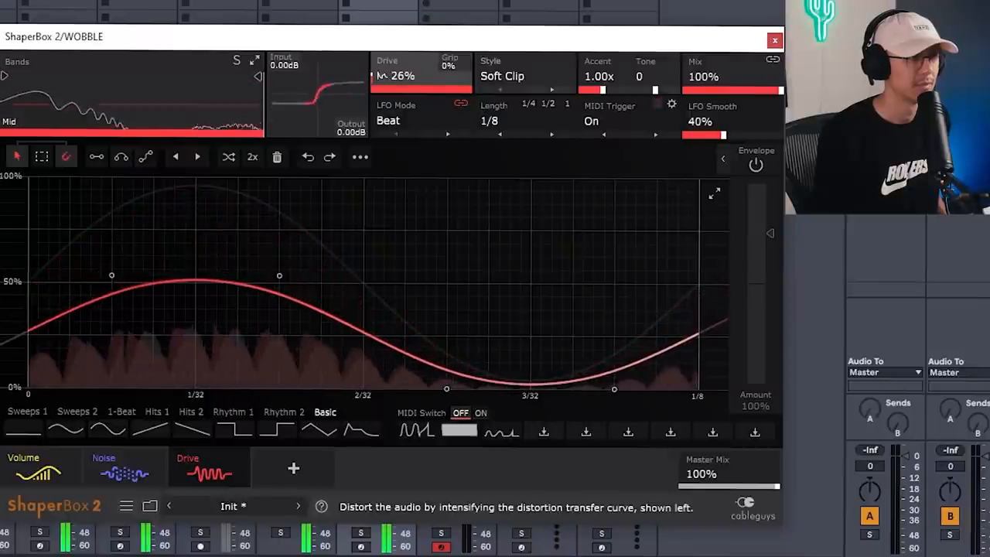
pyautogui.moveTo(396, 76); pyautogui.dragTo(396, 62)
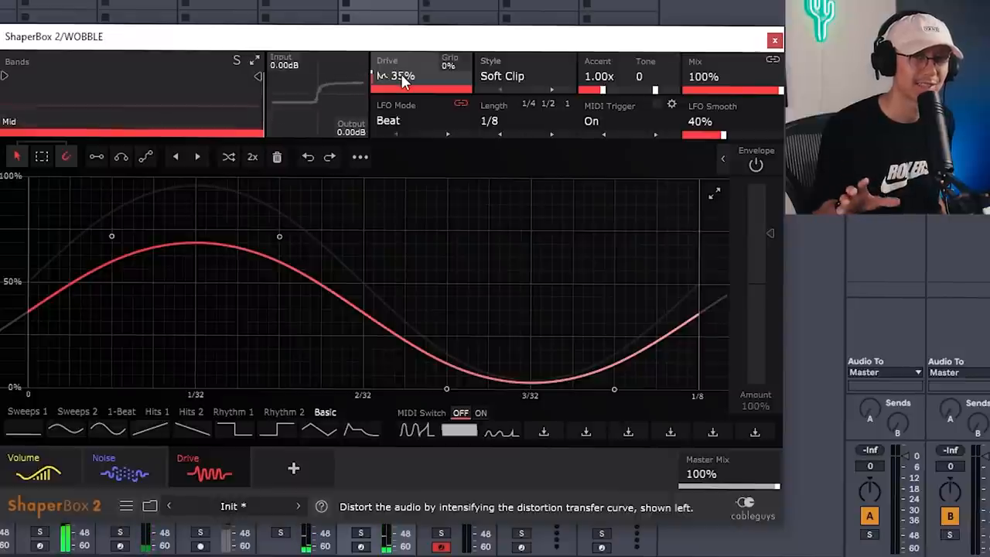
pyautogui.moveTo(476, 4)
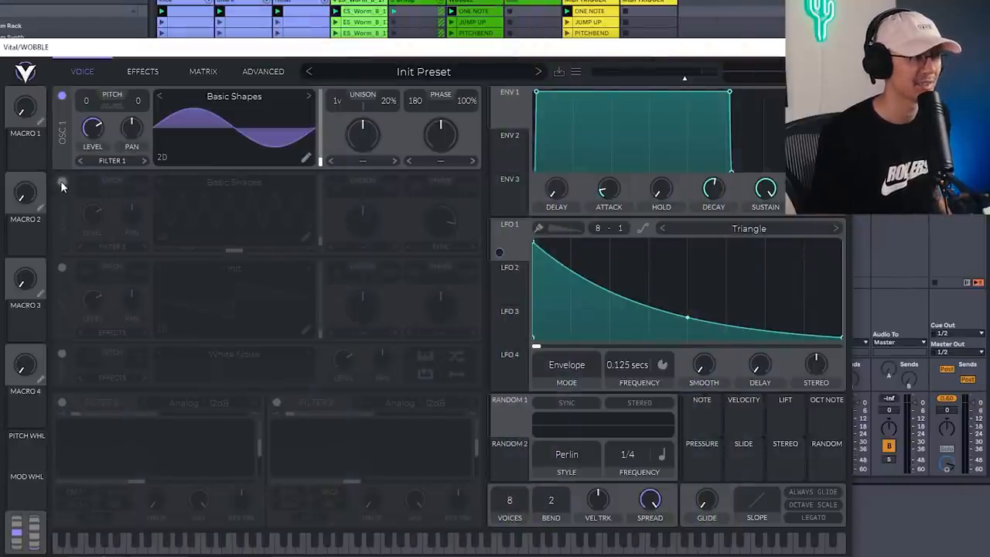
# Enable Vital's OSC 2 sine pitched up 7, toggling it off and on to compare.
pyautogui.click(62, 181)
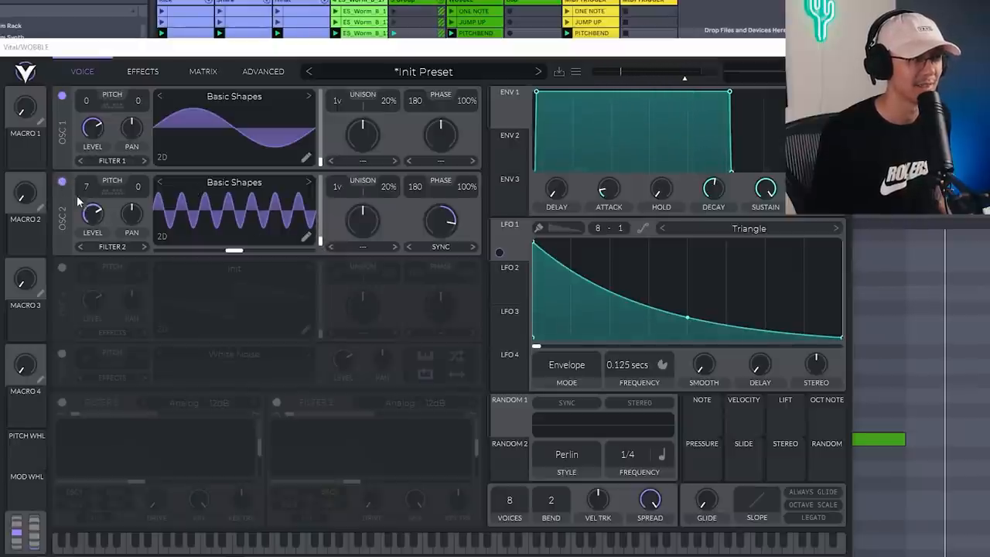
pyautogui.click(62, 182)
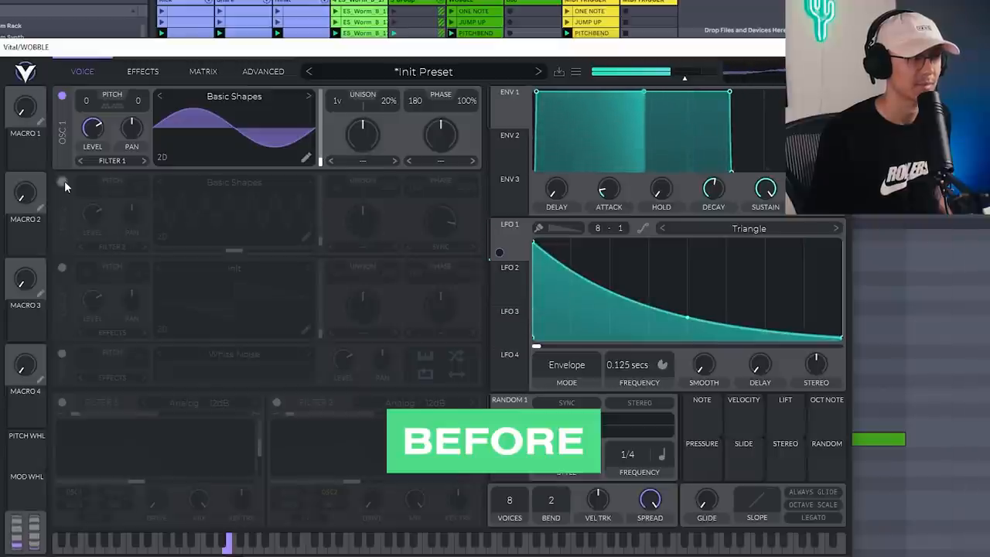
pyautogui.click(62, 181)
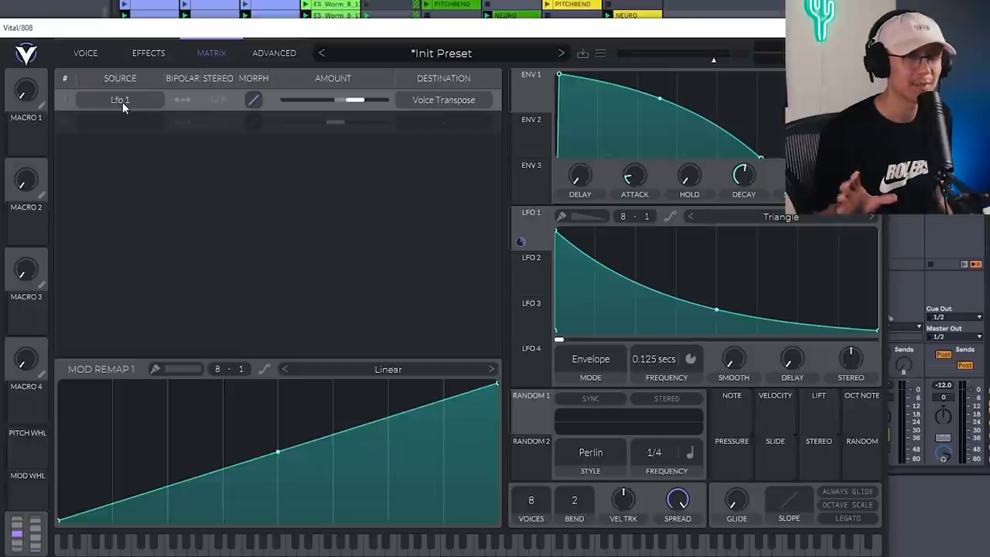
pyautogui.moveTo(496, 278)
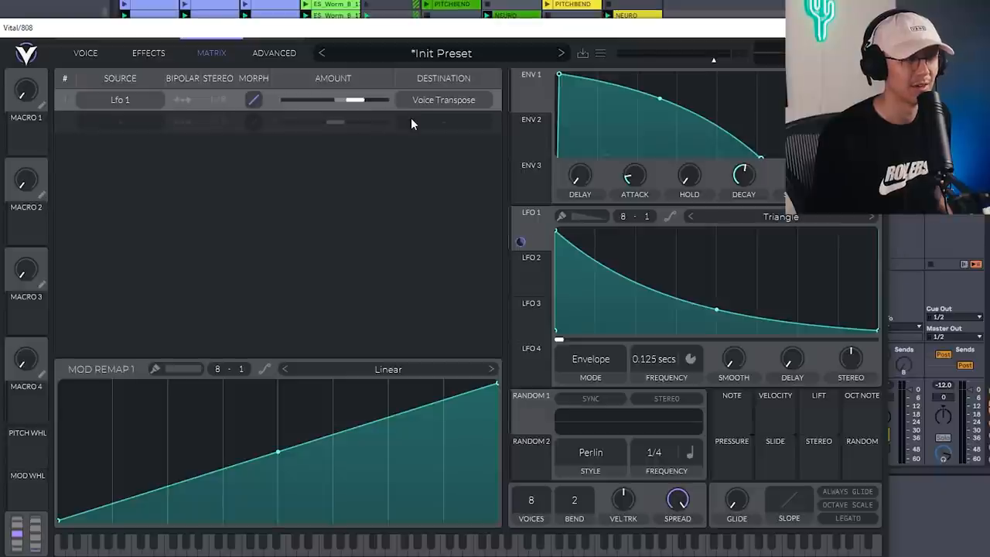
# Adjust the LFO 1 → Voice Transpose modulation amount in the Matrix.
pyautogui.moveTo(364, 99); pyautogui.dragTo(354, 99)
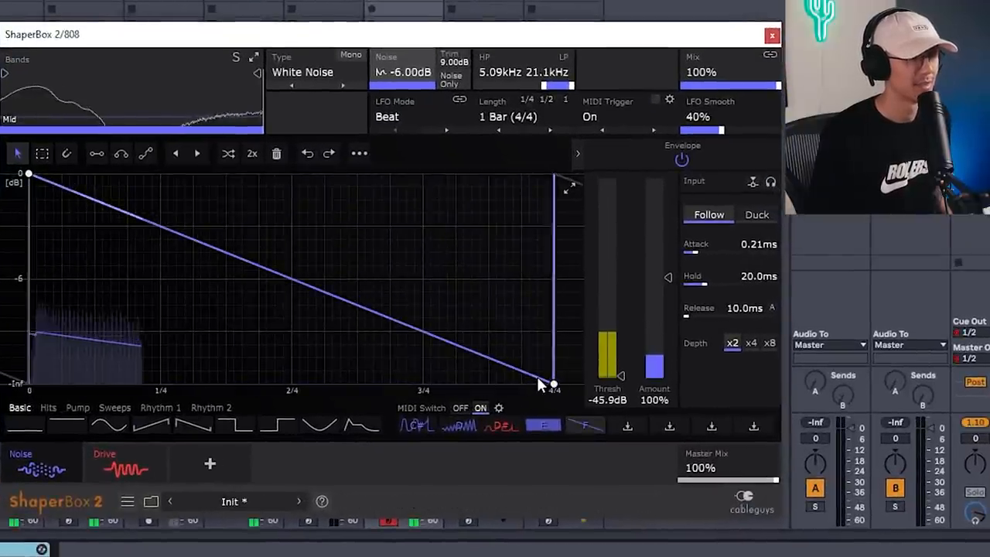
# Nudge the drive amount down slightly and set the noise trim to 4.20 dB.
pyautogui.click(105, 464)
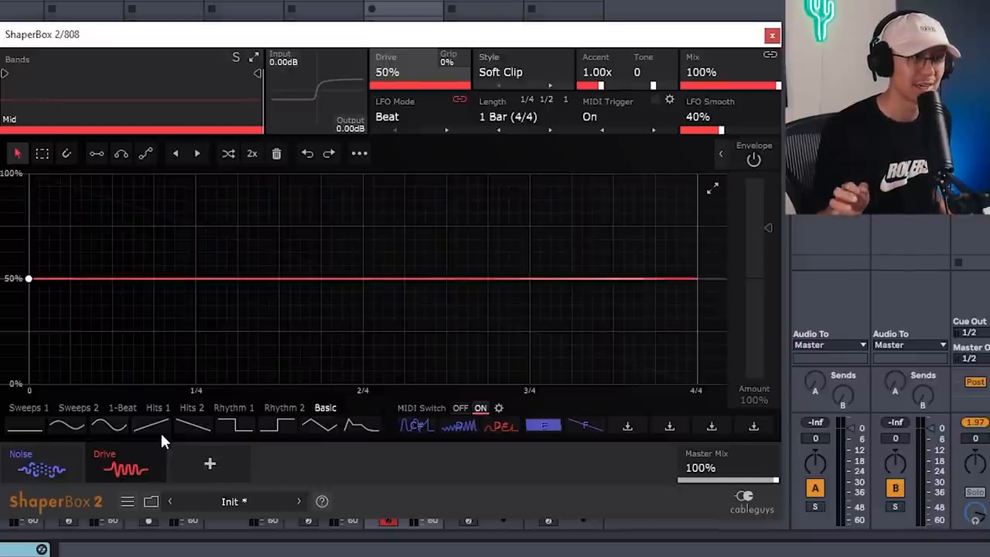
pyautogui.moveTo(387, 72)
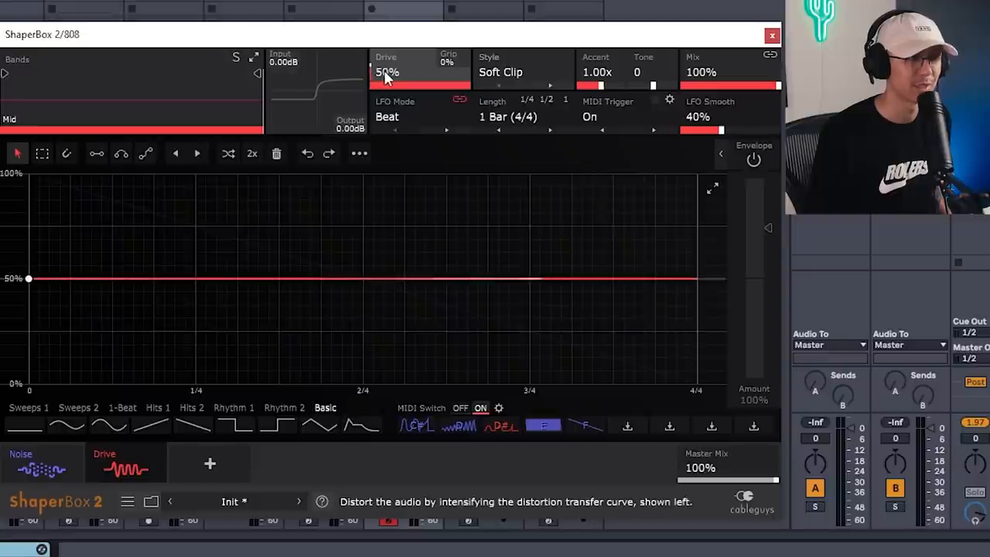
pyautogui.moveTo(387, 72); pyautogui.dragTo(387, 78)
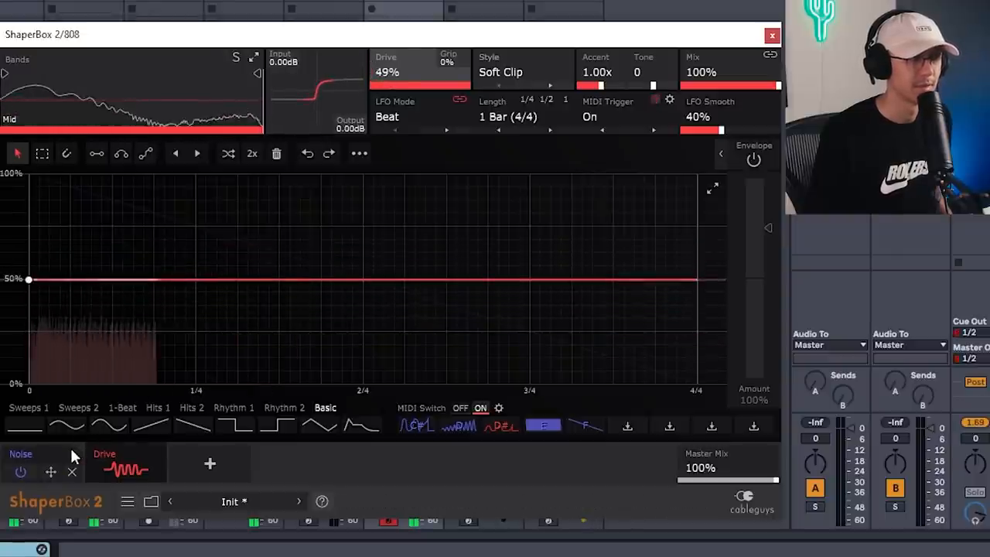
pyautogui.click(21, 464)
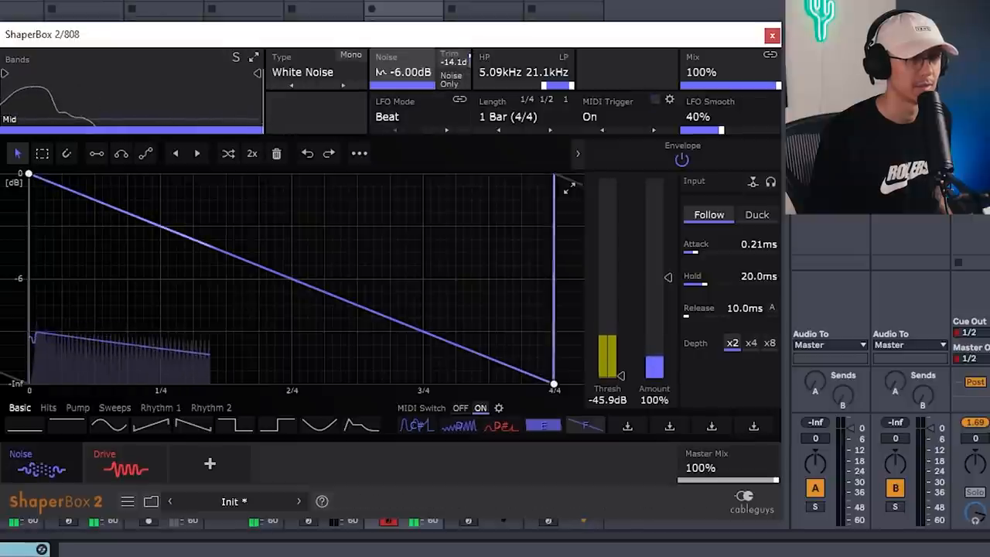
pyautogui.moveTo(453, 62); pyautogui.dragTo(453, 56)
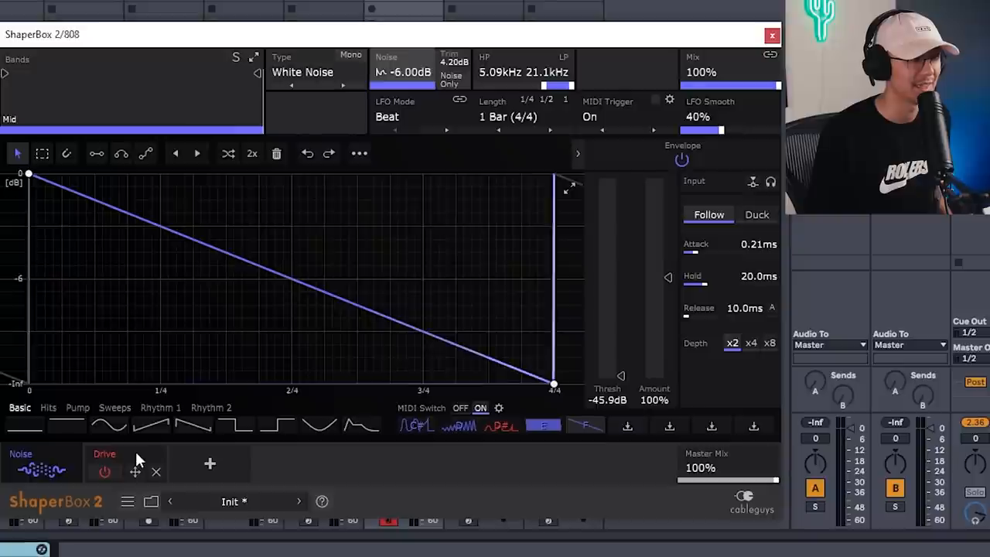
pyautogui.click(104, 462)
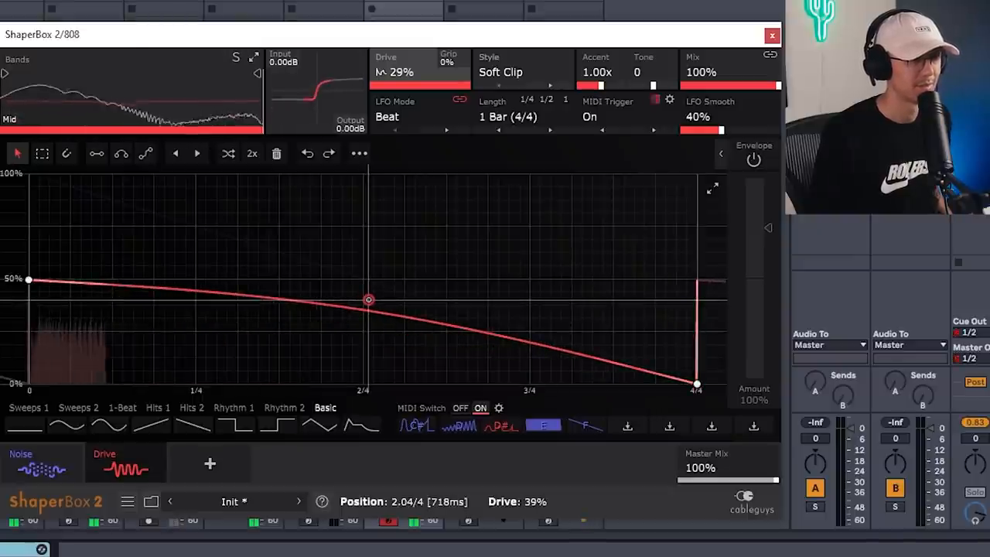
pyautogui.click(42, 462)
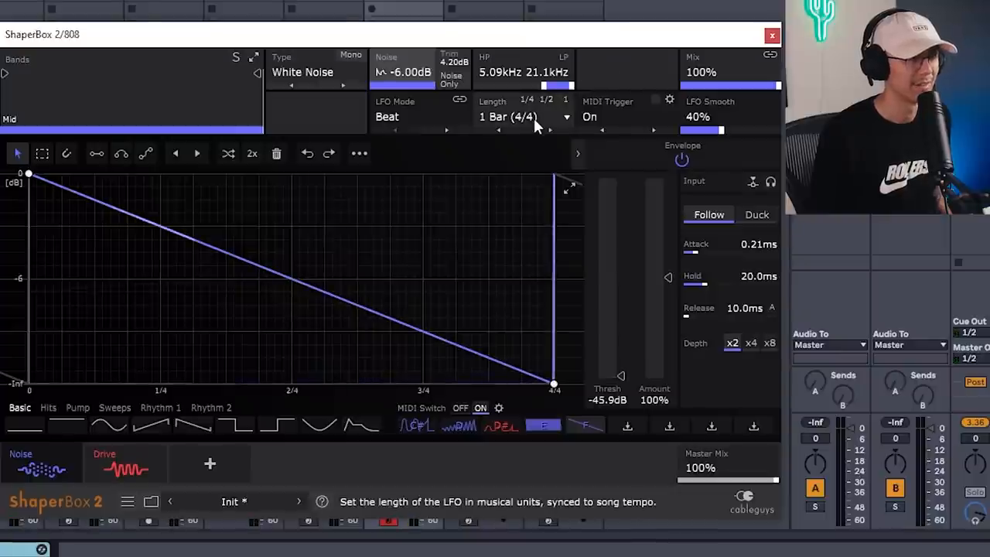
# Set the noise shape length to 1/2 and the high-pass to 4 kHz.
pyautogui.click(522, 116)
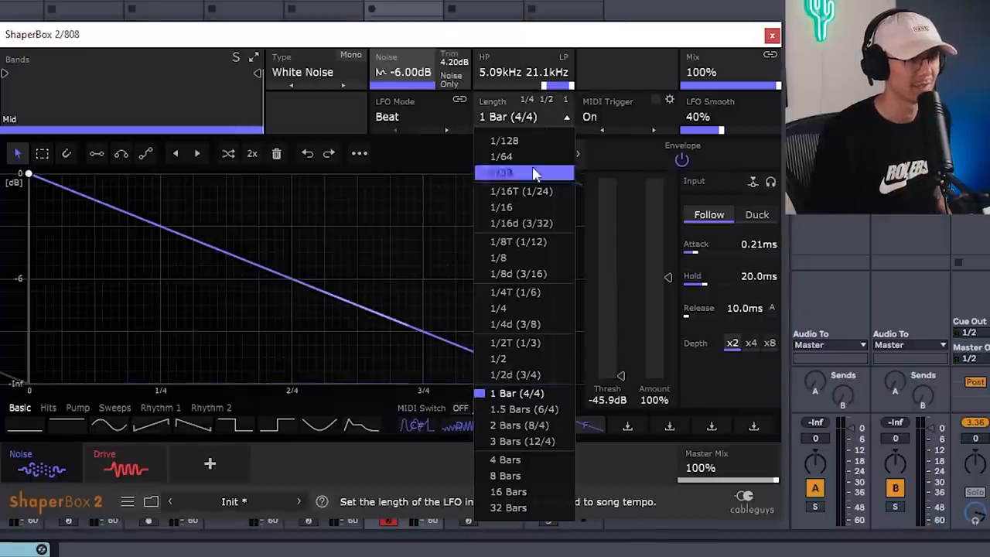
pyautogui.click(498, 359)
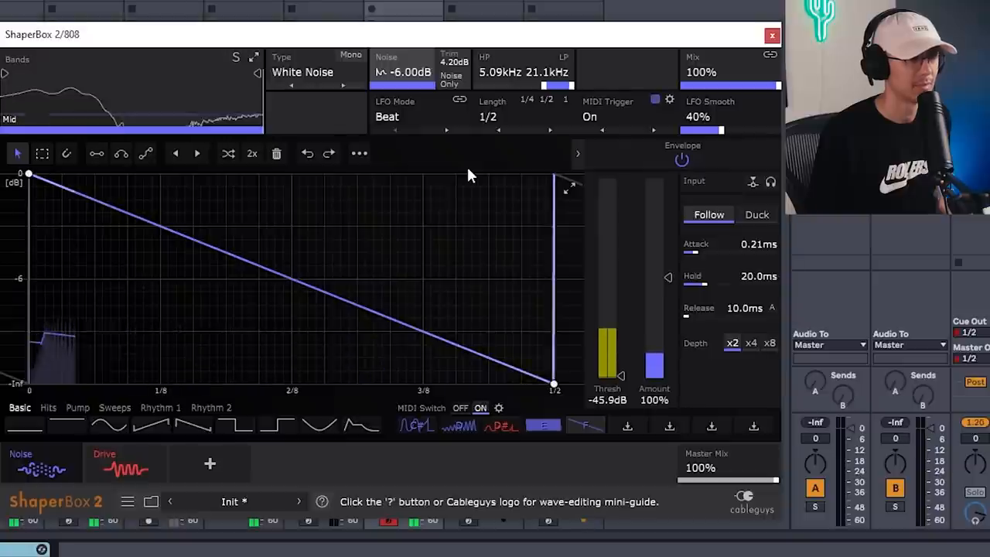
pyautogui.moveTo(452, 62); pyautogui.dragTo(452, 54)
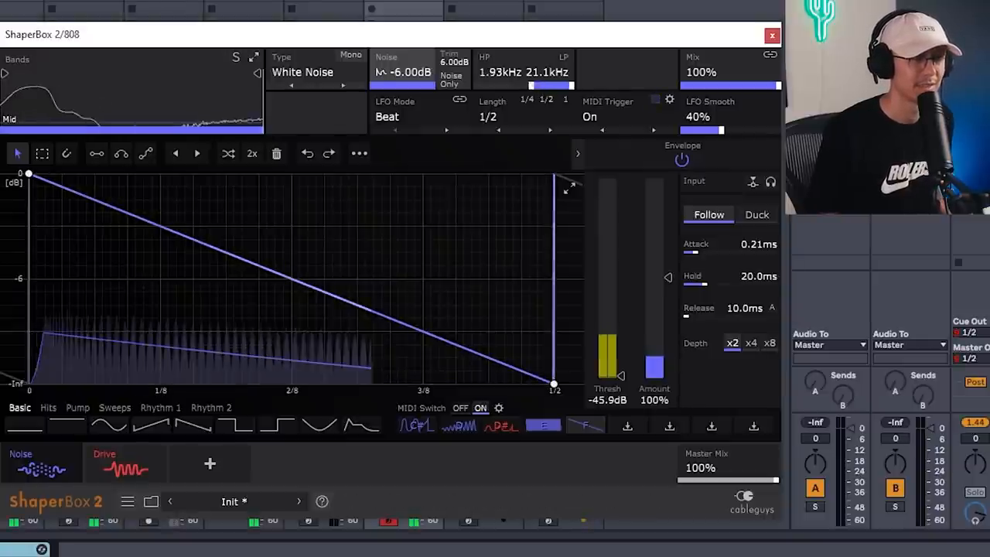
pyautogui.moveTo(499, 72); pyautogui.dragTo(464, 72)
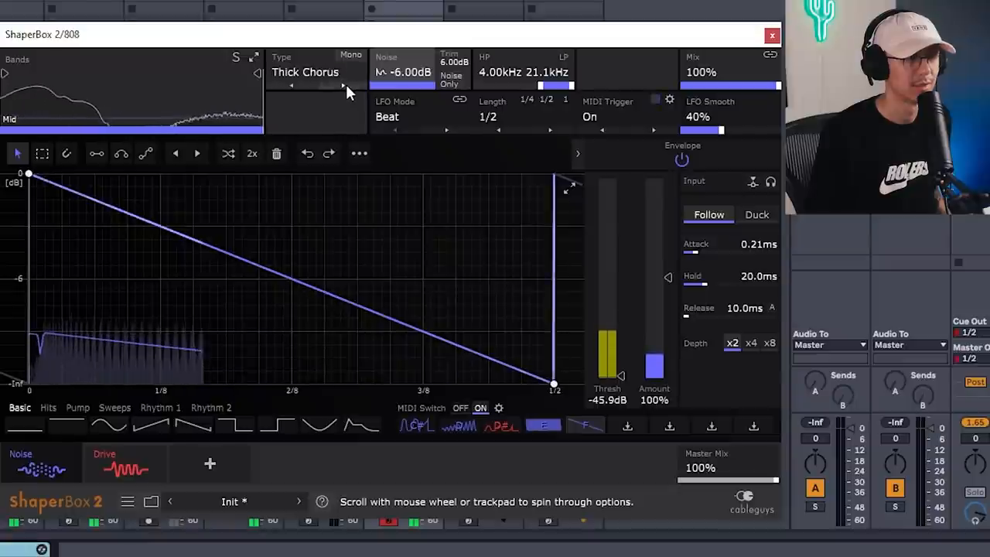
# Choose Cassette A-Side as the noise type.
pyautogui.scroll(-3)
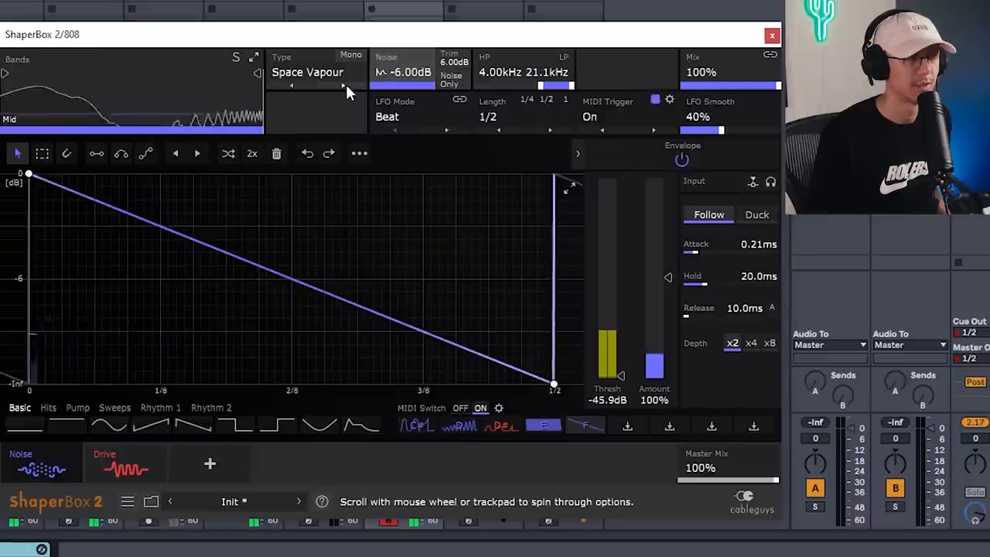
pyautogui.click(308, 72)
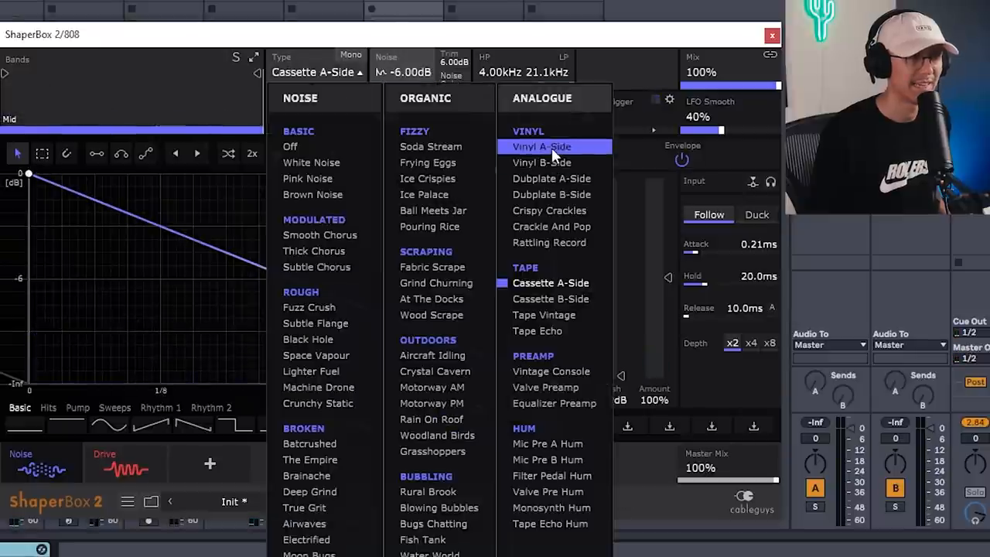
pyautogui.moveTo(561, 274)
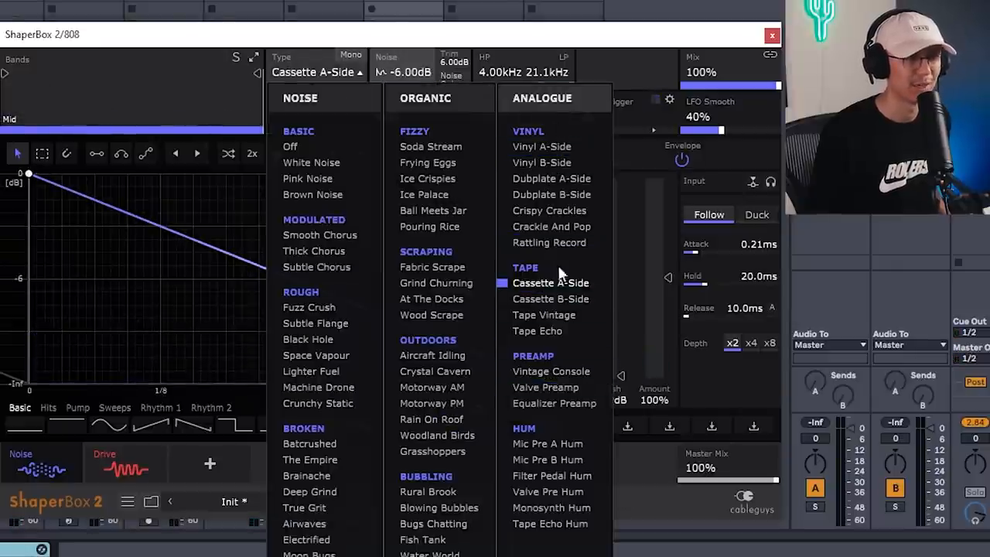
pyautogui.click(551, 282)
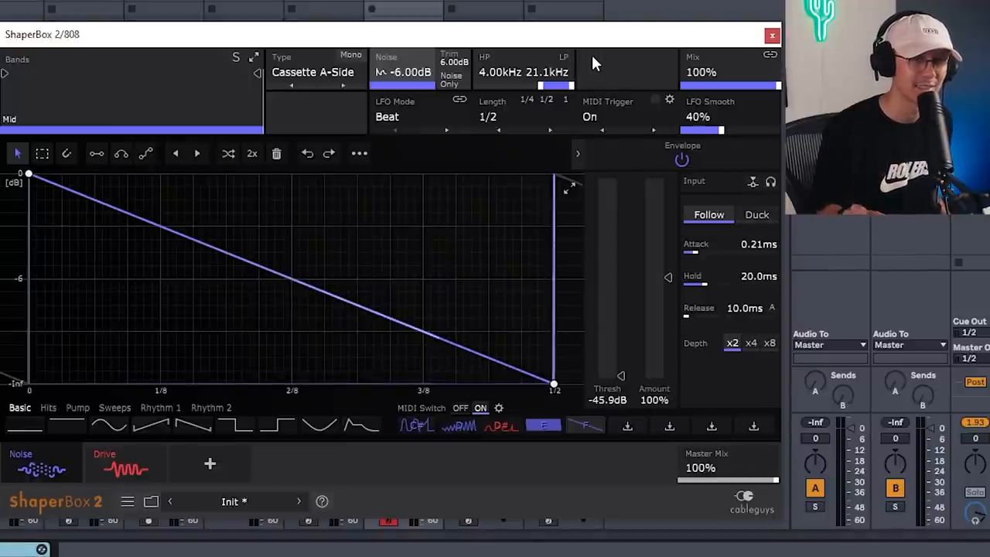
# Close ShaperBox and place the insert mark inside the NEURO 02 clip.
pyautogui.click(772, 36)
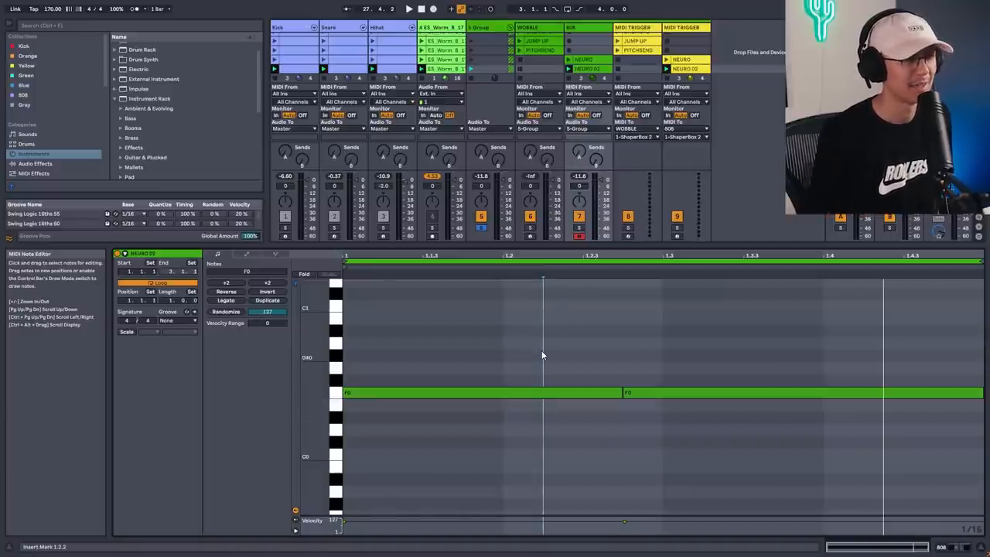
pyautogui.click(409, 8)
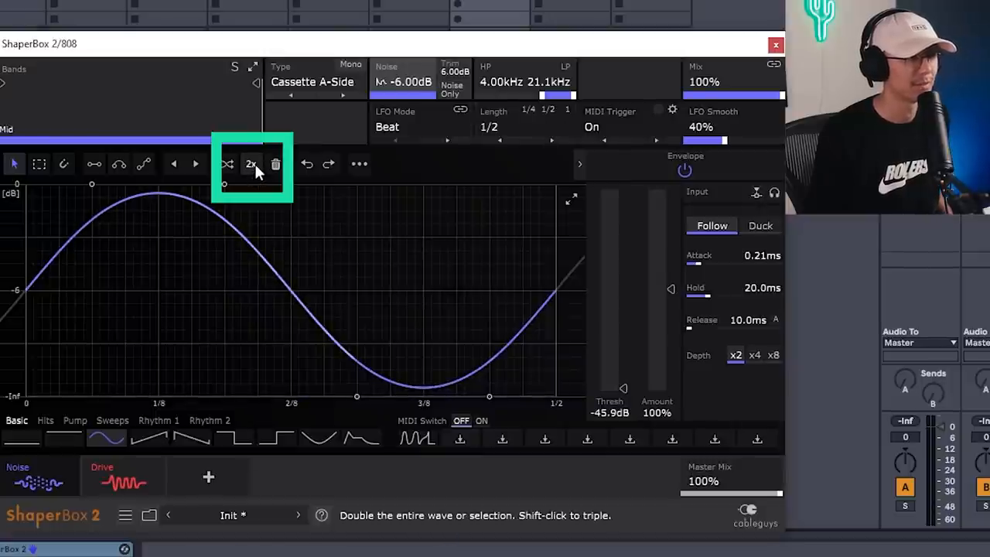
# Multiply the noise sine into many more cycles with the 2x and triple buttons.
pyautogui.click(251, 164)
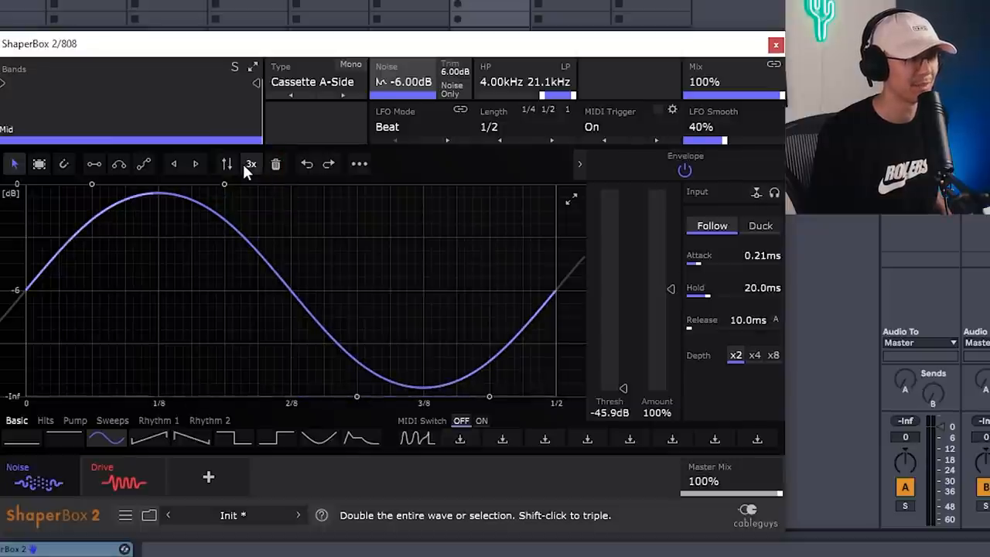
pyautogui.click(250, 163)
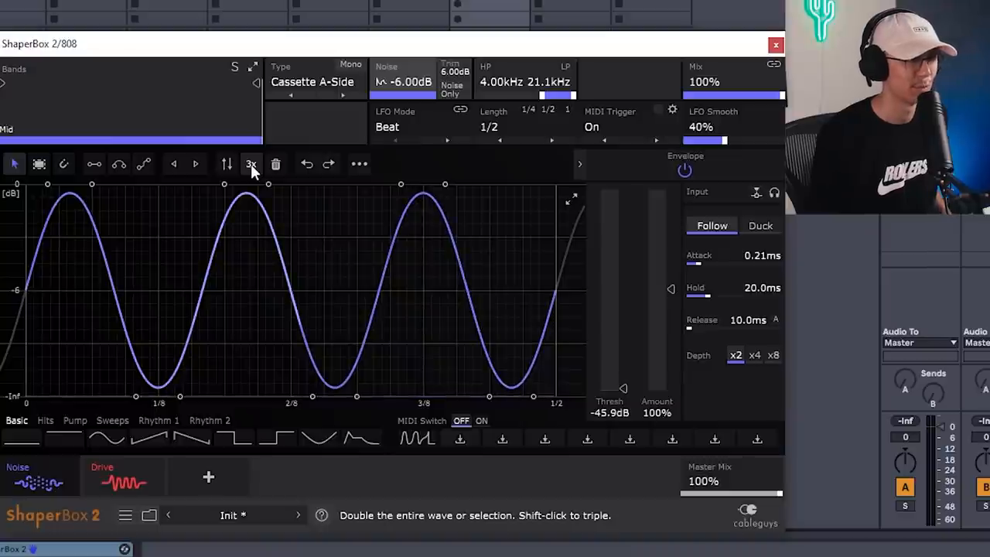
pyautogui.click(251, 163)
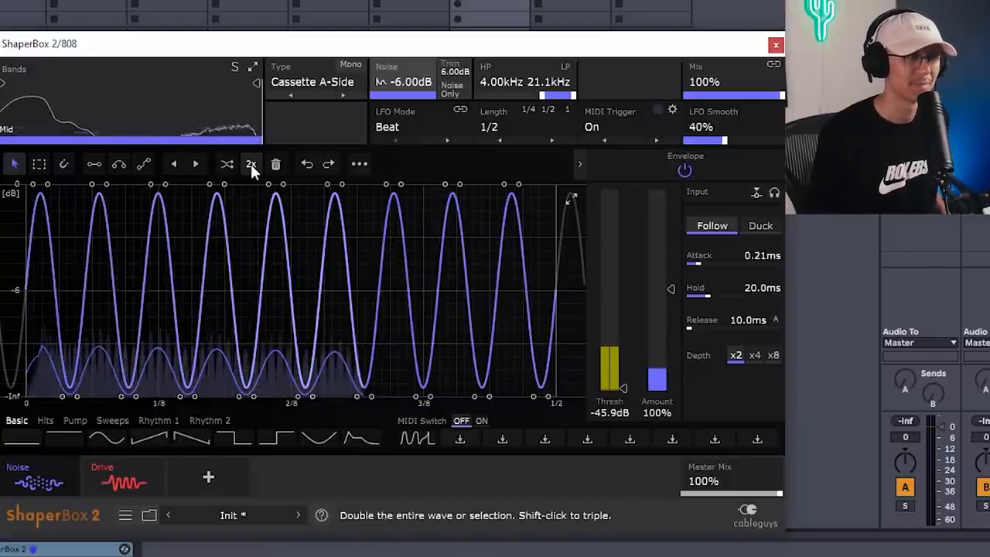
pyautogui.click(251, 164)
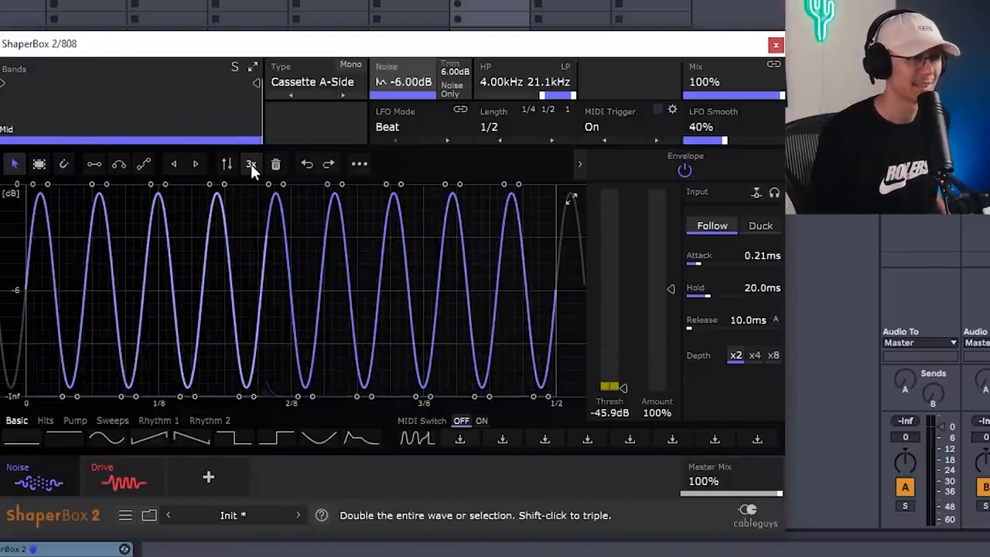
pyautogui.click(250, 163)
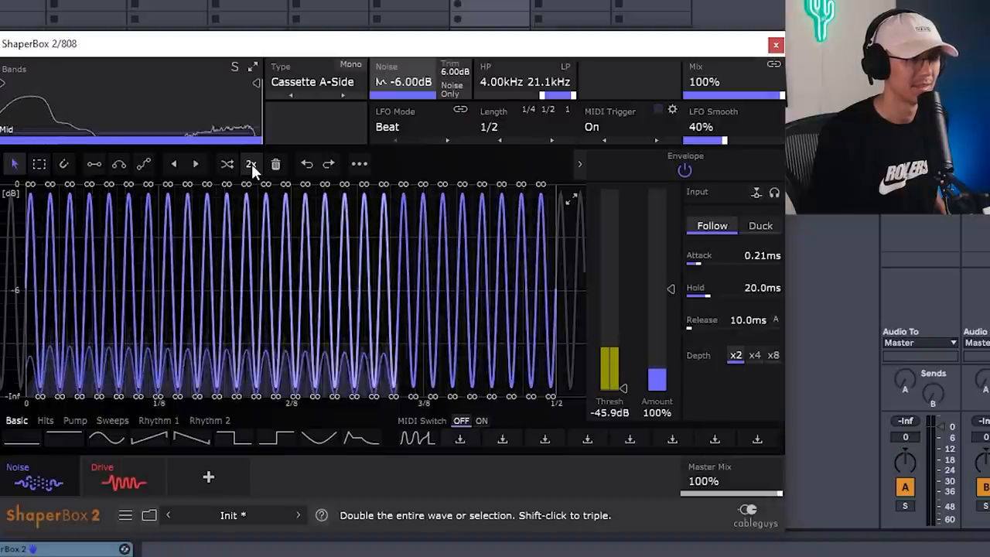
pyautogui.click(251, 163)
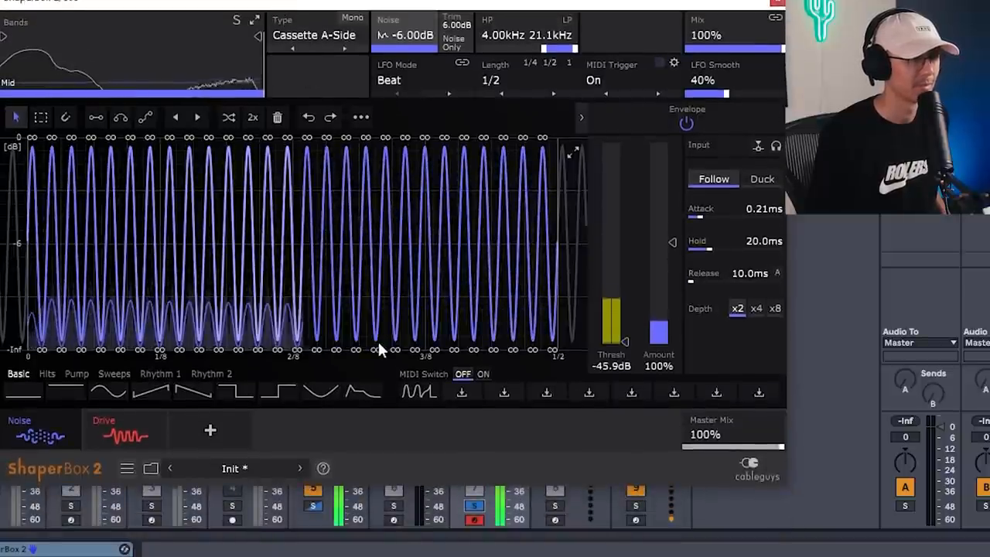
# Undo and redo the wave edits until eight sine cycles remain.
pyautogui.click(308, 117)
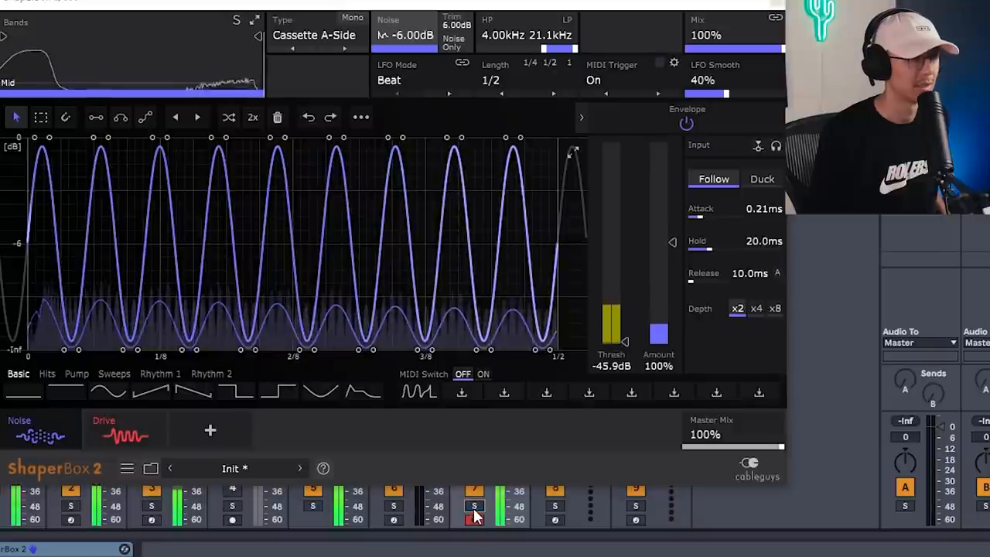
pyautogui.click(308, 117)
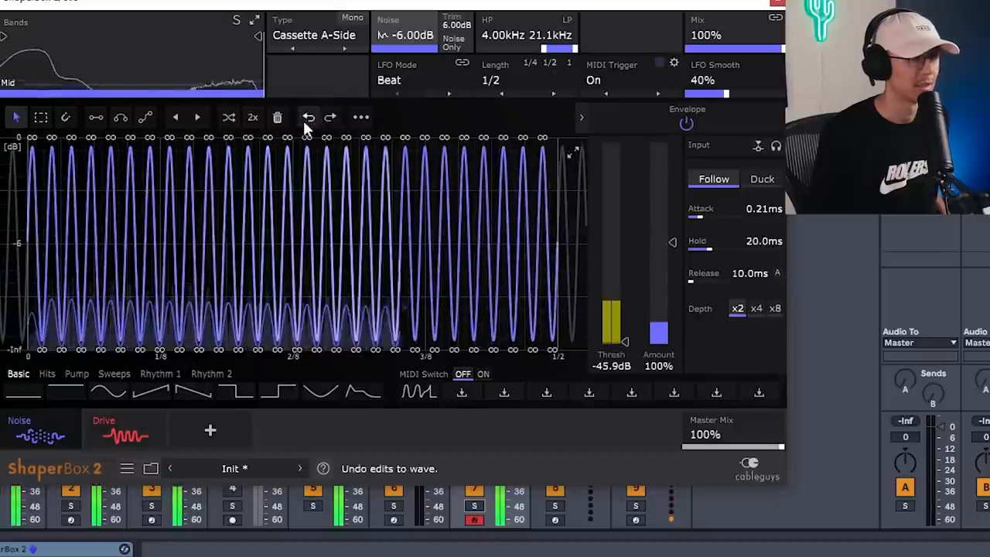
pyautogui.click(308, 118)
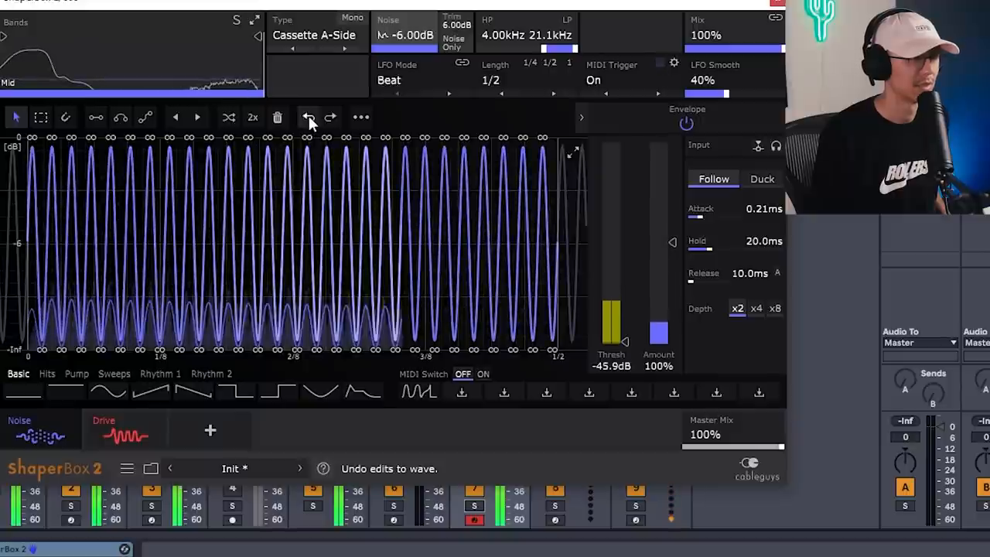
pyautogui.click(308, 117)
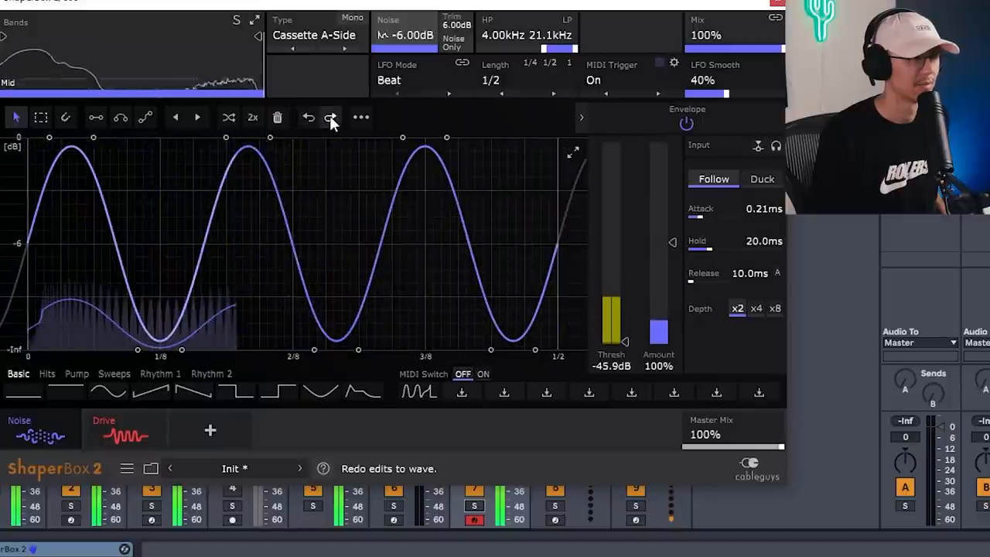
pyautogui.click(331, 117)
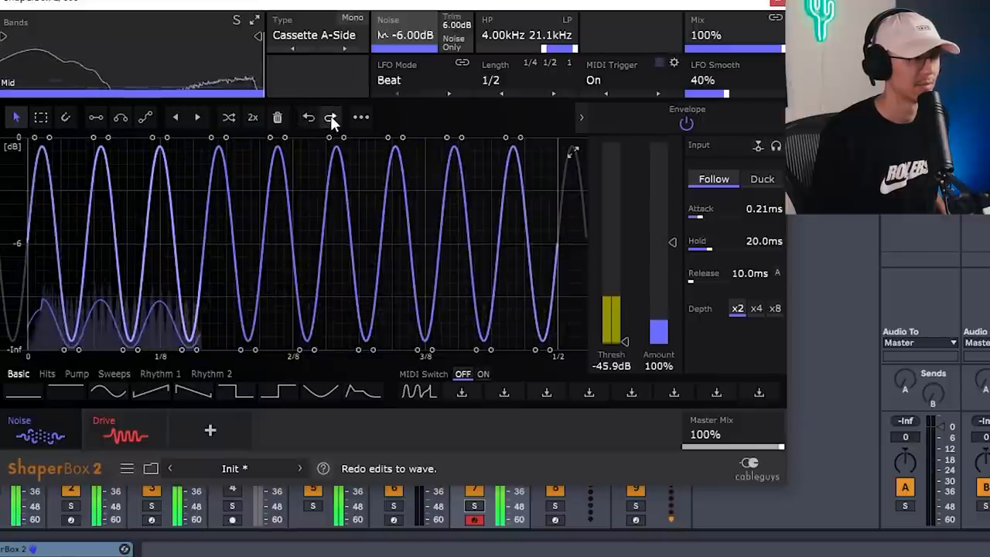
pyautogui.click(330, 118)
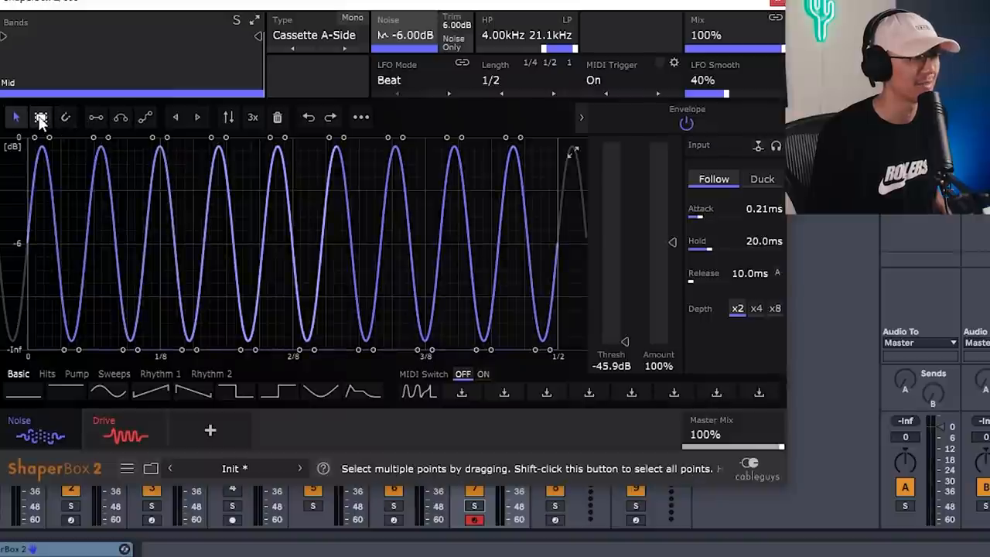
# Switch to multi-select and save the rising ramp as a user wave.
pyautogui.click(15, 117)
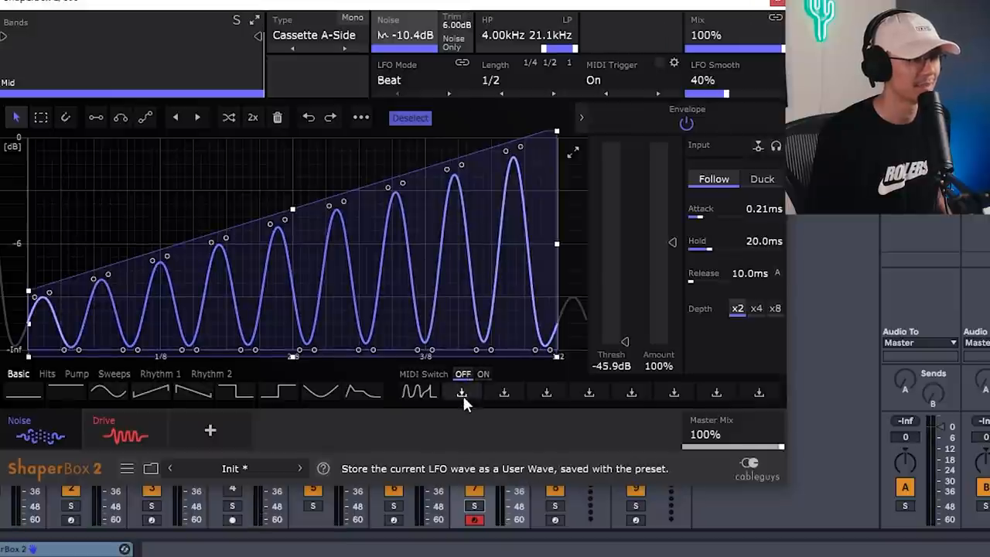
pyautogui.click(308, 116)
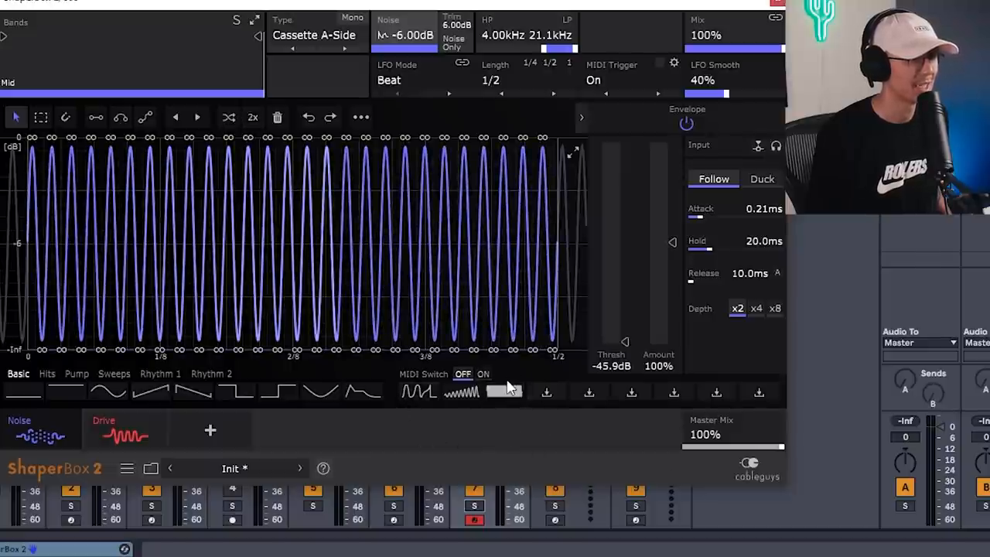
pyautogui.moveTo(484, 374)
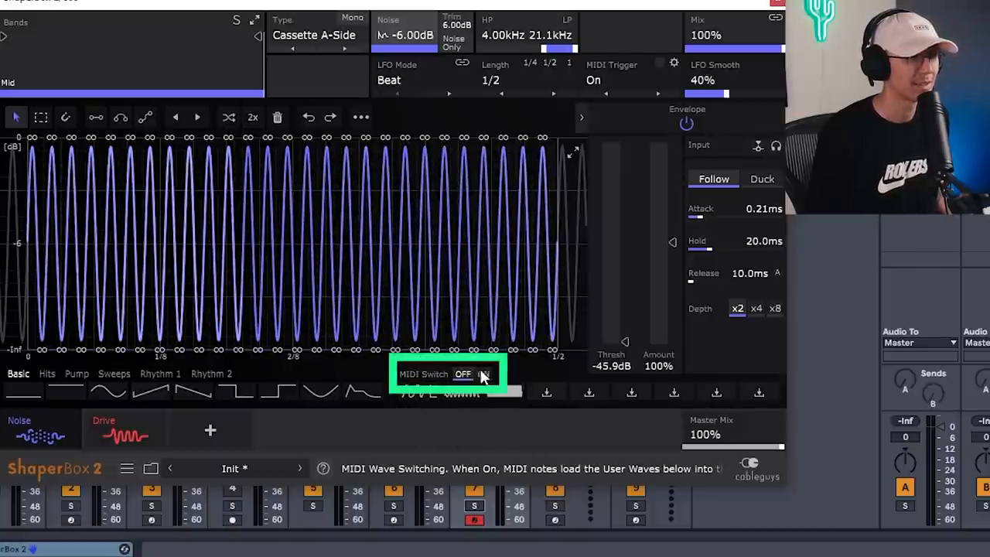
# Turn MIDI Switch on and set the note that loads the first user wave.
pyautogui.click(463, 375)
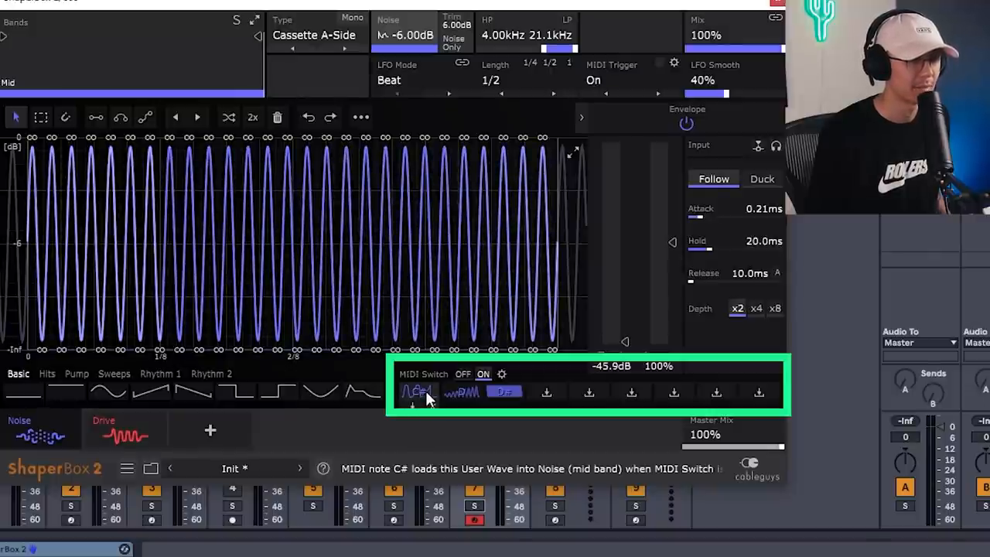
pyautogui.click(504, 392)
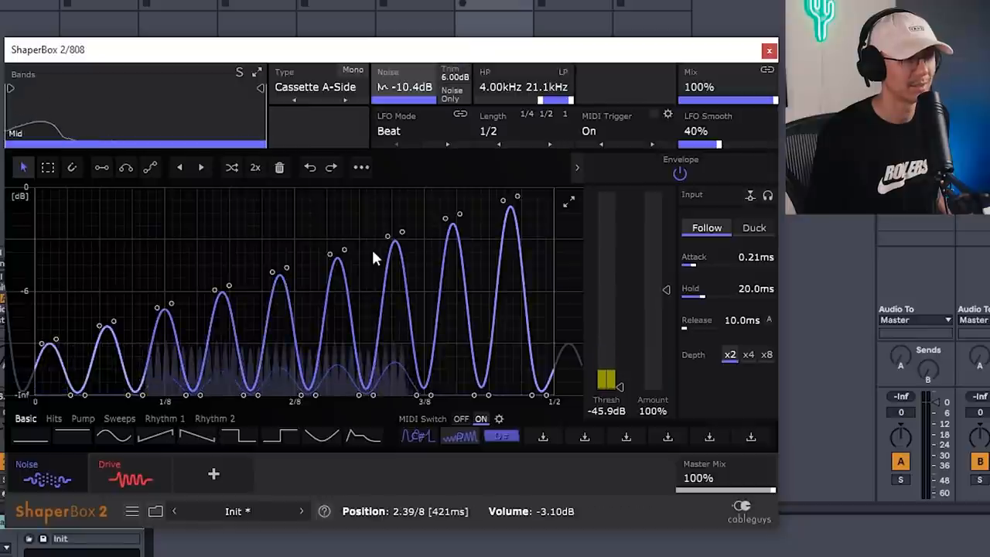
# Load the dense, fast sine user wave into the noise LFO.
pyautogui.click(769, 49)
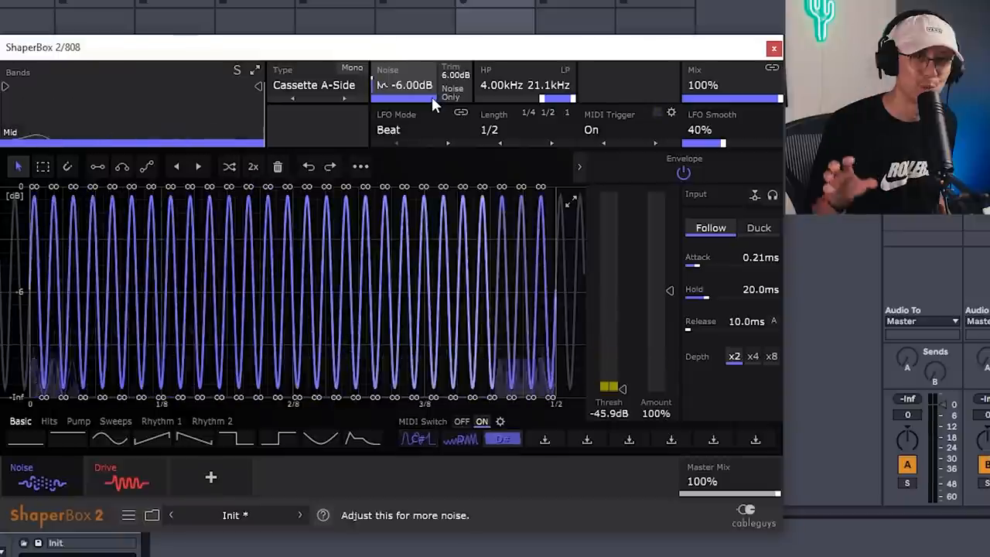
# Shape the drive LFO to fall from half drive to zero over one bar.
pyautogui.click(124, 476)
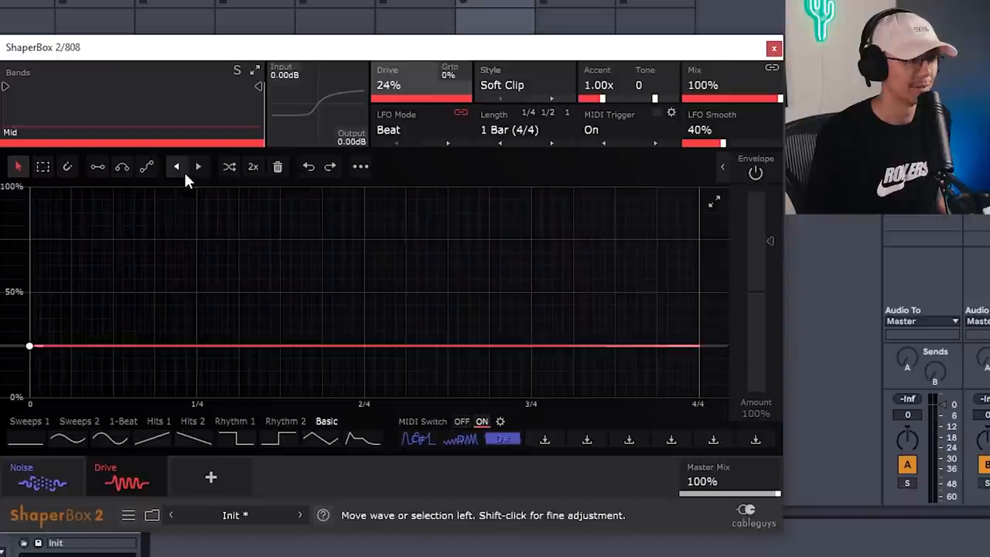
pyautogui.moveTo(418, 331)
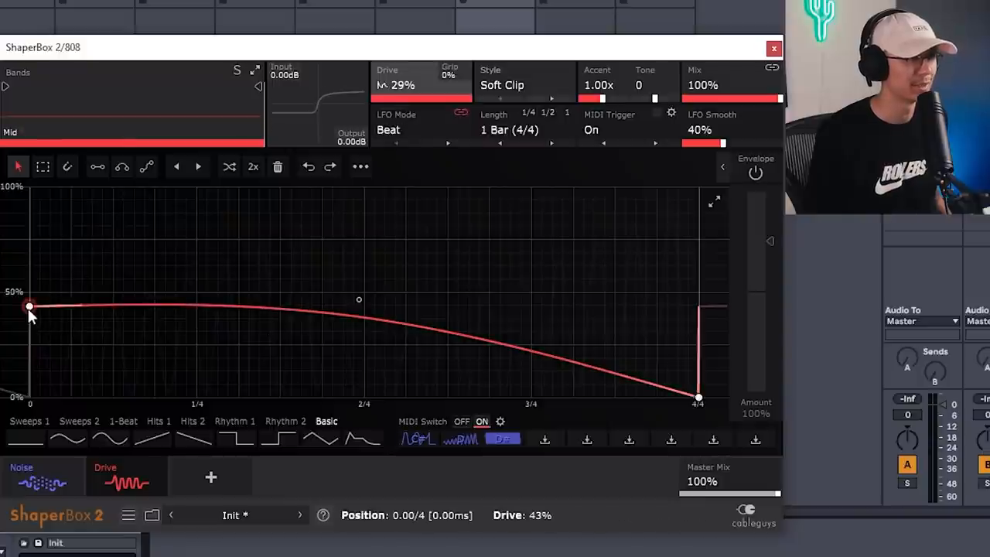
pyautogui.moveTo(29, 308); pyautogui.dragTo(31, 192)
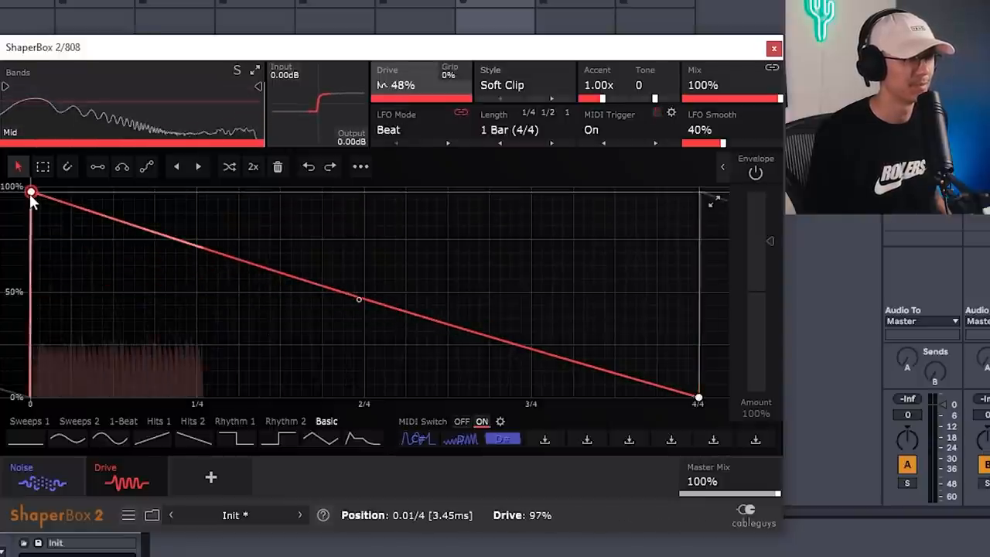
pyautogui.moveTo(31, 193); pyautogui.dragTo(31, 292)
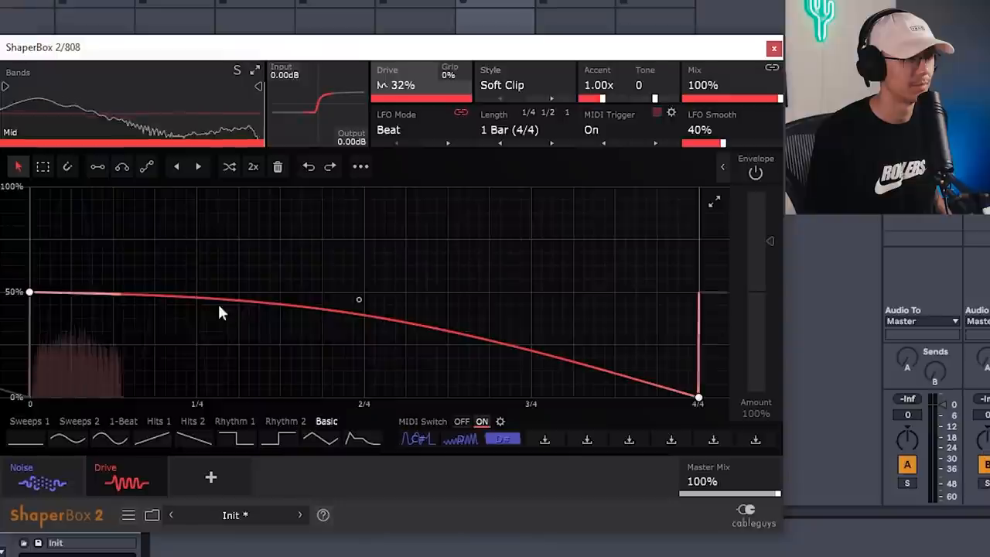
pyautogui.moveTo(358, 300); pyautogui.dragTo(358, 231)
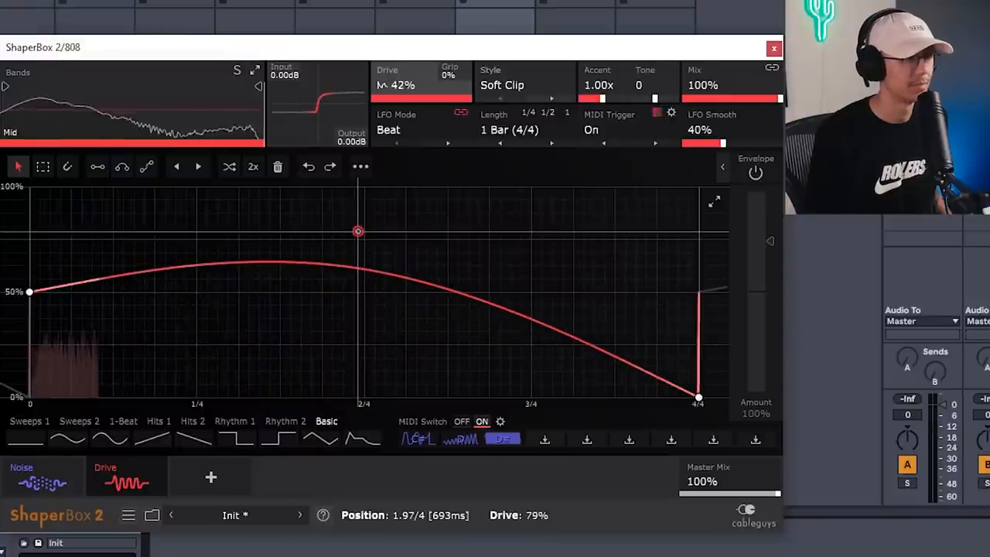
pyautogui.moveTo(358, 230); pyautogui.dragTo(359, 282)
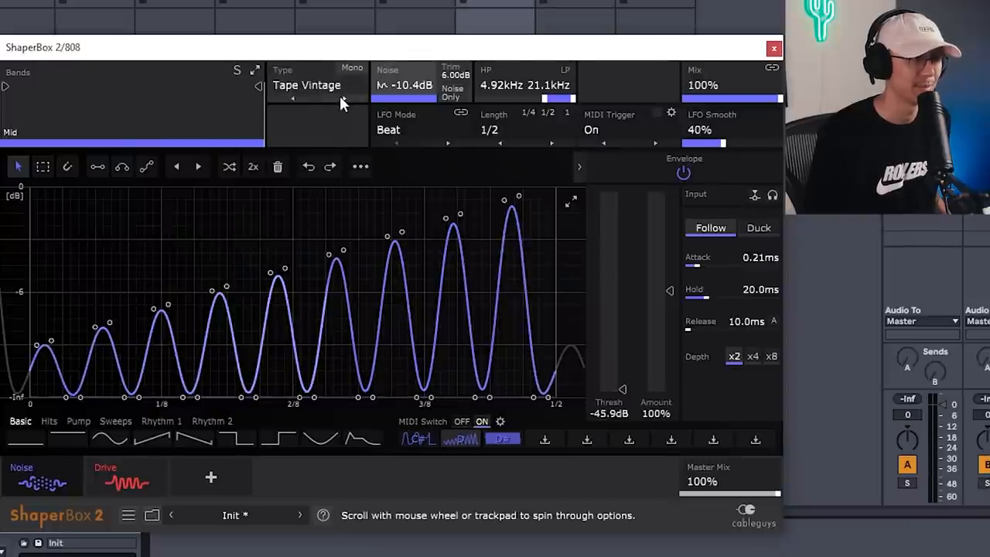
# Set the noise type to Vintage Console.
pyautogui.click(307, 84)
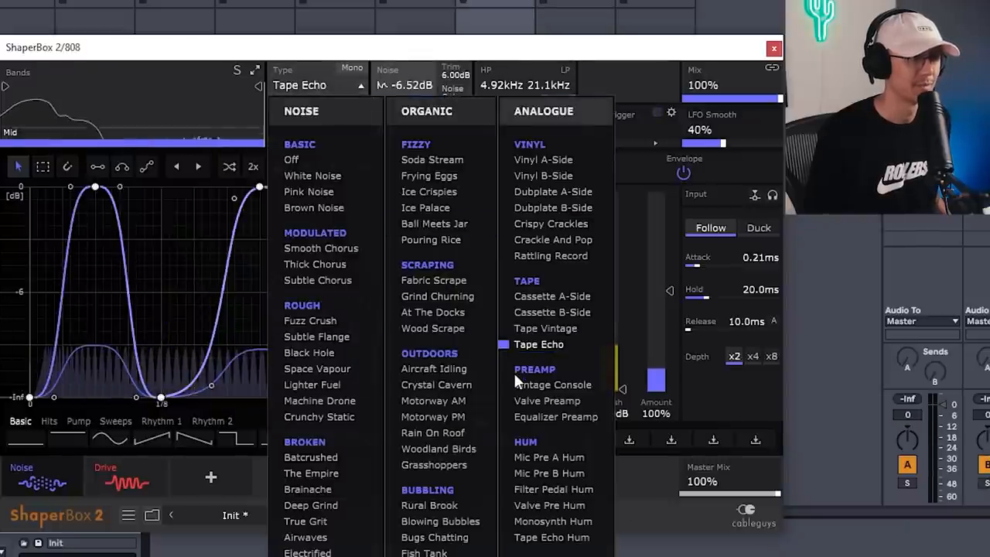
pyautogui.click(554, 384)
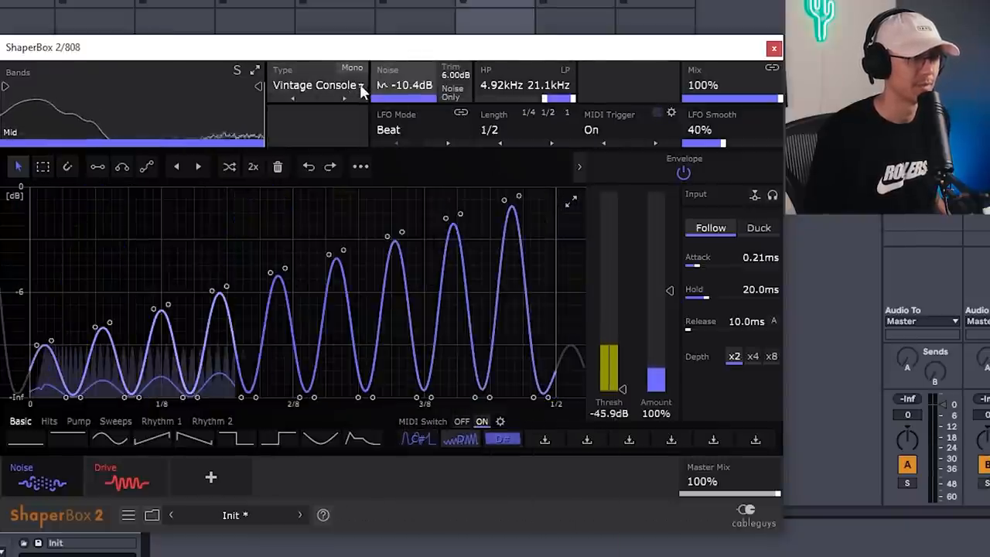